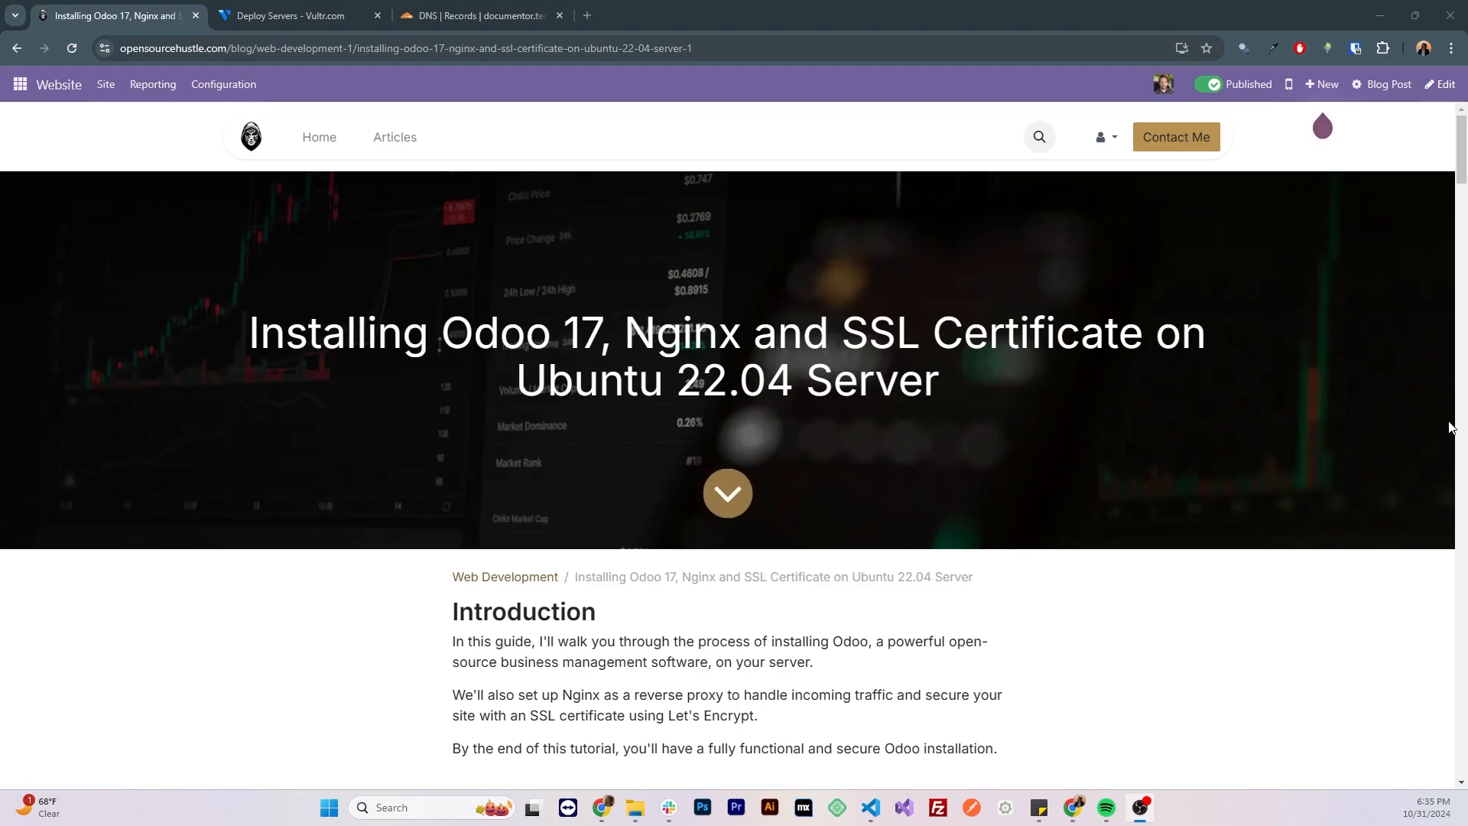
pyautogui.moveTo(968, 409)
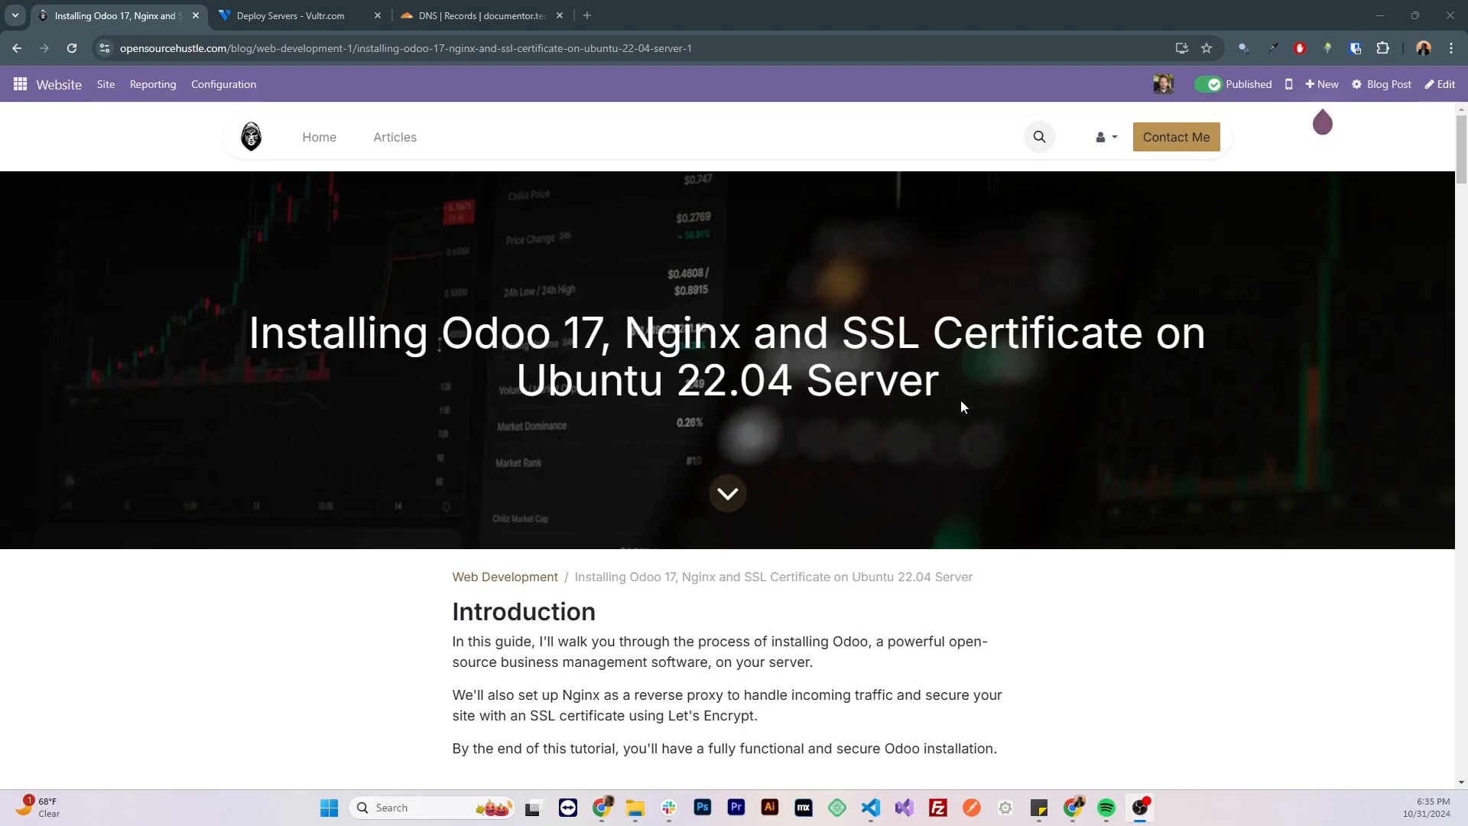
# - Pick Frankfurt, Ubuntu 22.04 and the 1 vCPU / 2 GB / 50 GB NVMe plan, then deploy
pyautogui.scroll(-3)
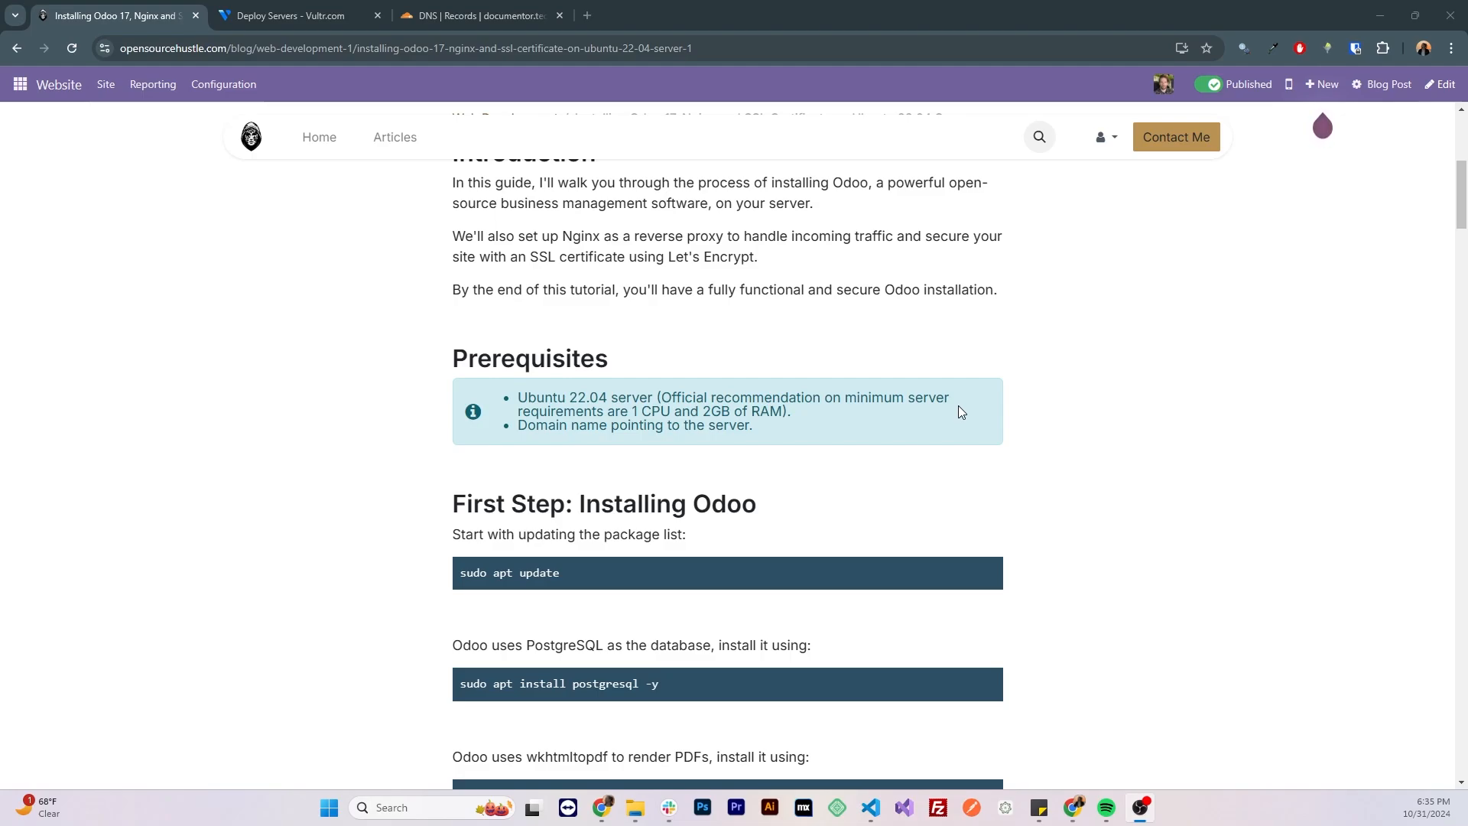
pyautogui.moveTo(235, 78)
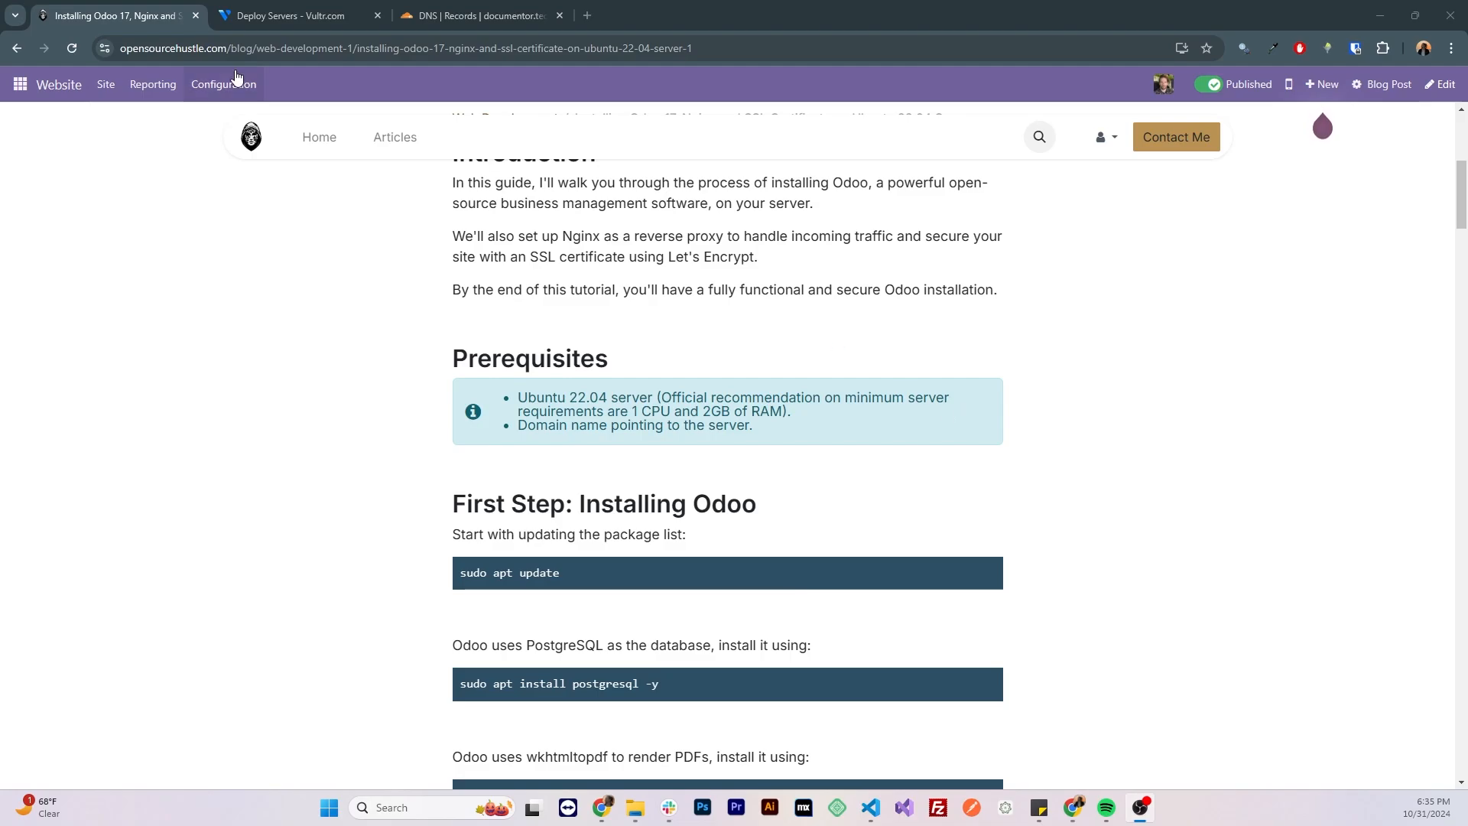
pyautogui.click(291, 16)
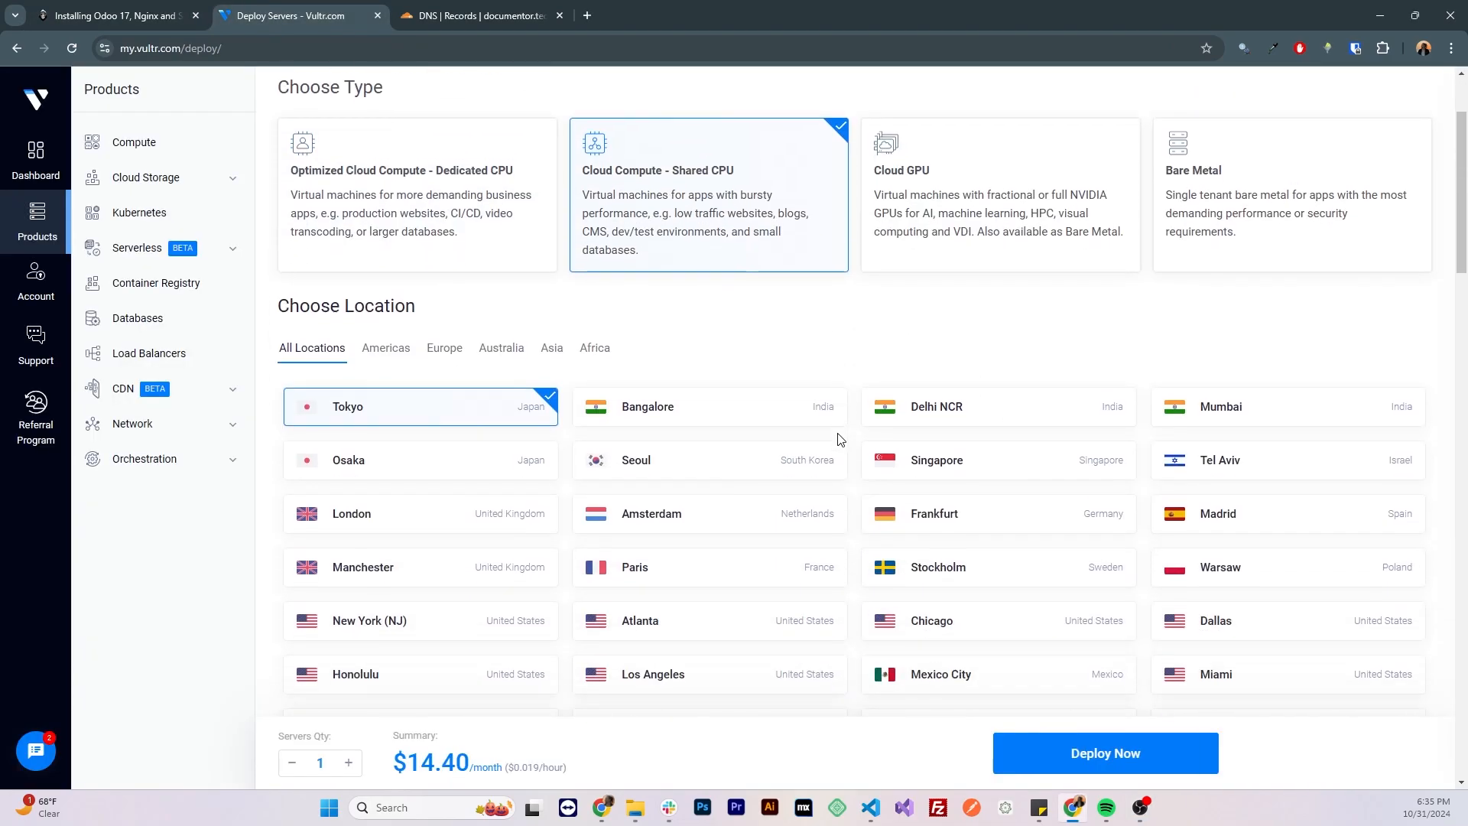
pyautogui.scroll(-3)
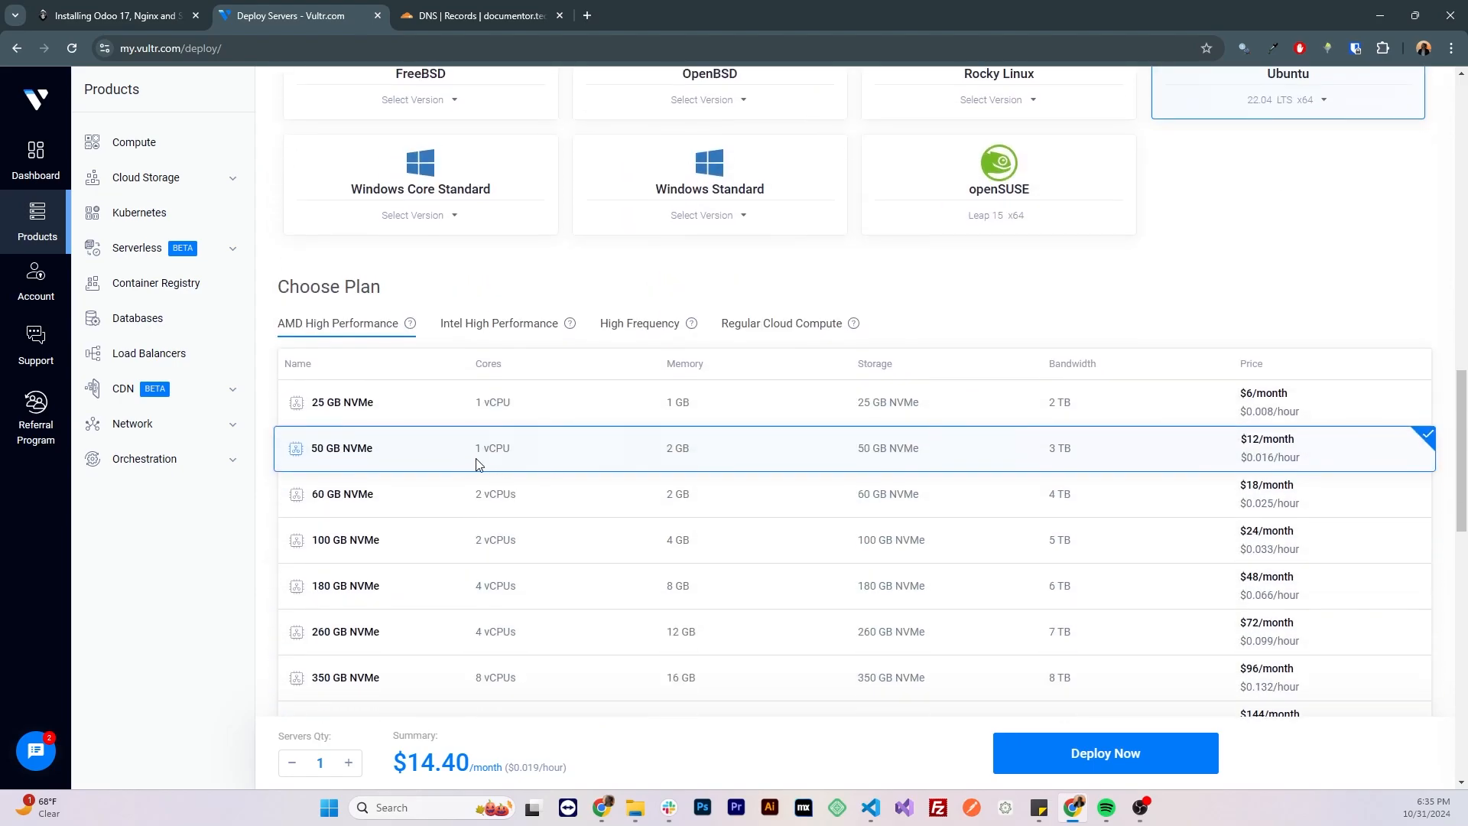
pyautogui.moveTo(754, 493)
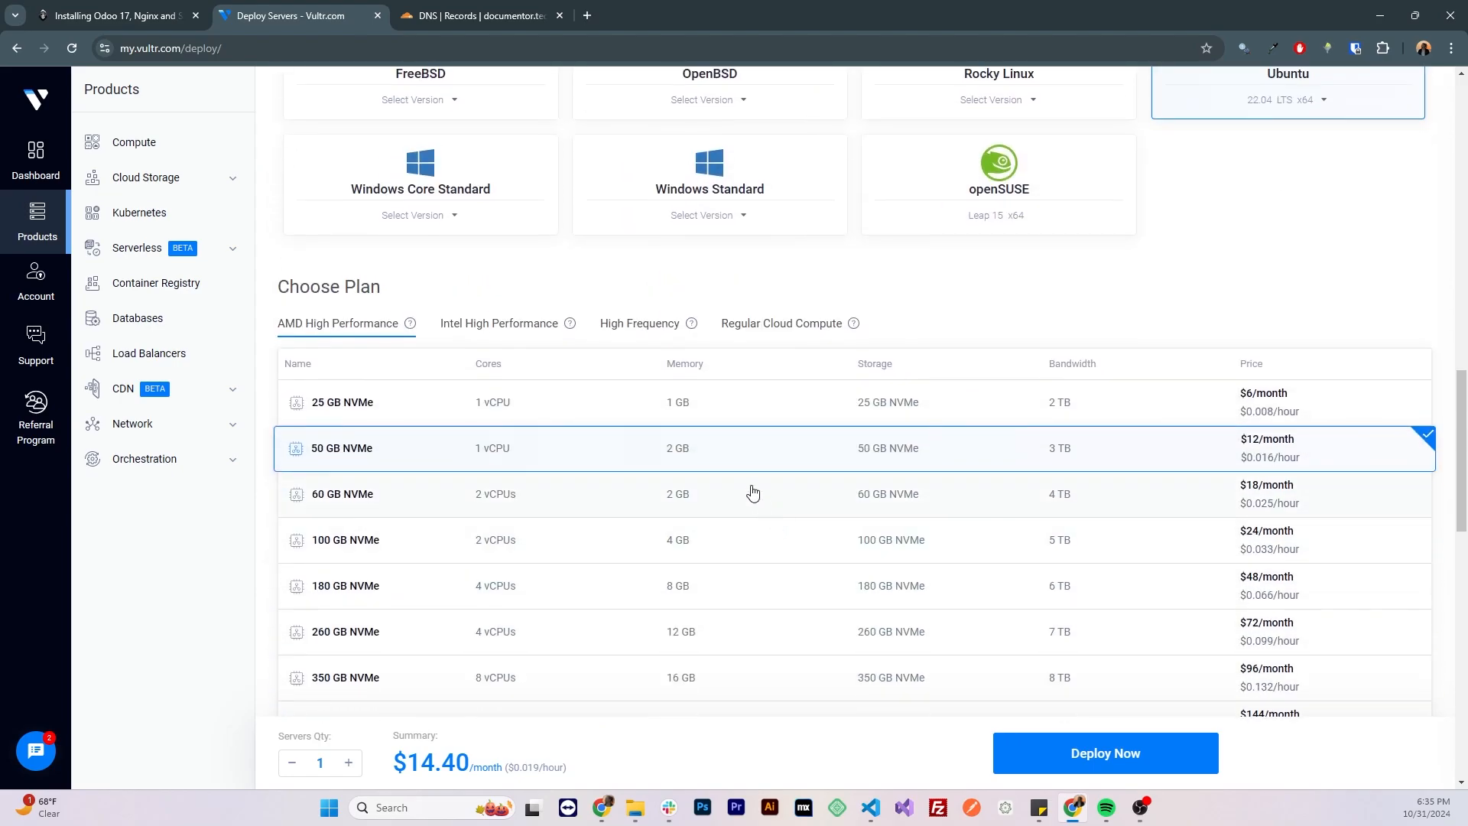
pyautogui.scroll(-3)
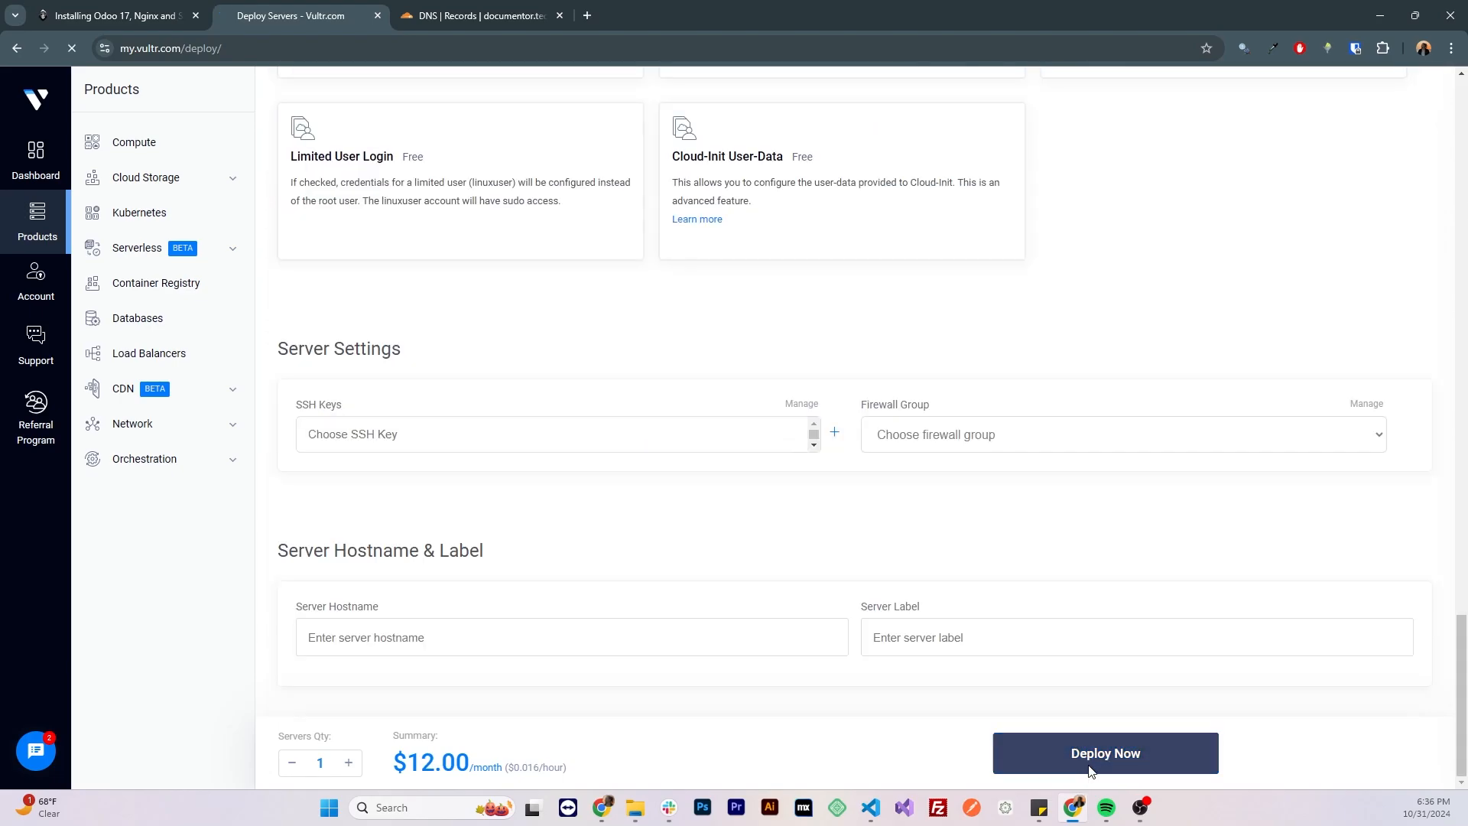
pyautogui.click(1105, 753)
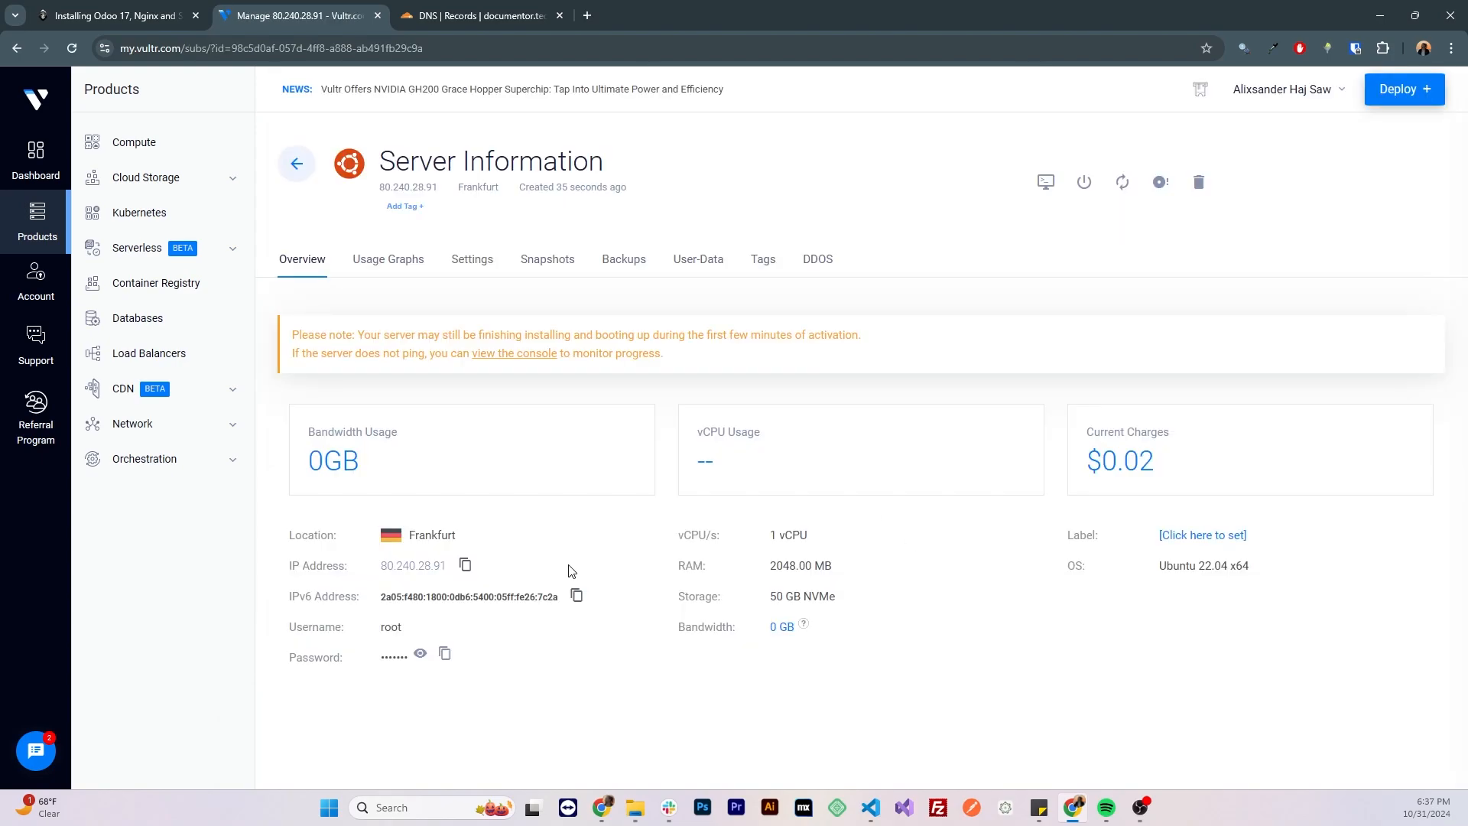
# - Add a Cloudflare A record for @ pointing to 80.240.28.91, with proxy status toggled
pyautogui.click(466, 566)
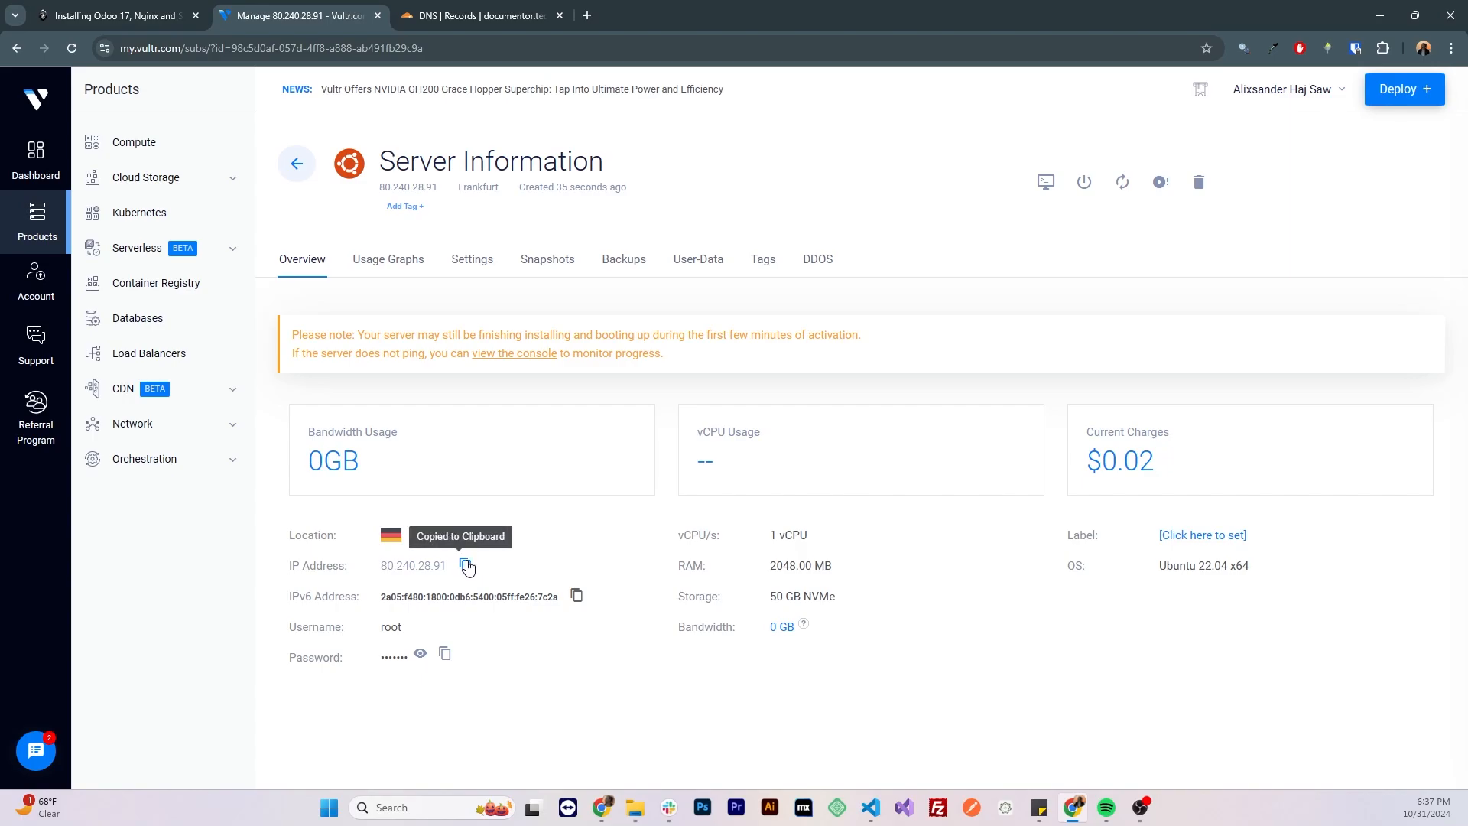
pyautogui.click(479, 16)
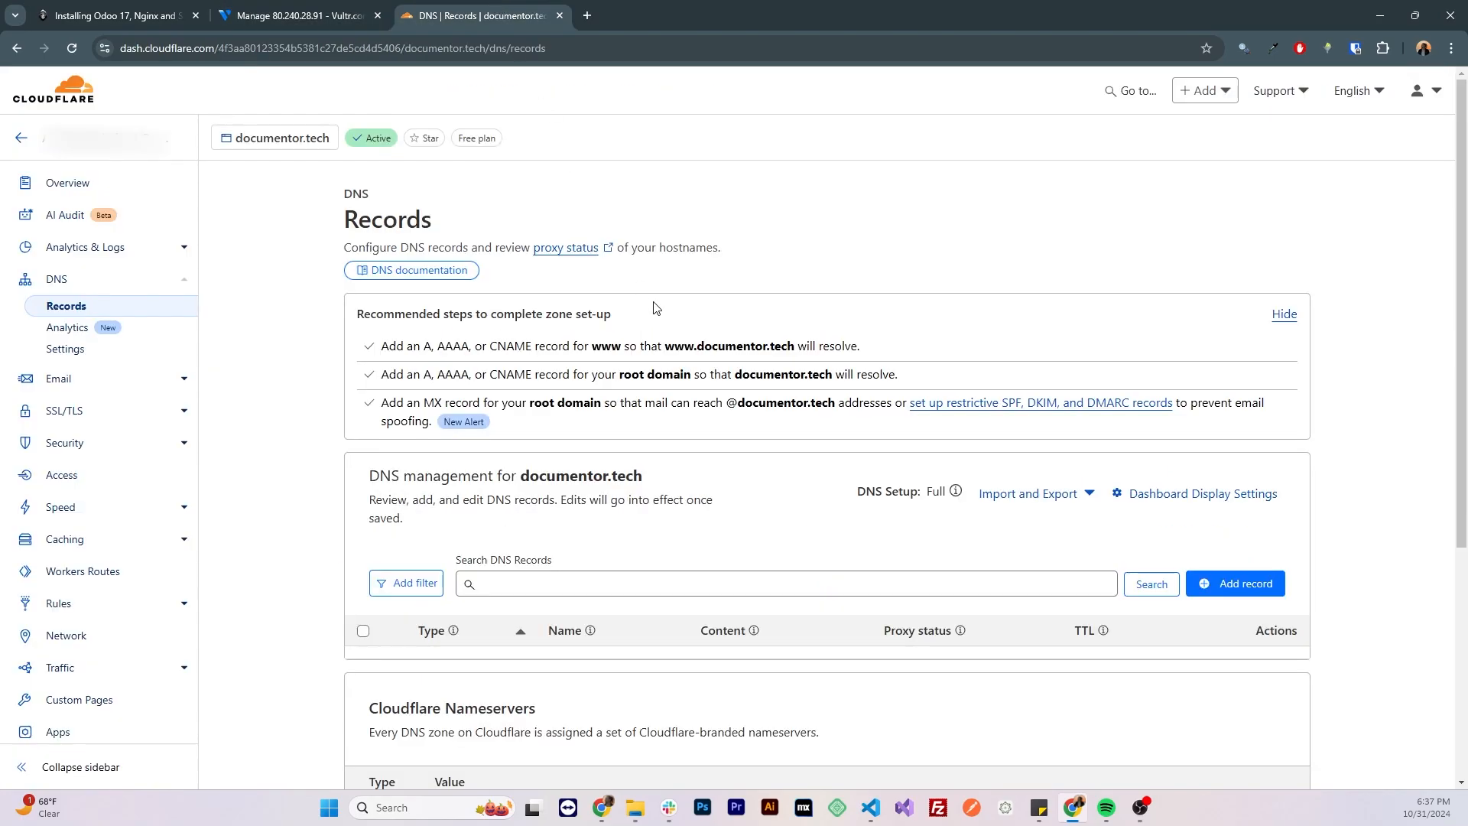
pyautogui.moveTo(313, 330)
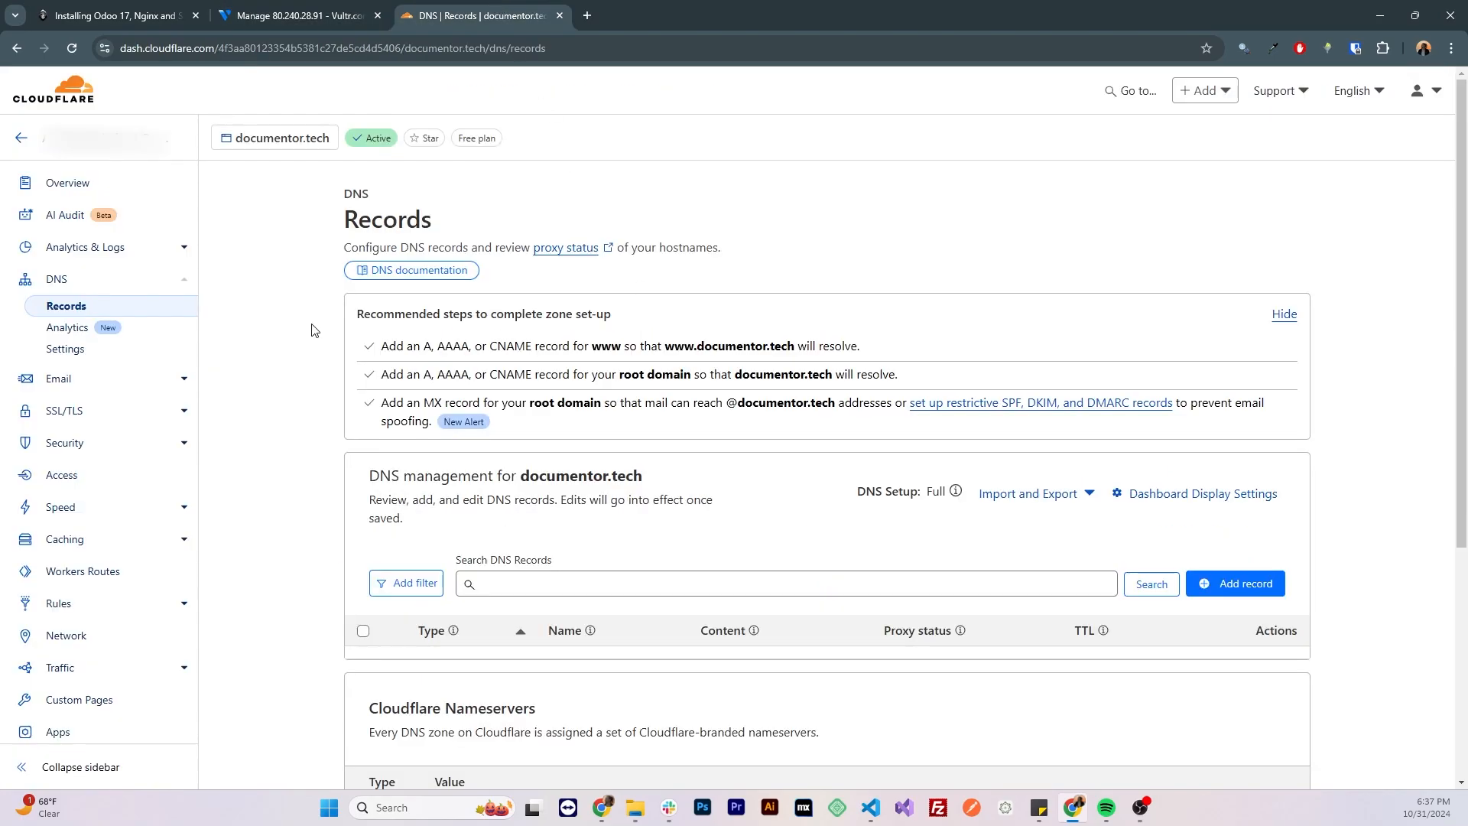
pyautogui.scroll(-3)
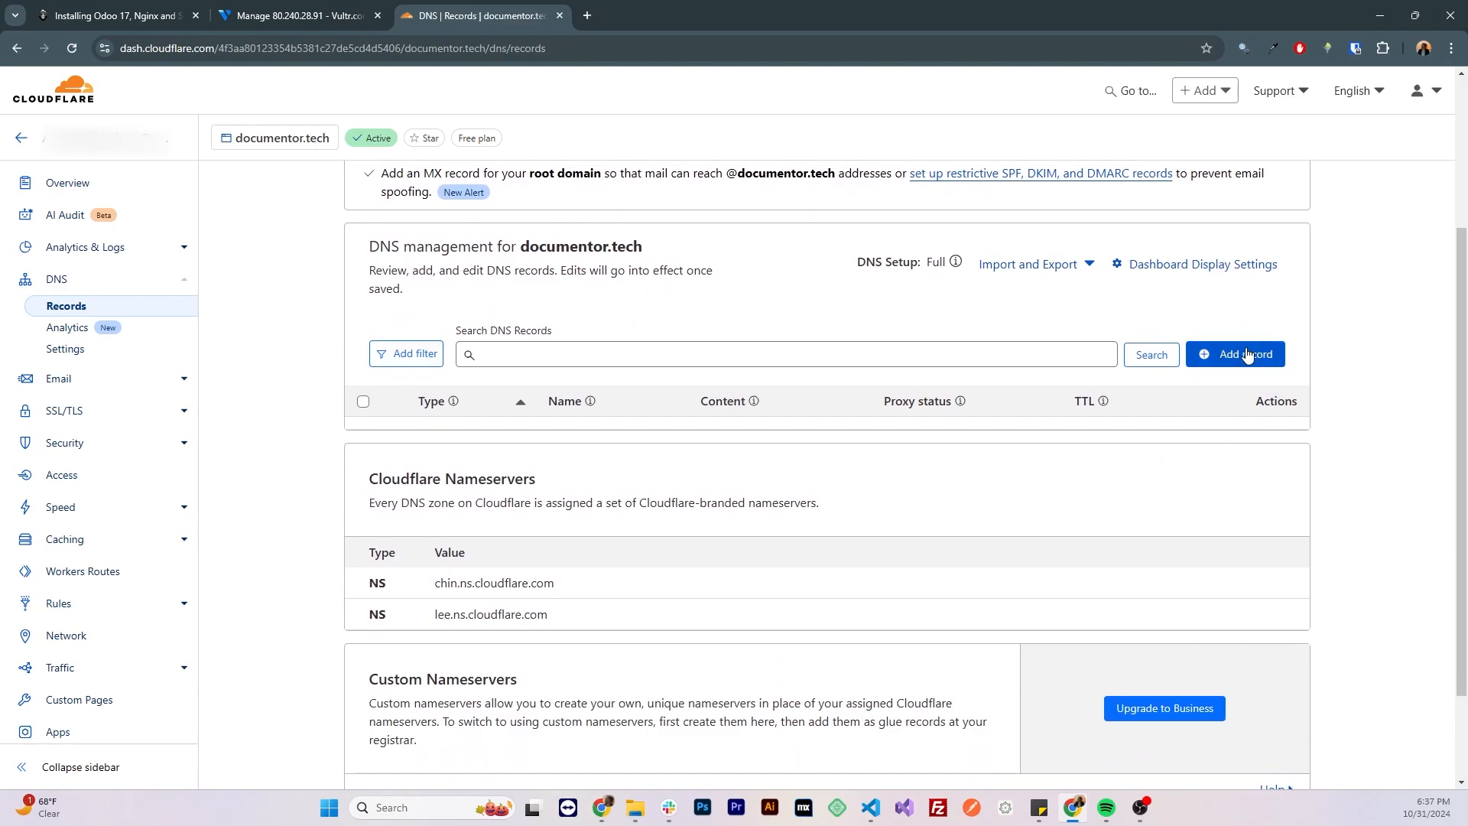
pyautogui.click(1235, 354)
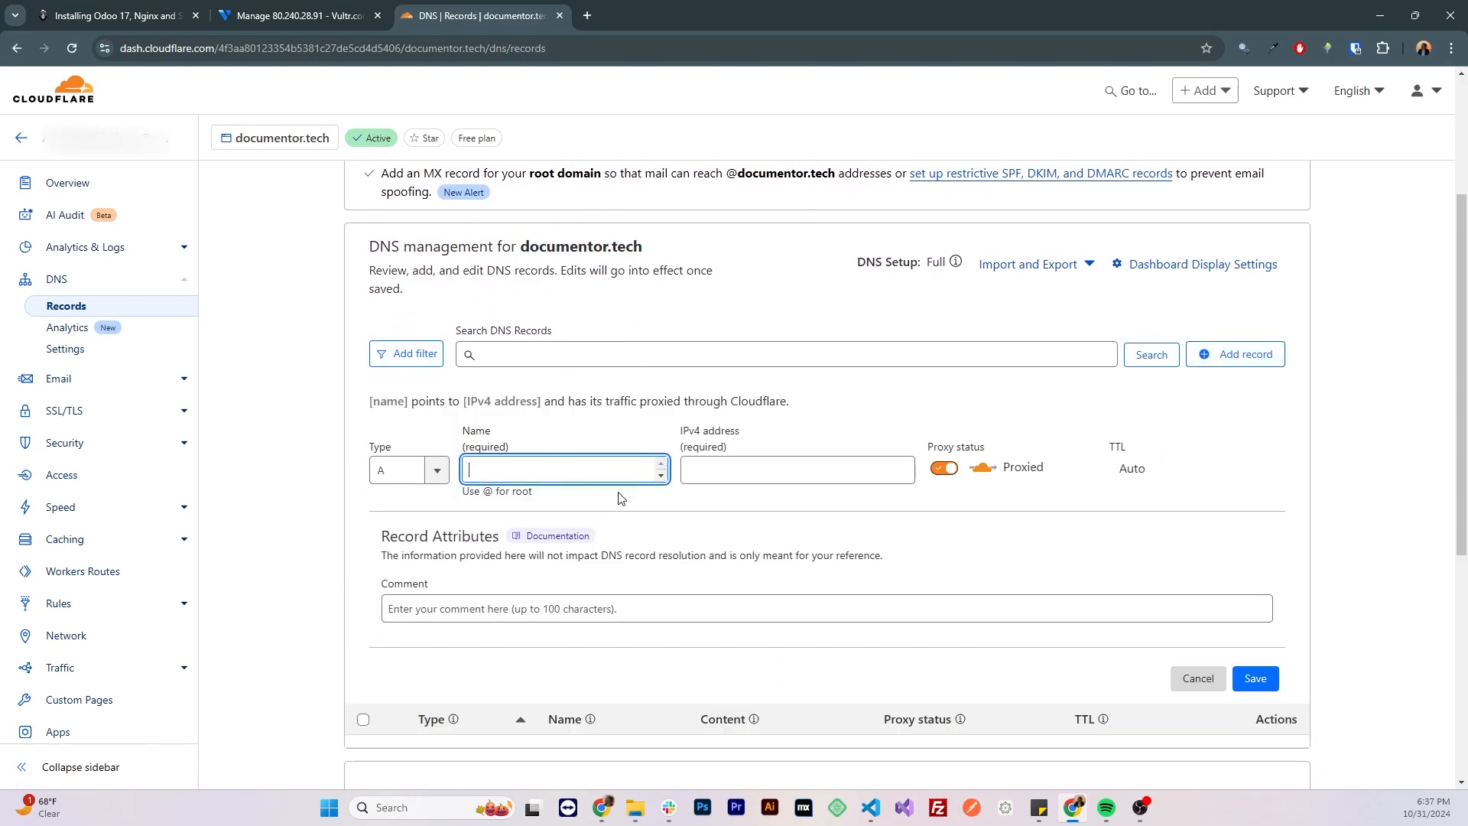
pyautogui.write('80.240.28.91')
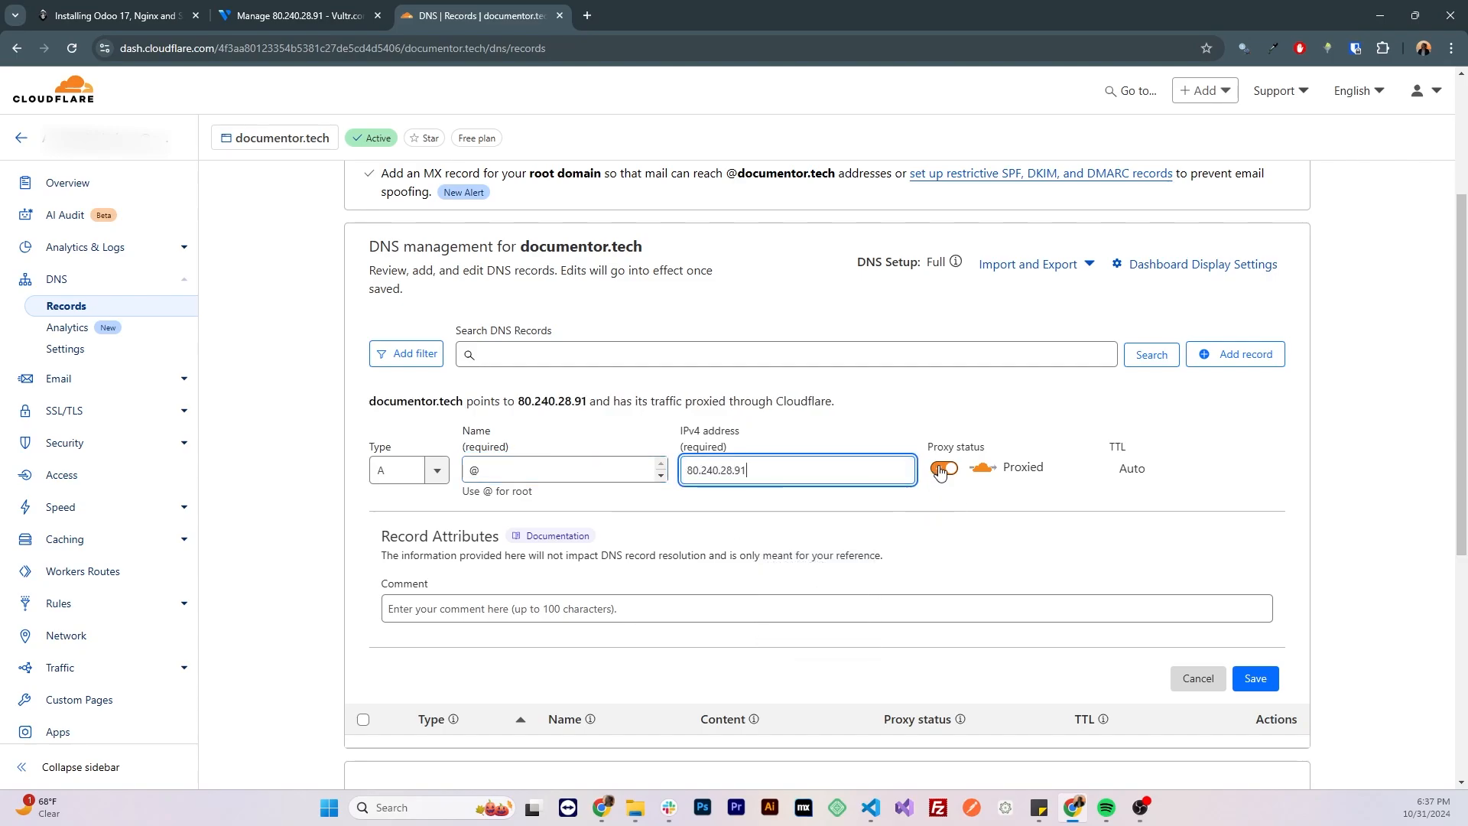
pyautogui.click(943, 468)
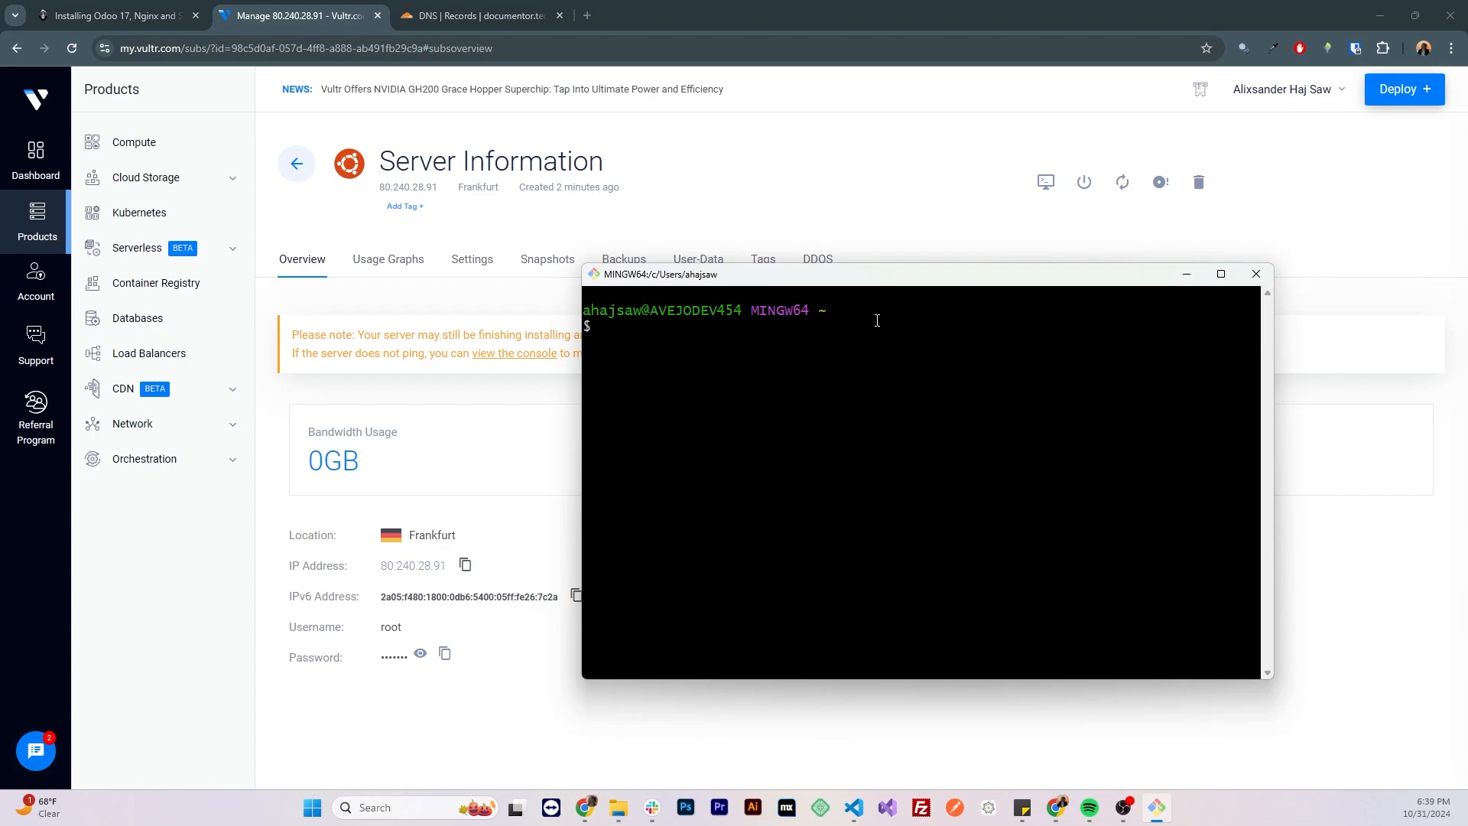
pyautogui.write('ssh')
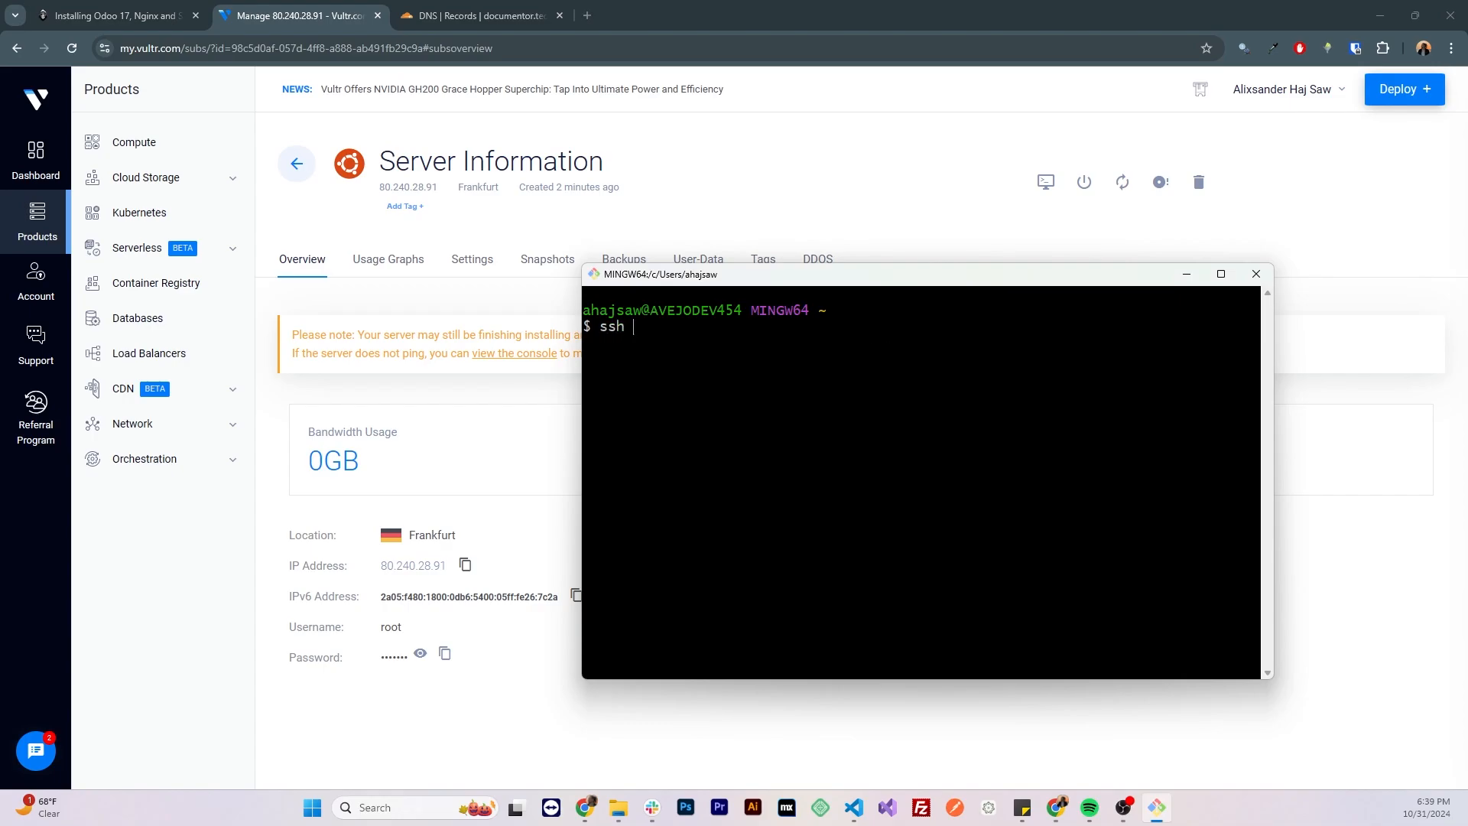
pyautogui.write('root@')
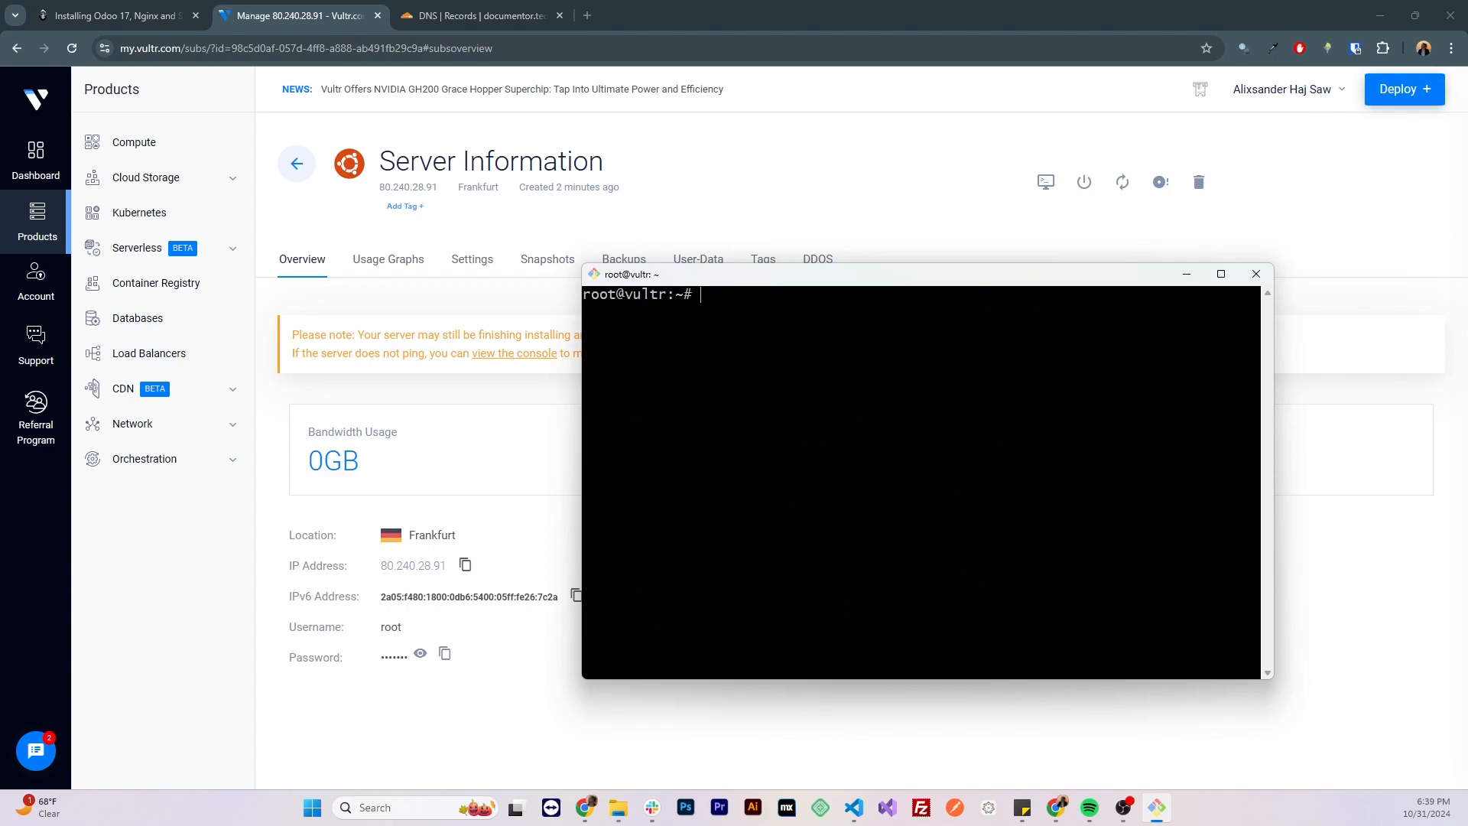
# - Create the user alex with adduser and set its password
pyautogui.write('adduser')
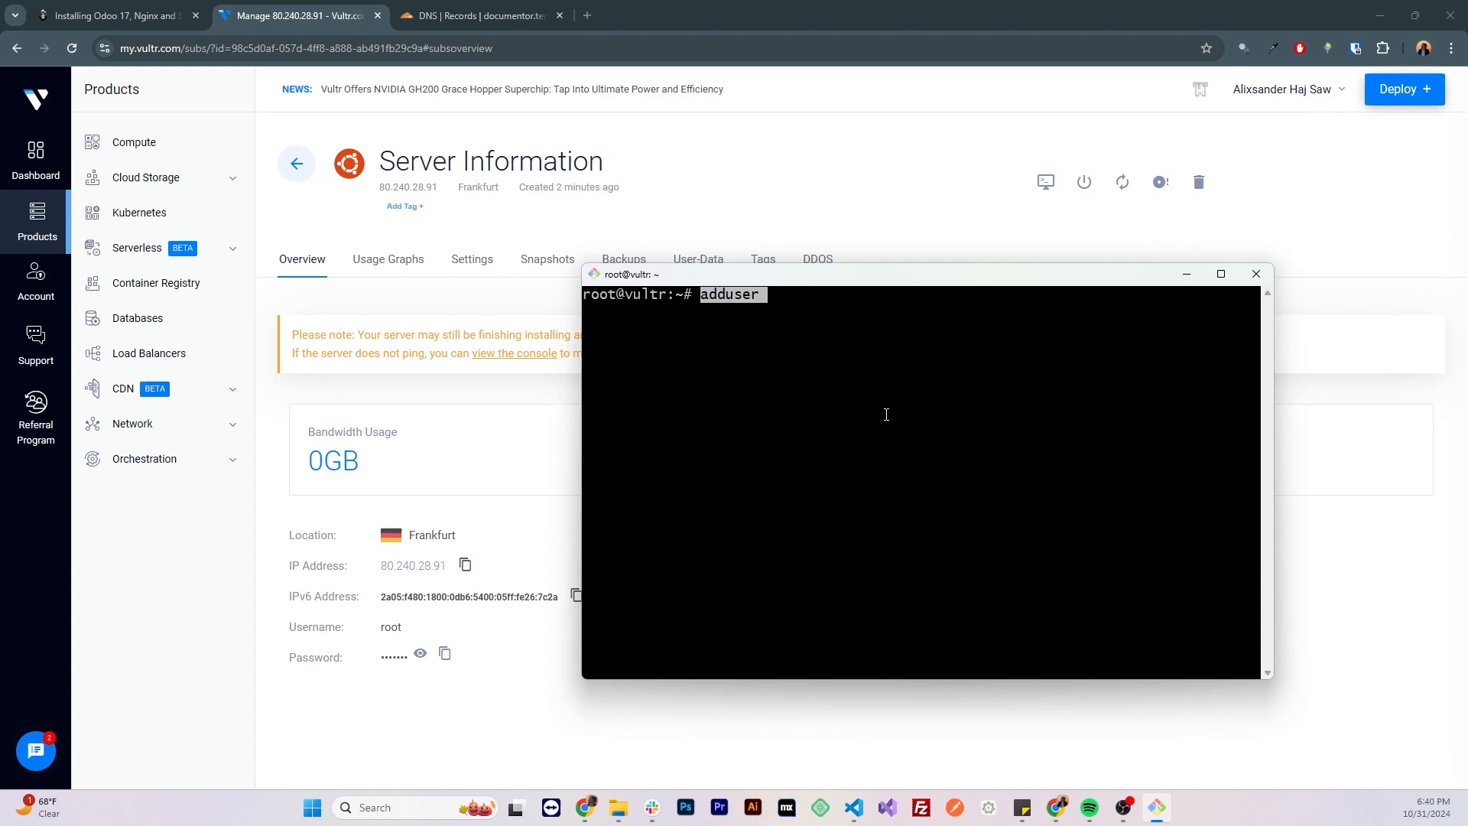
pyautogui.write('alex')
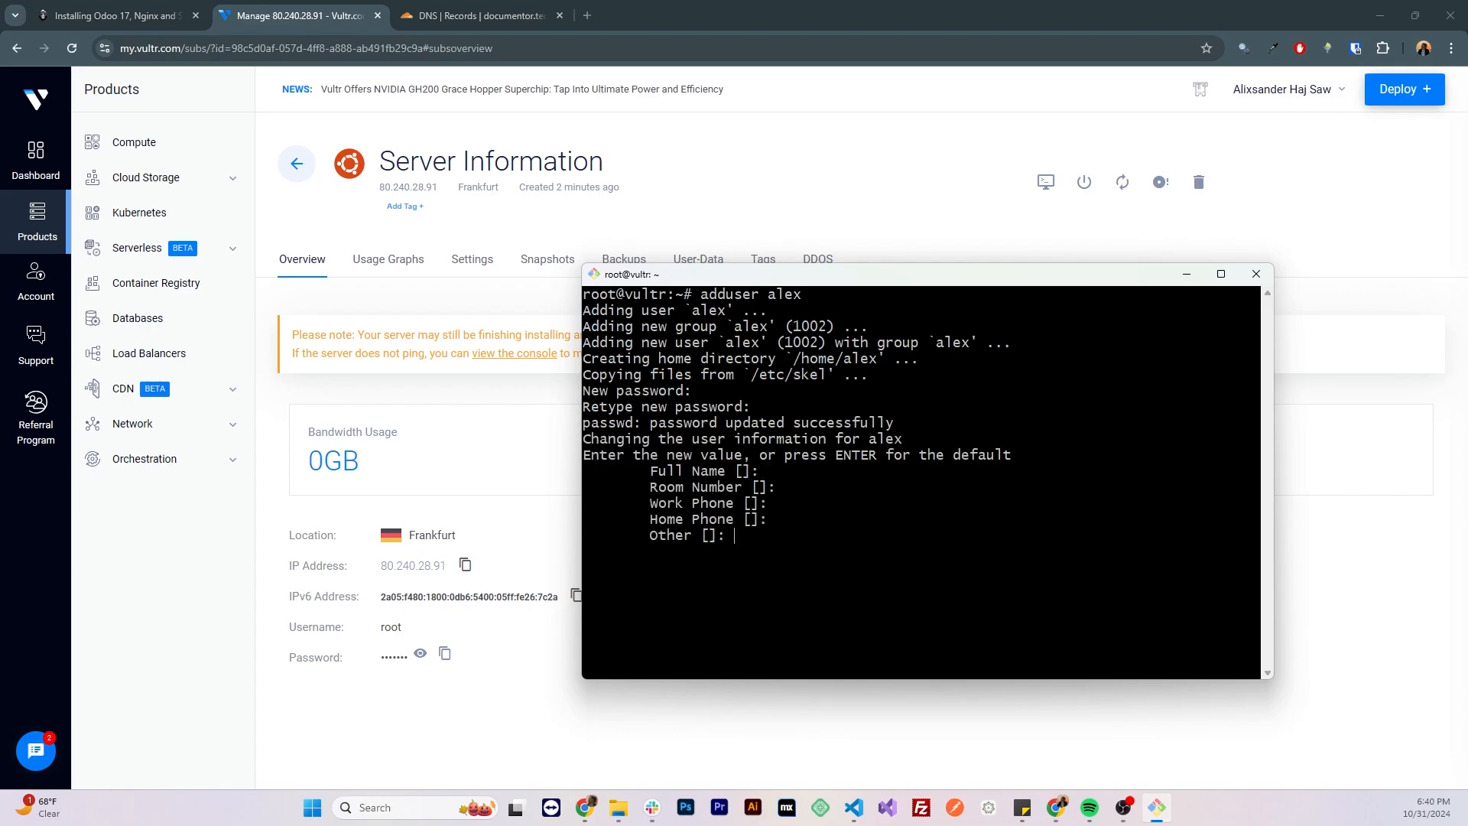
pyautogui.write('y')
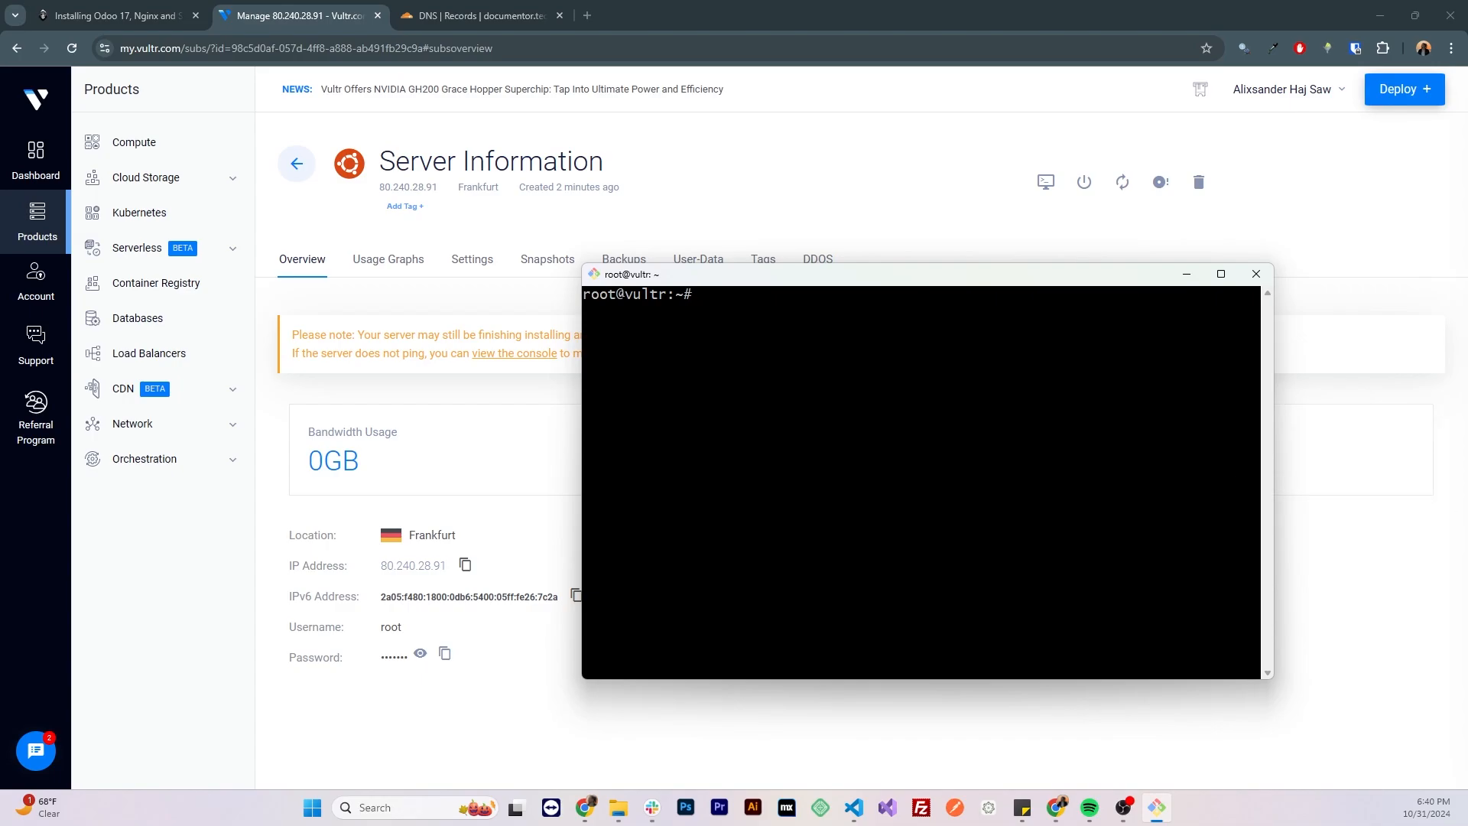
# - Add 'alex ALL=(ALL:ALL) ALL' to the sudoers file via visudo and save it
pyautogui.write('visudo')
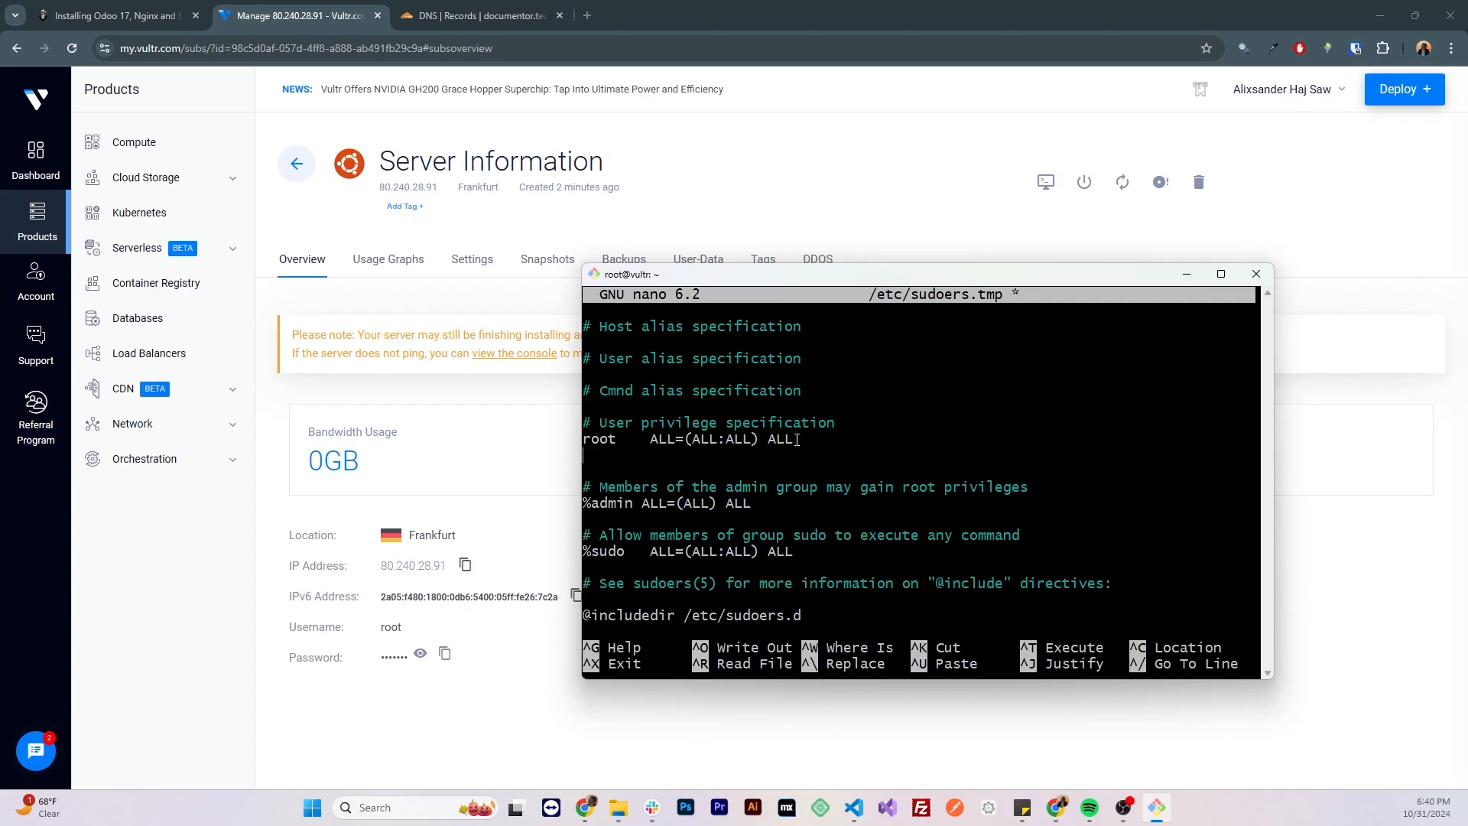
pyautogui.write('root\tALL=(ALL:ALL) ALL')
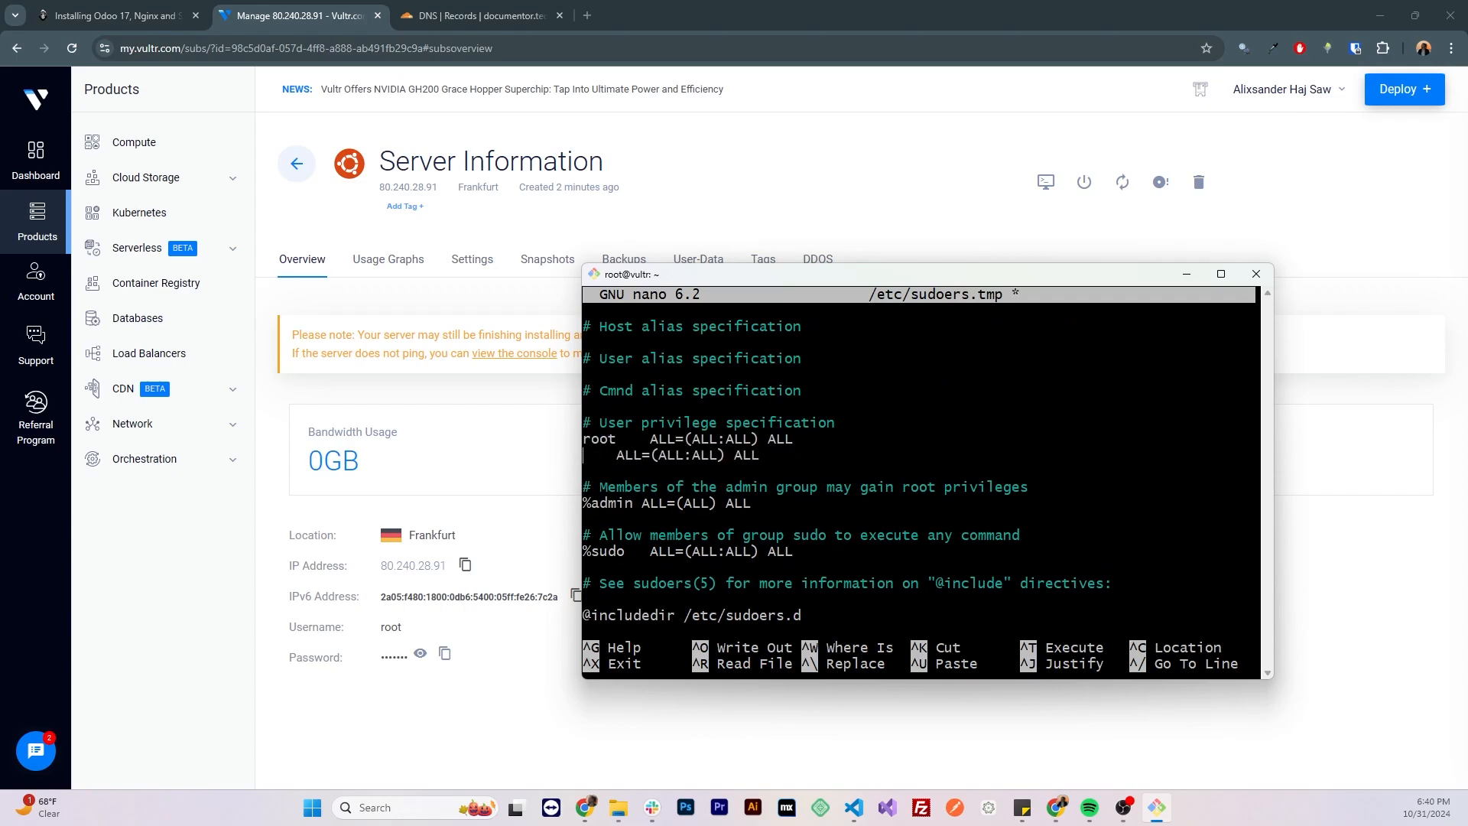
pyautogui.press('ctrl+o')
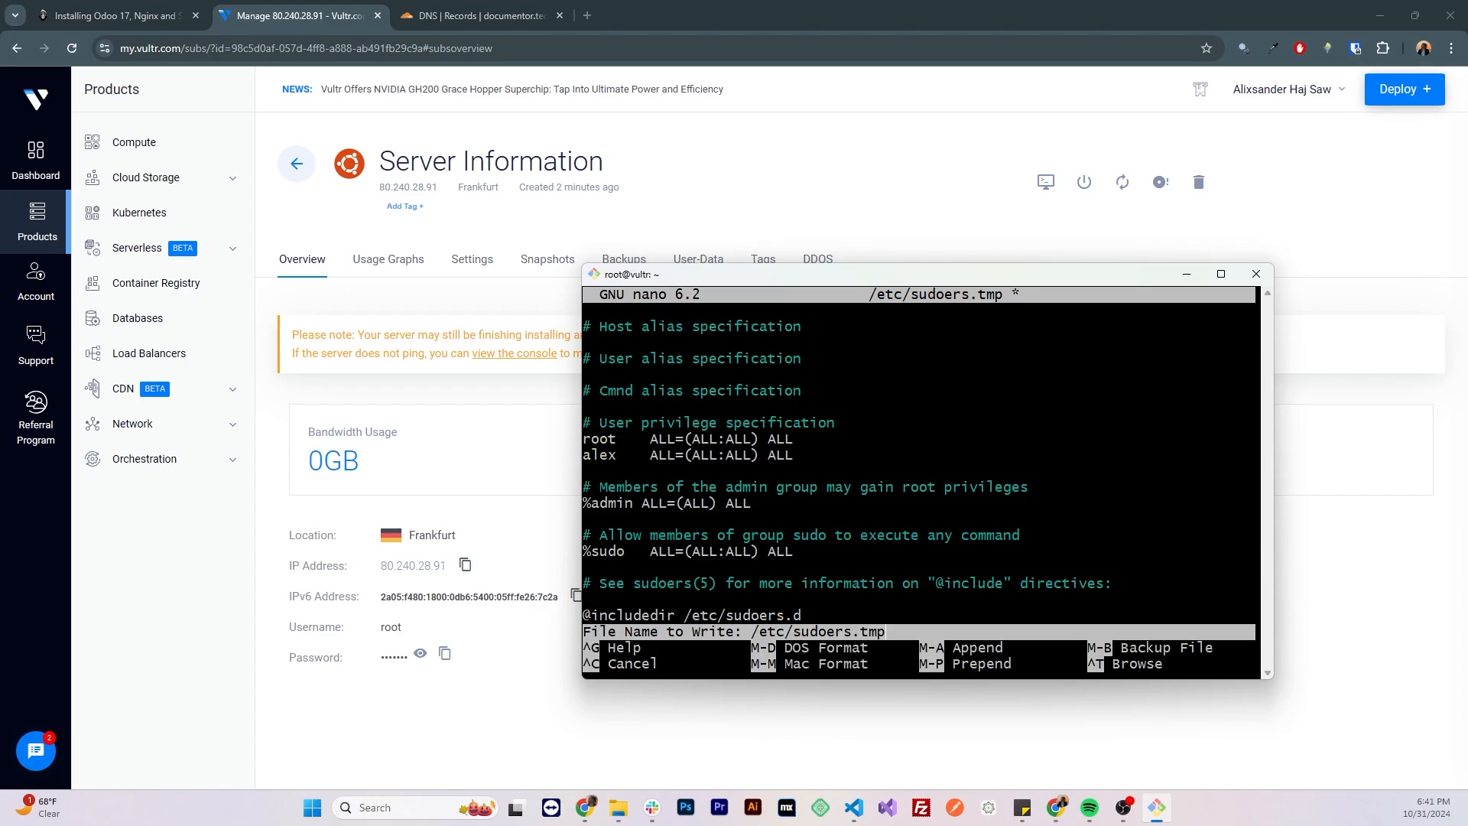
pyautogui.press('Enter')
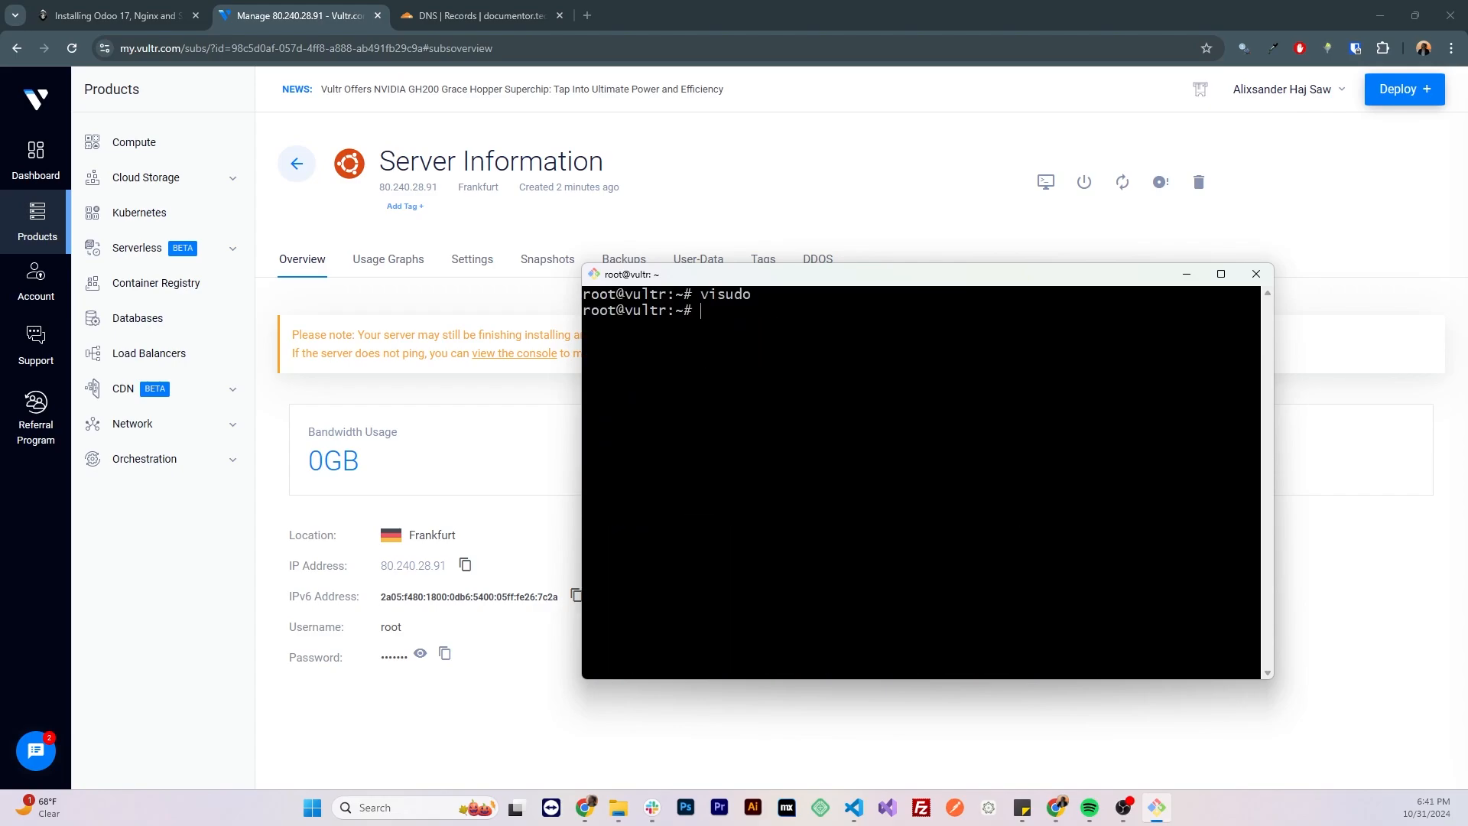
# - SSH in as alex, test root access with sudo su, then exit back
pyautogui.write('ssh alex@80.240.28.91')
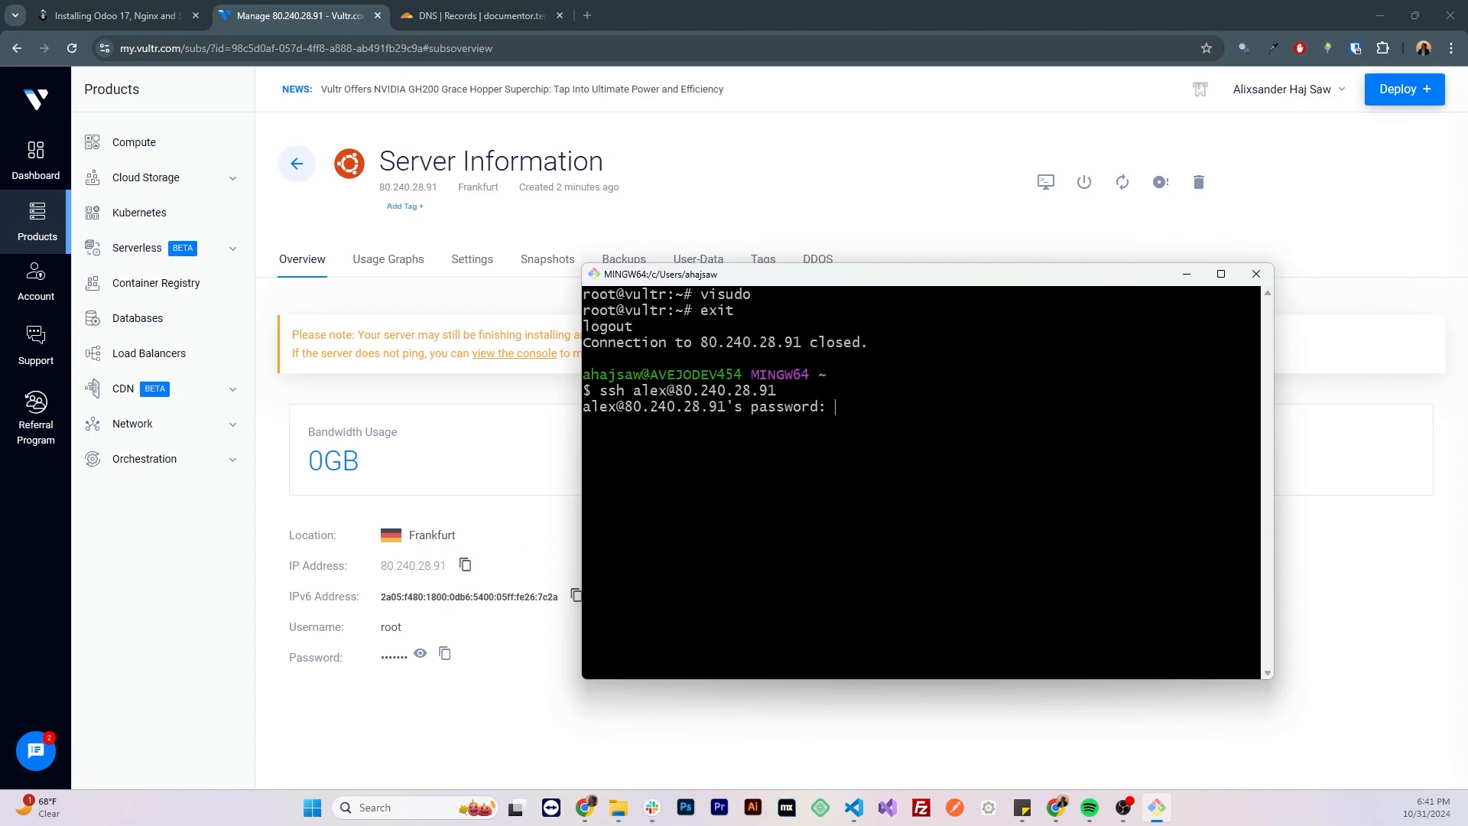
pyautogui.press('Enter')
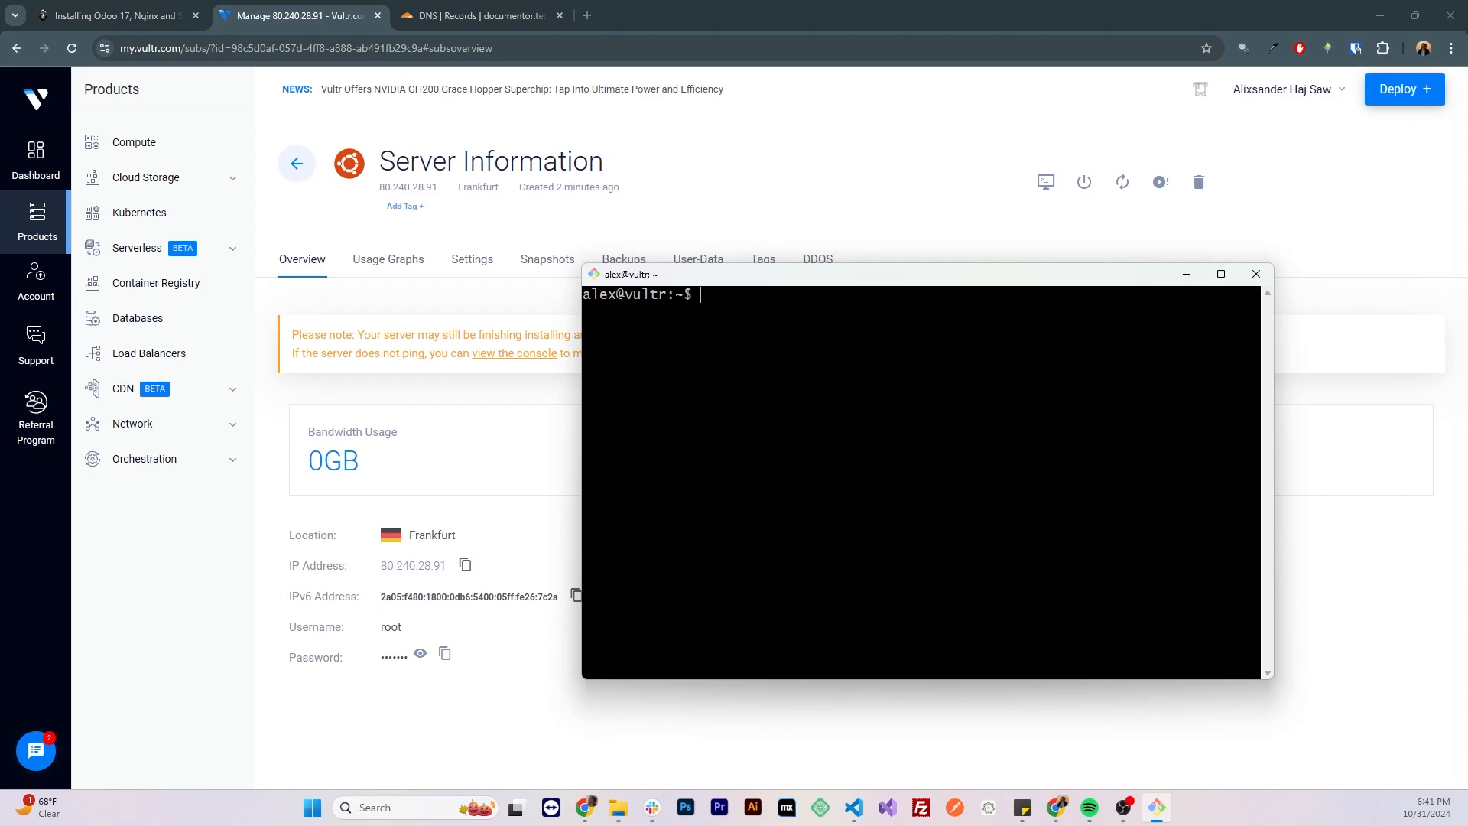
pyautogui.write('sudo su')
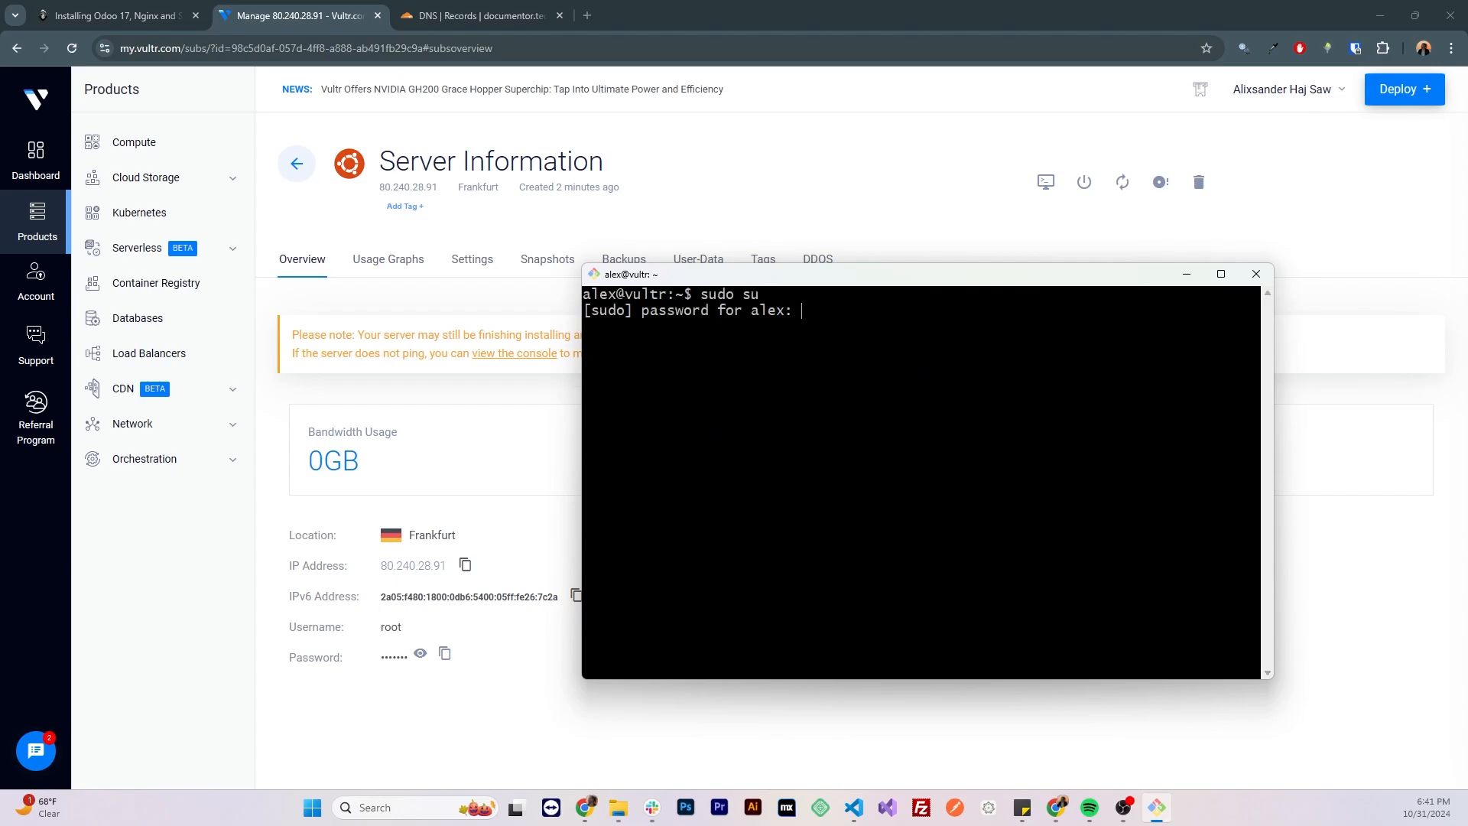
pyautogui.write('exit')
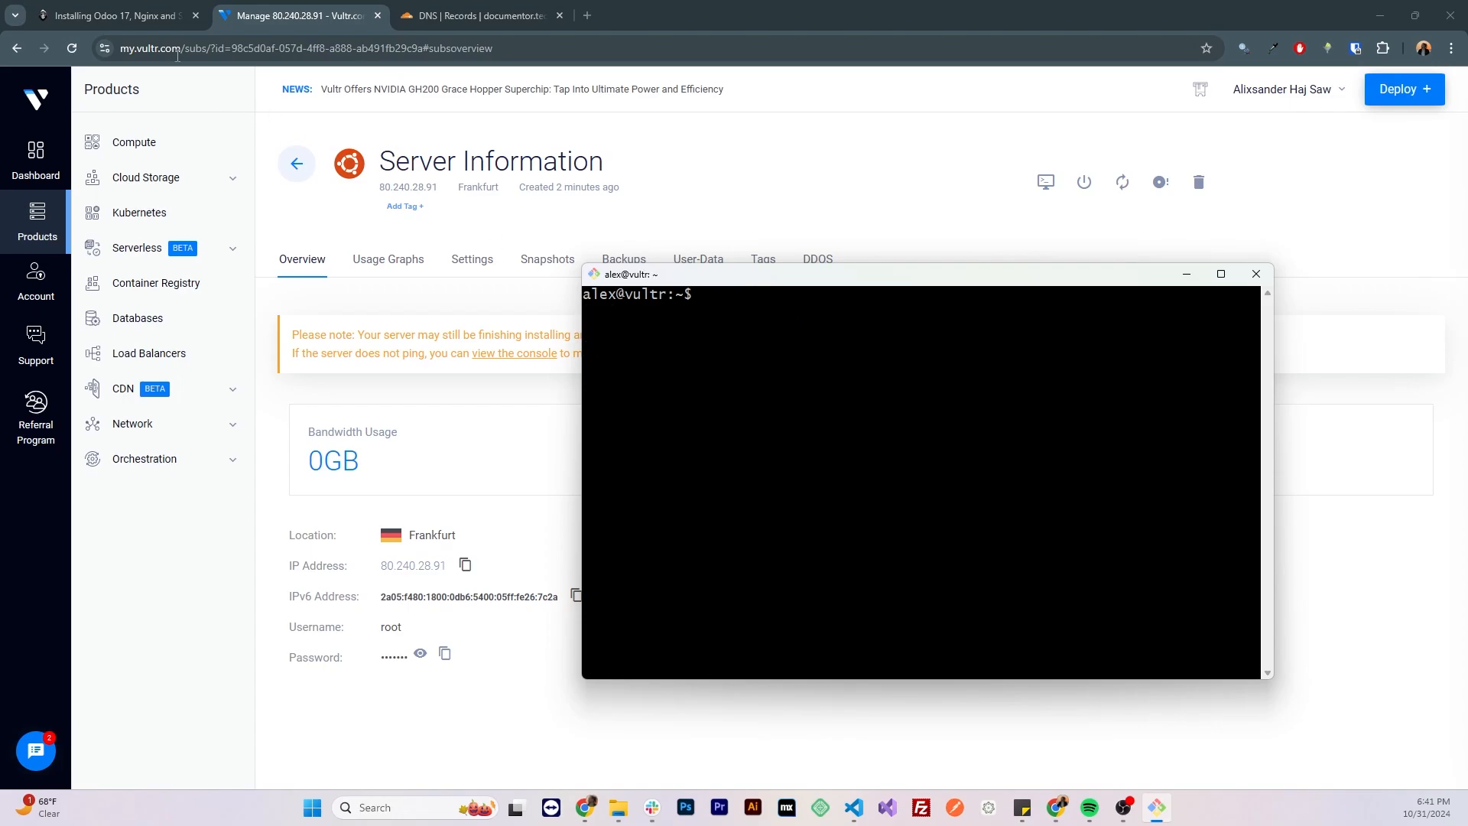
# - Run apt update and upgrade, accept the kernel upgrade notice, and enter sudo reboot
pyautogui.click(112, 16)
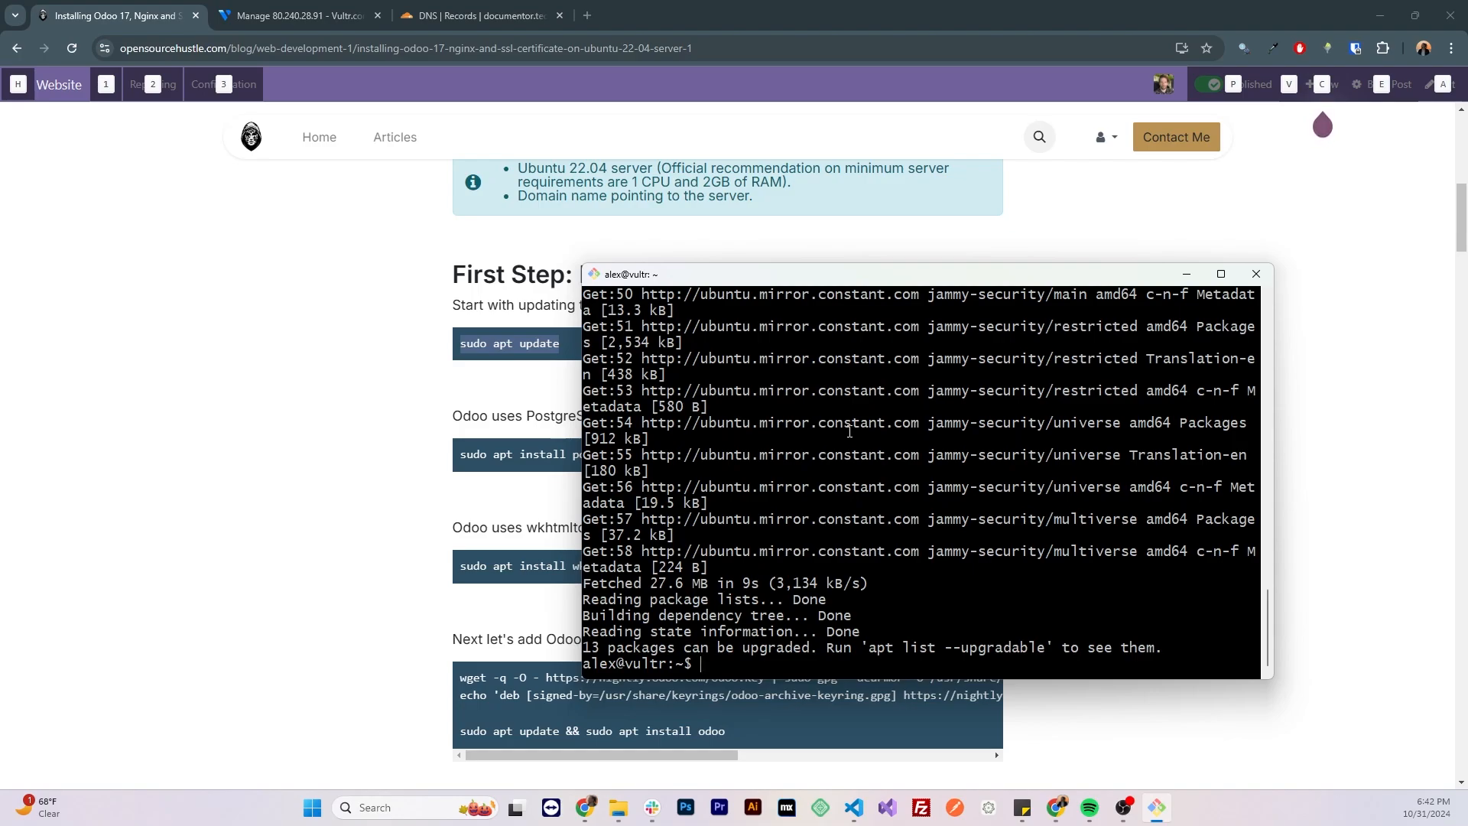
pyautogui.write('sud')
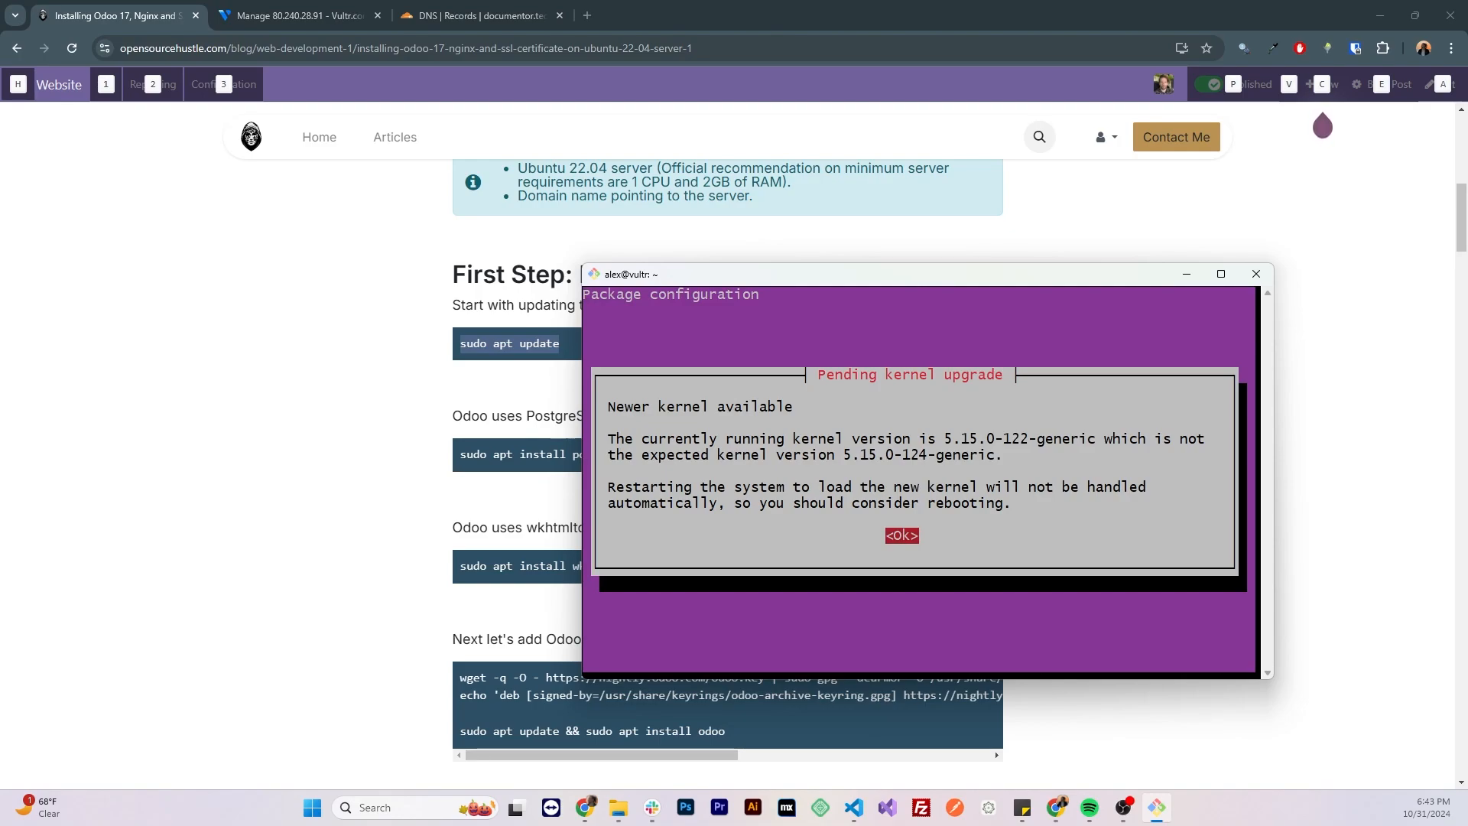
pyautogui.click(901, 535)
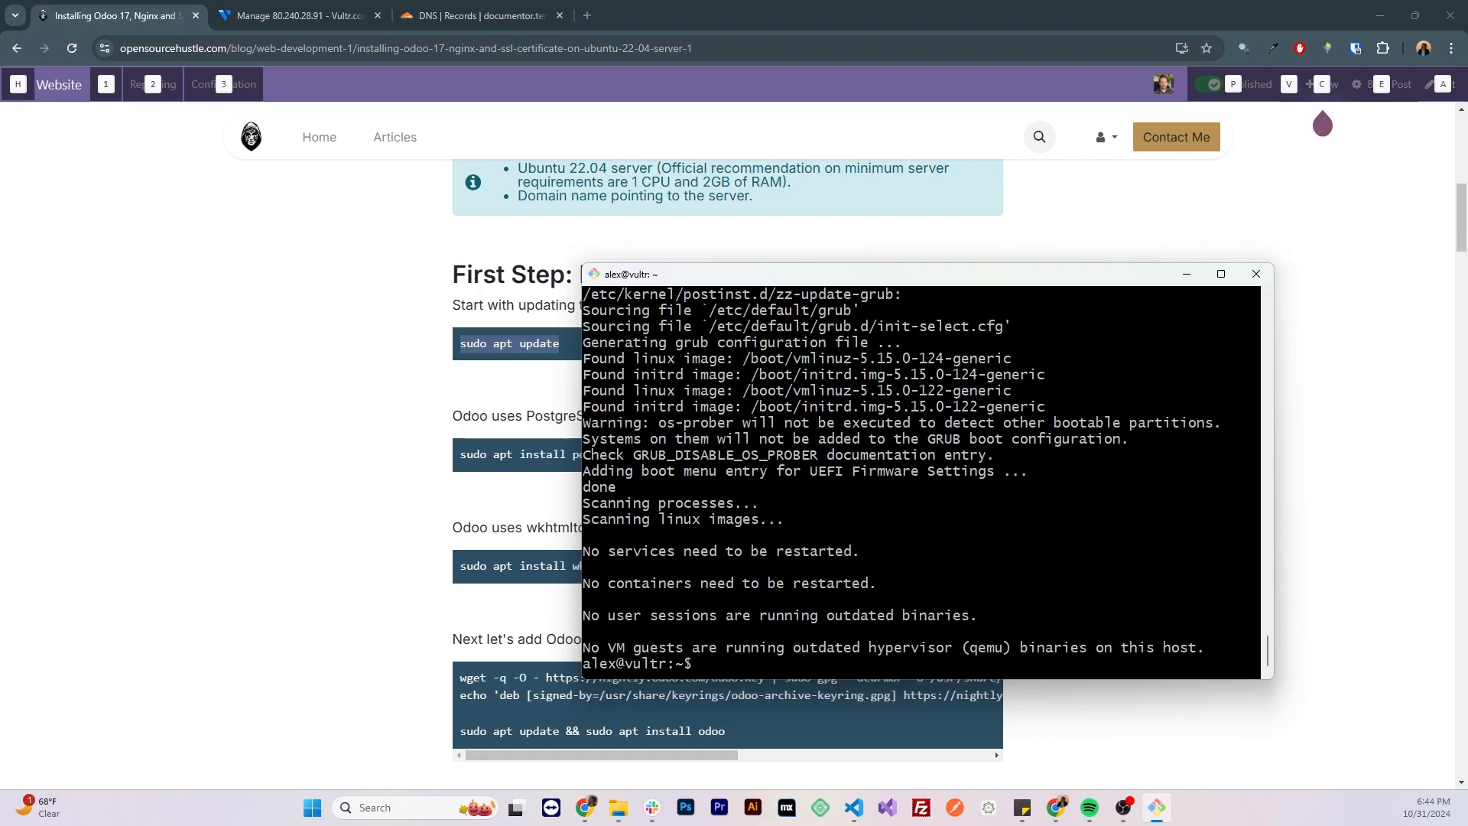
pyautogui.write('sudo reboot')
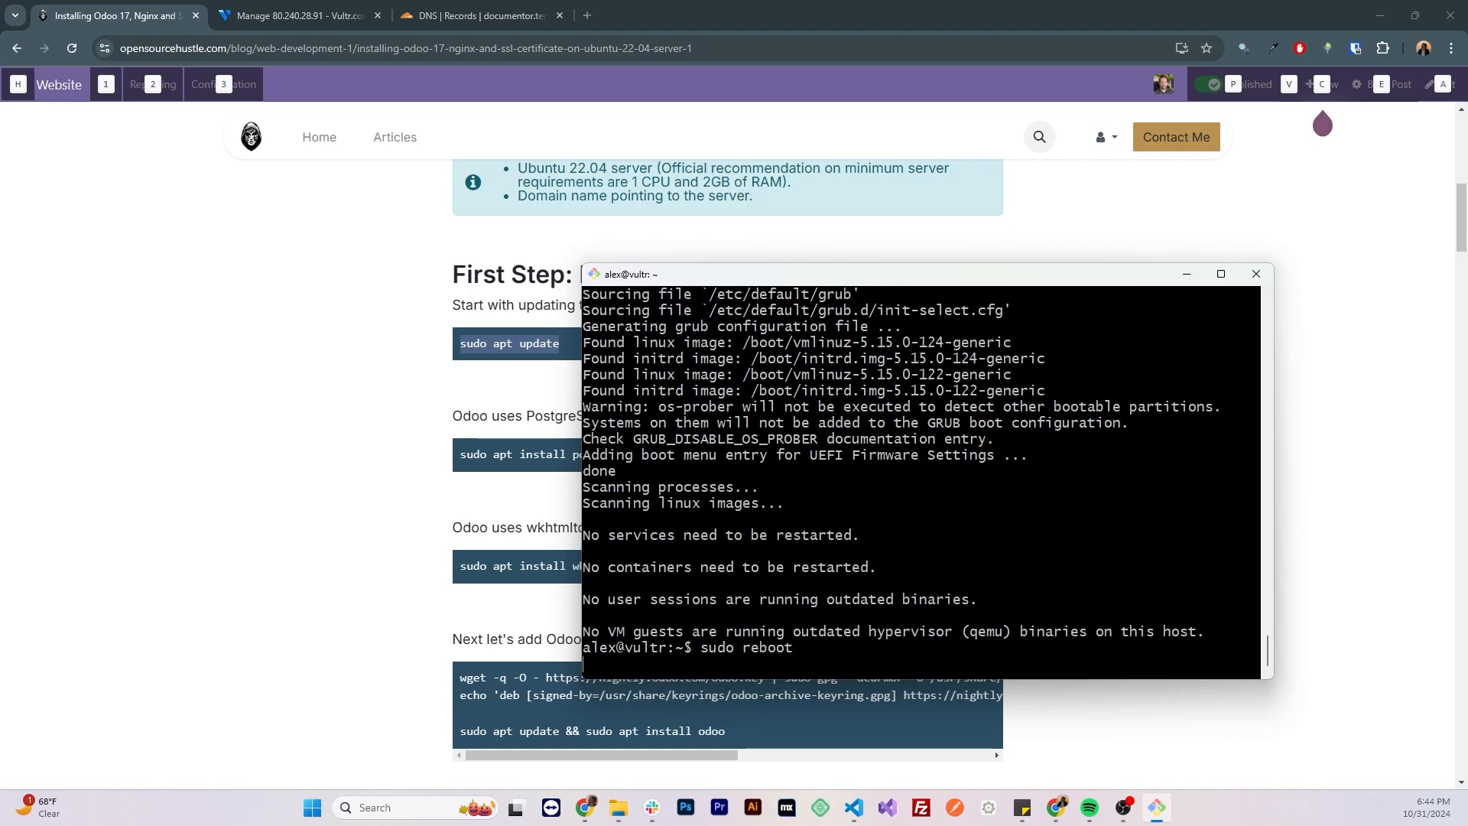
# - Run the guide's PostgreSQL, wkhtmltopdf and Odoo 17 repository install commands
pyautogui.click(292, 16)
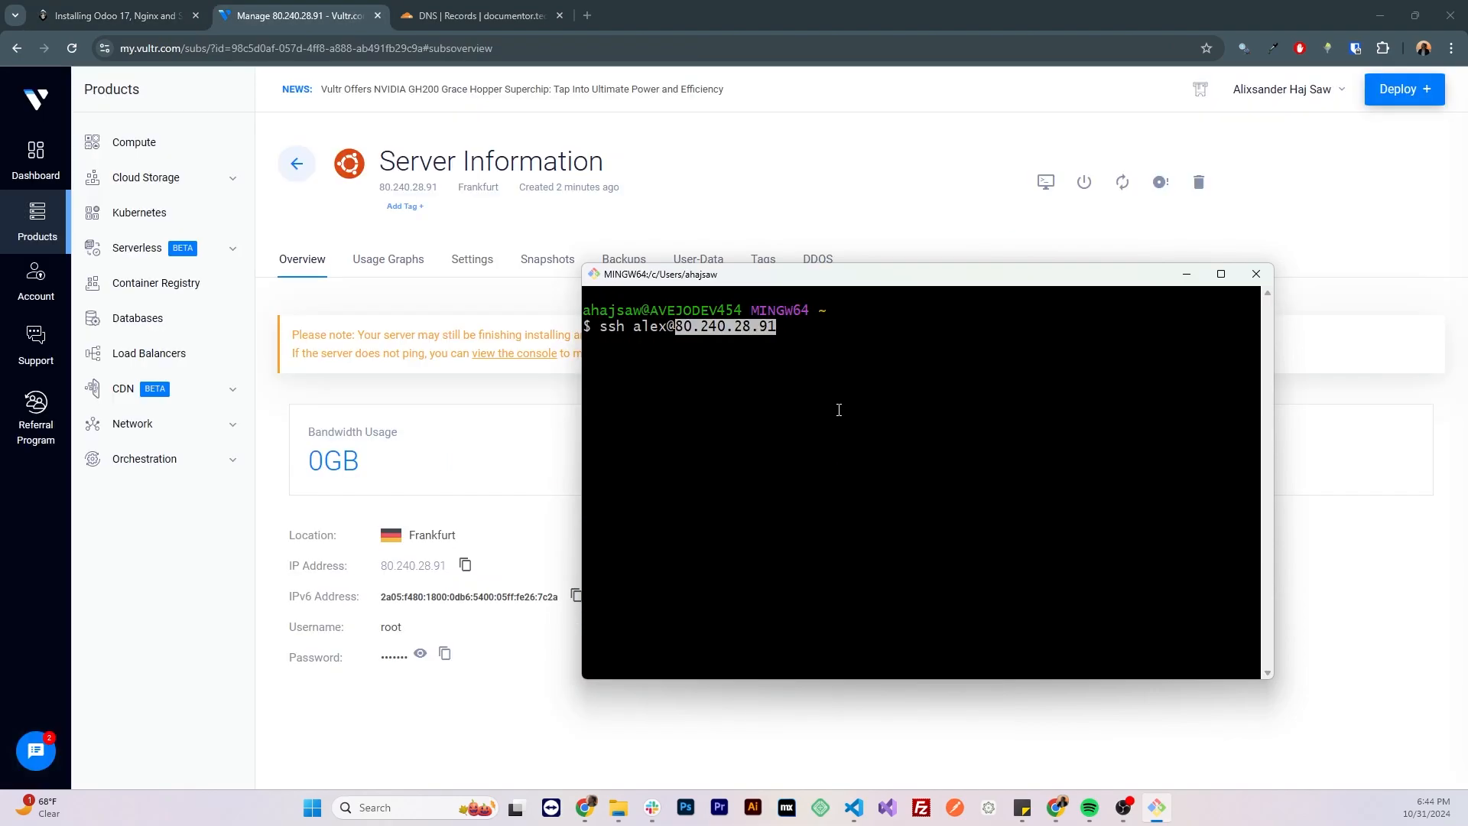
pyautogui.click(113, 16)
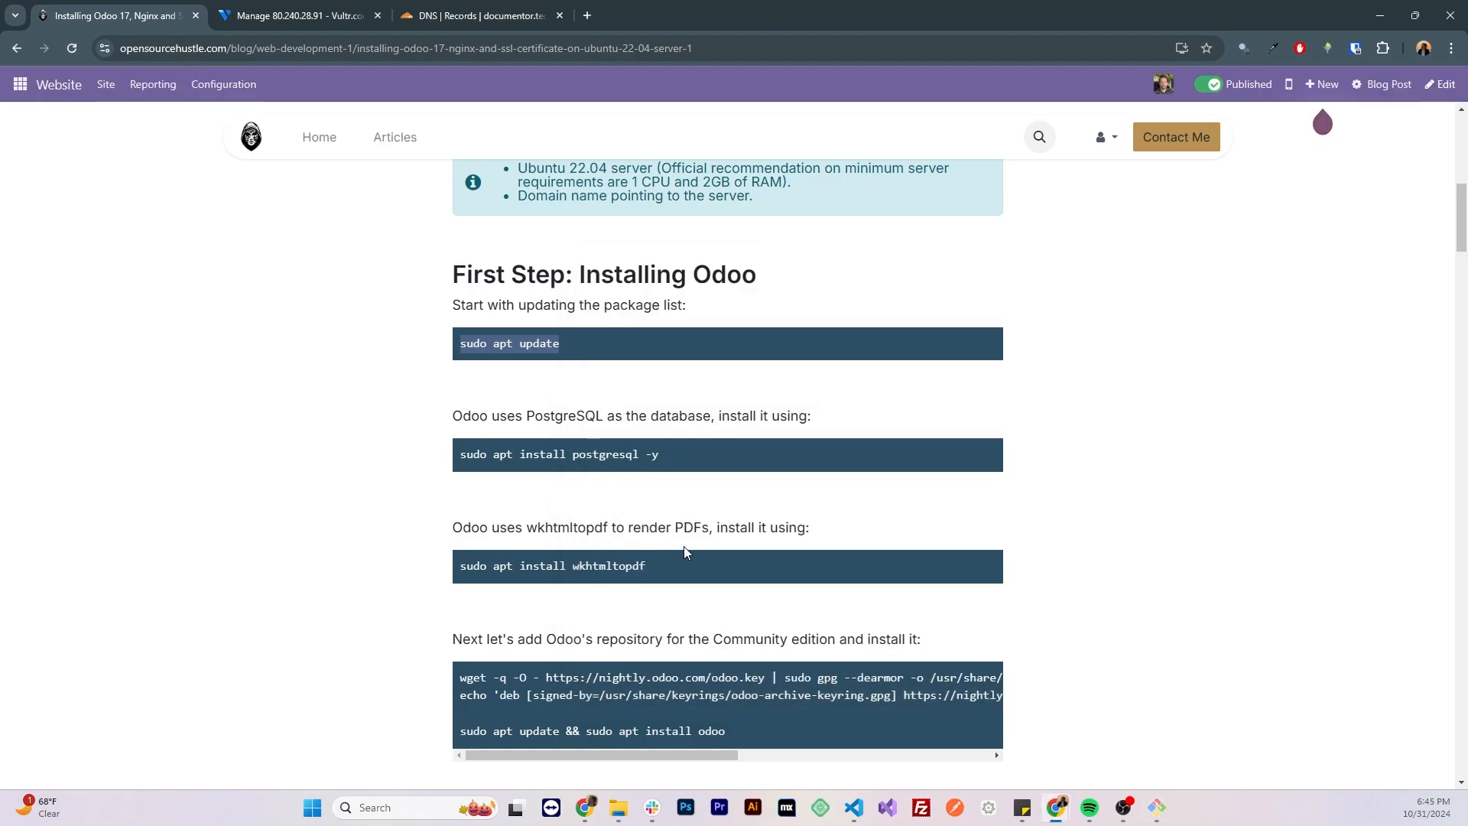
pyautogui.moveTo(683, 518)
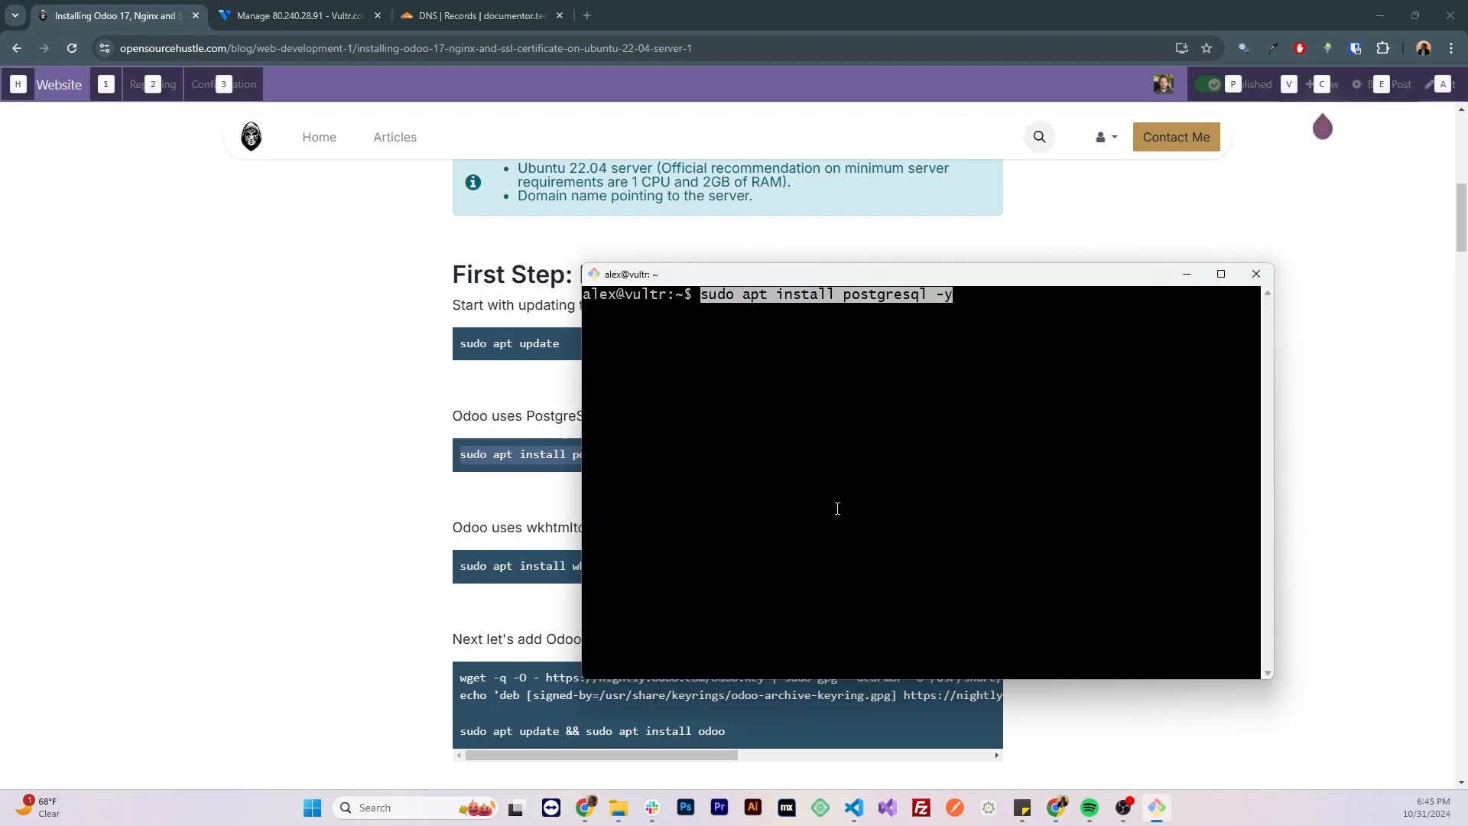
pyautogui.press('Return')
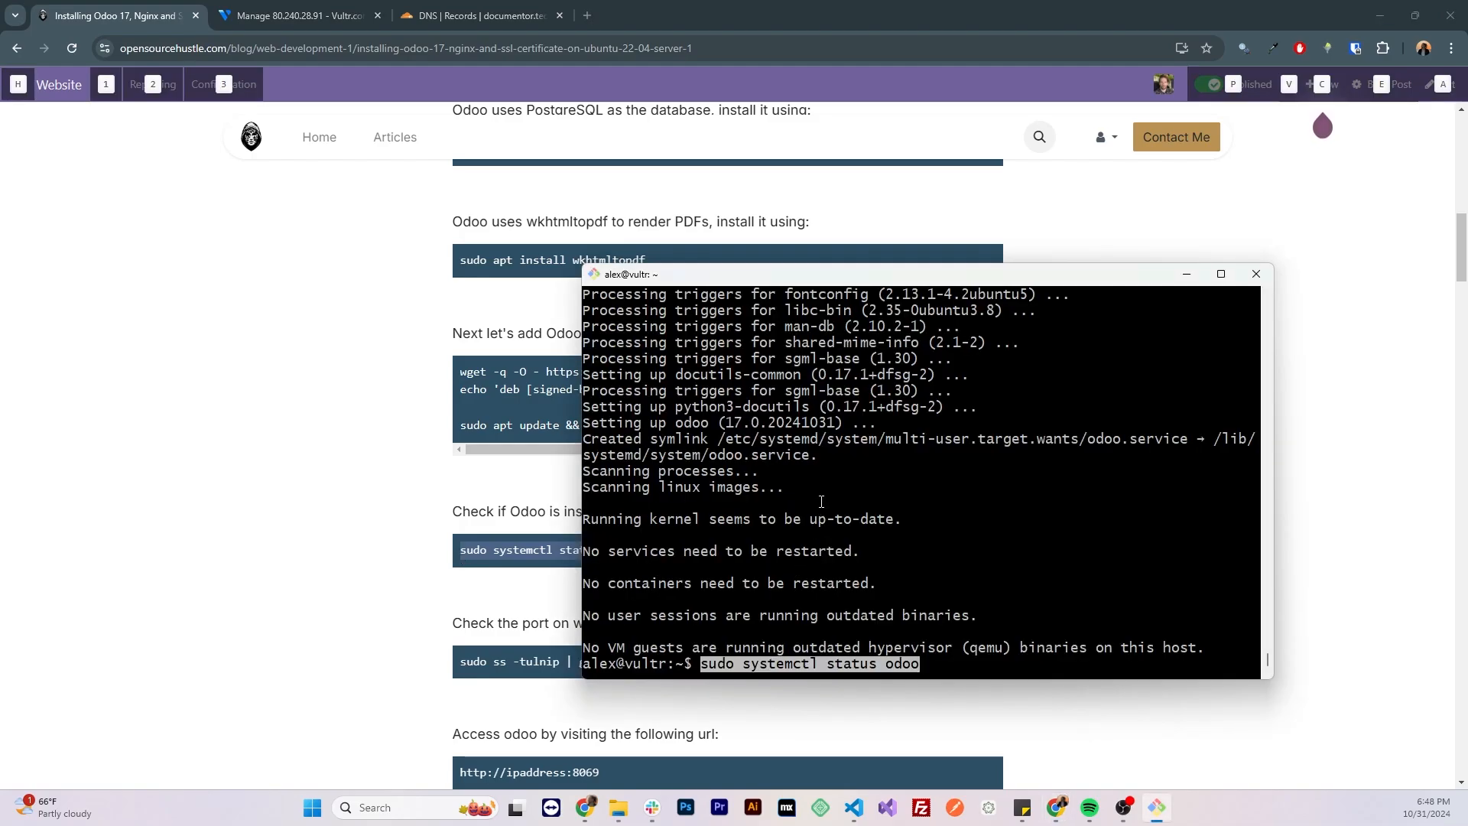
# - Verify Odoo is running and listening on 8069, then open port 8069 in ufw
pyautogui.press('Return')
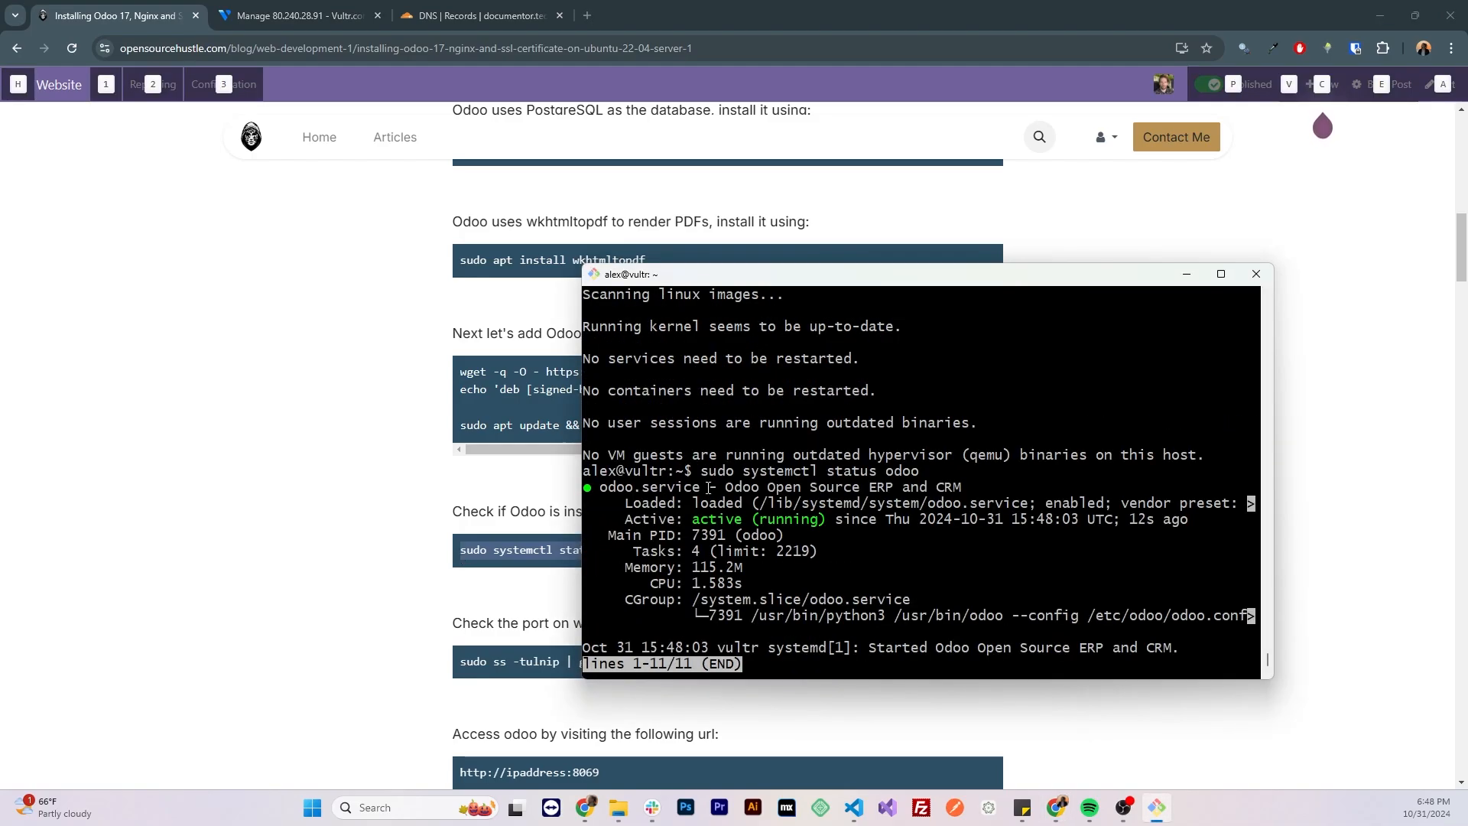
pyautogui.click(1255, 274)
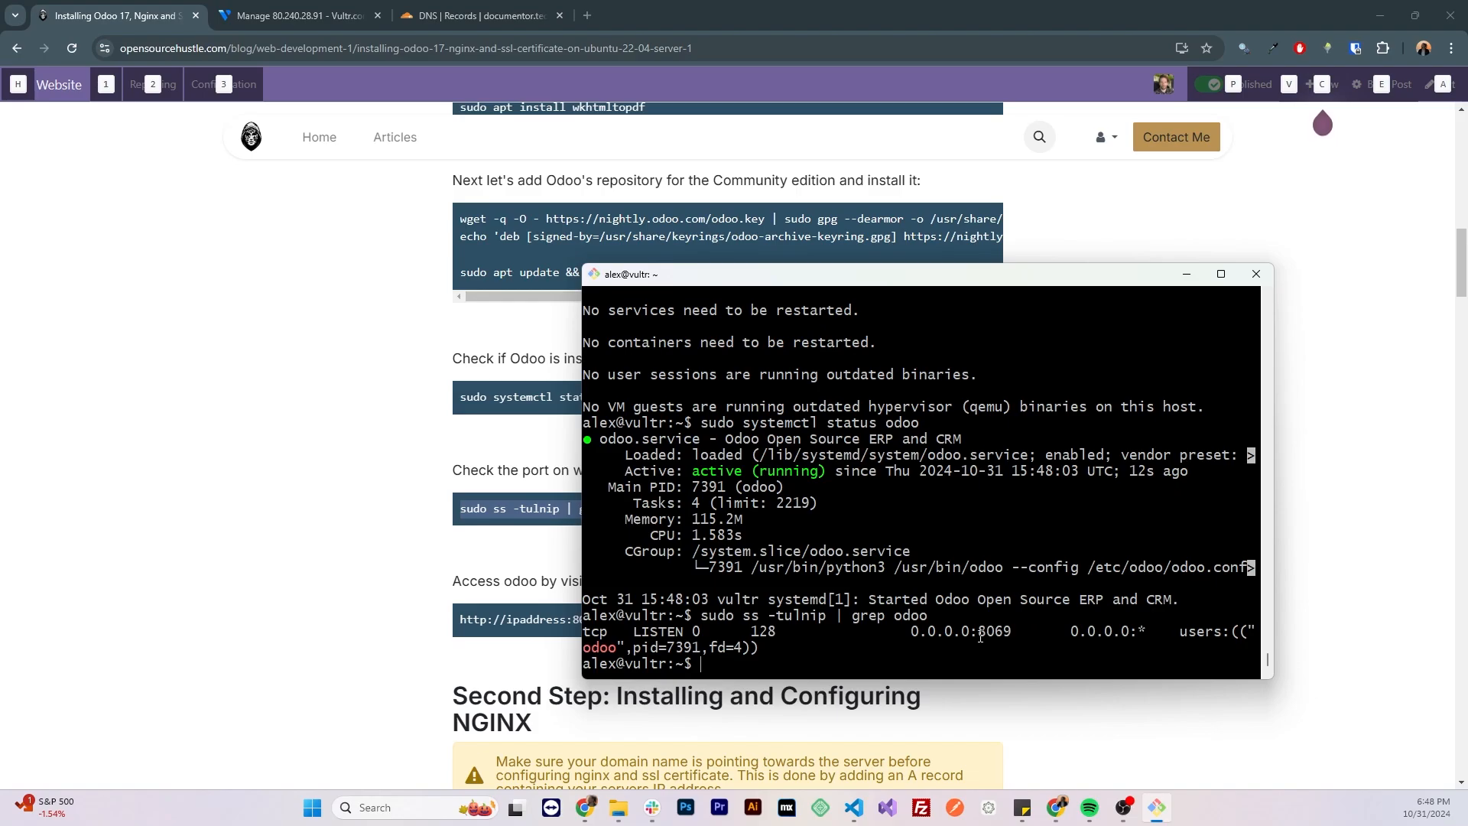
pyautogui.moveTo(1038, 646)
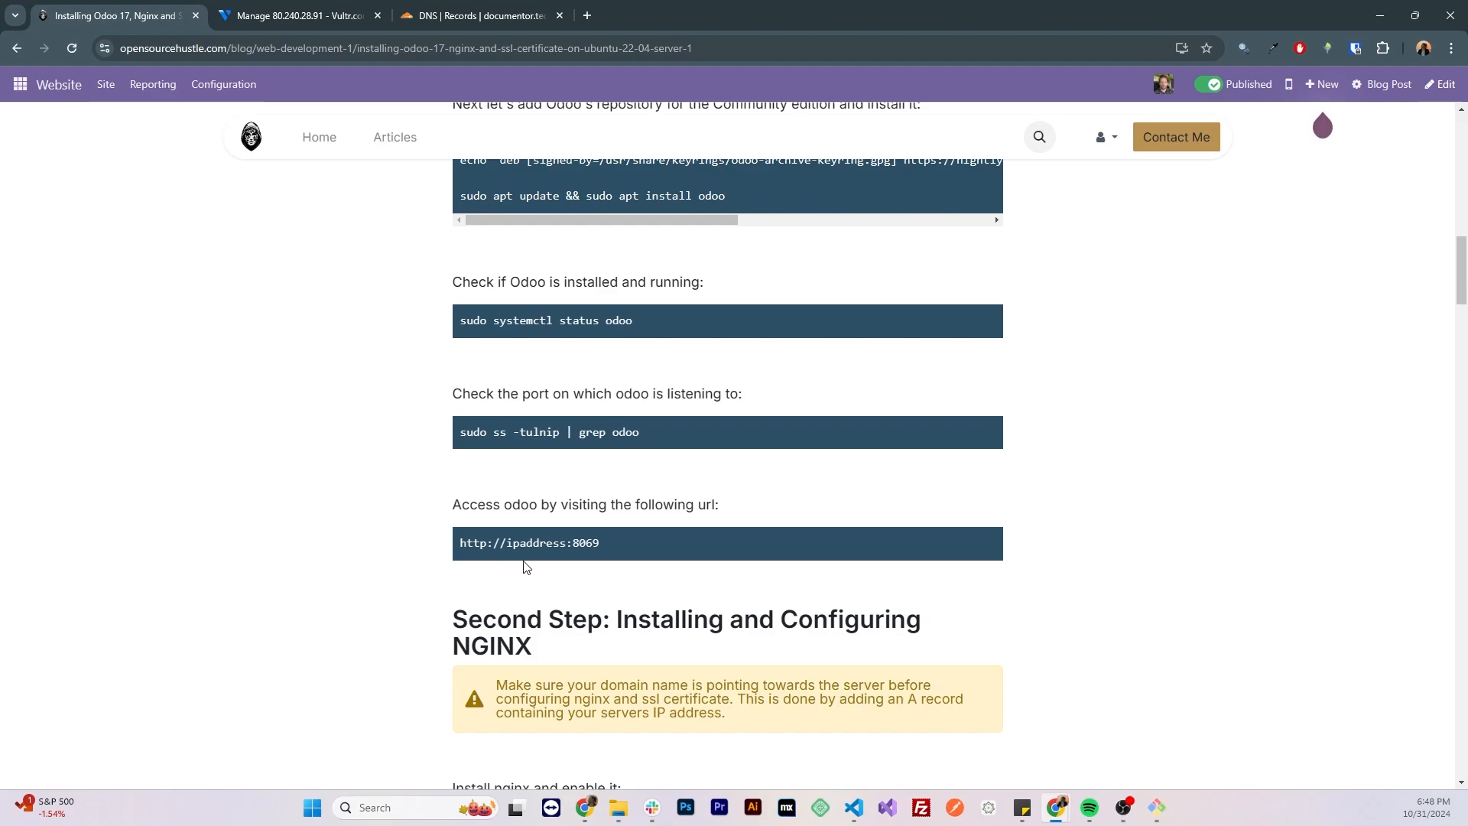
pyautogui.click(295, 16)
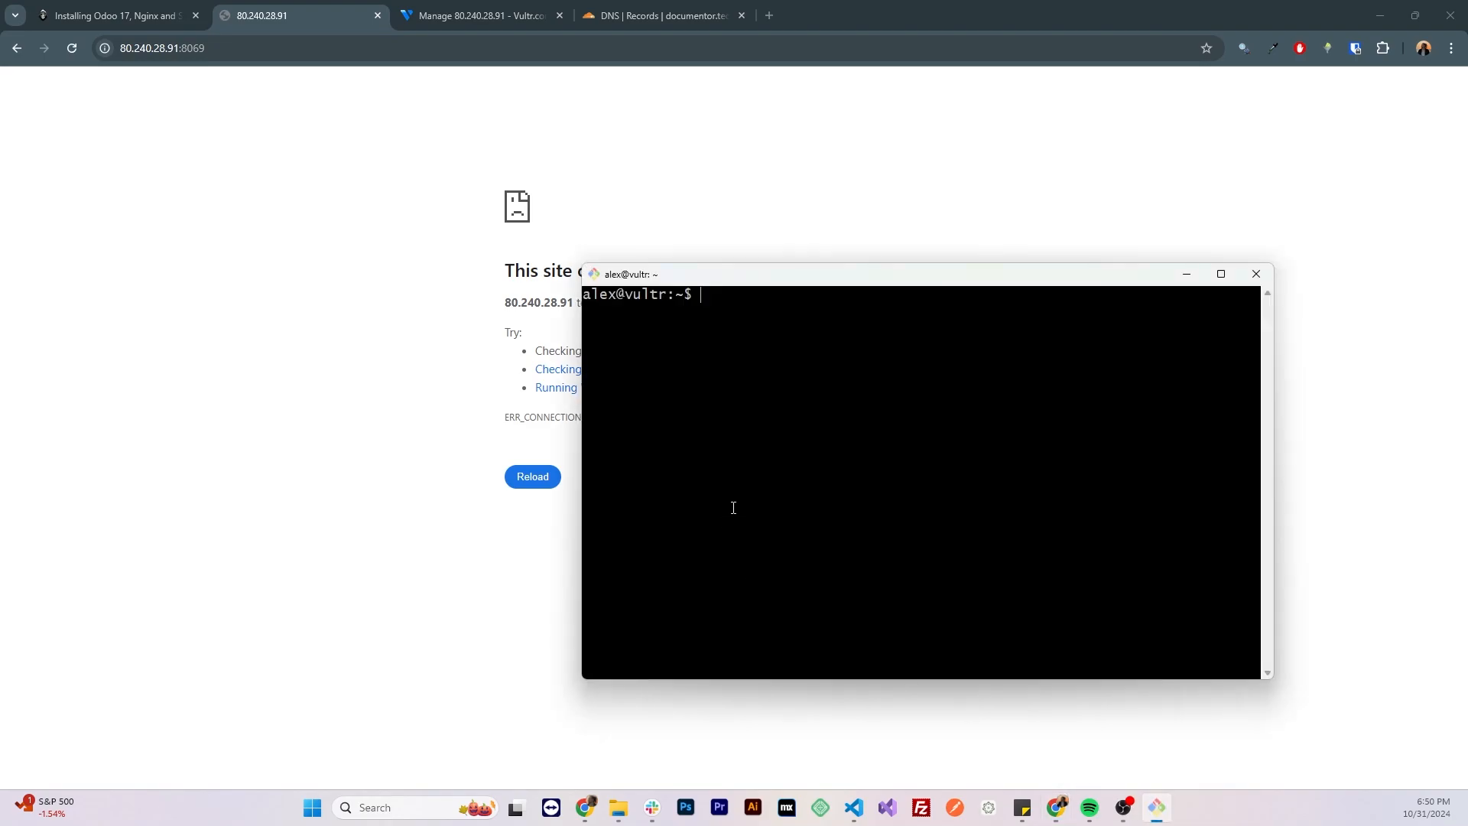
pyautogui.write('sudo ufw statu')
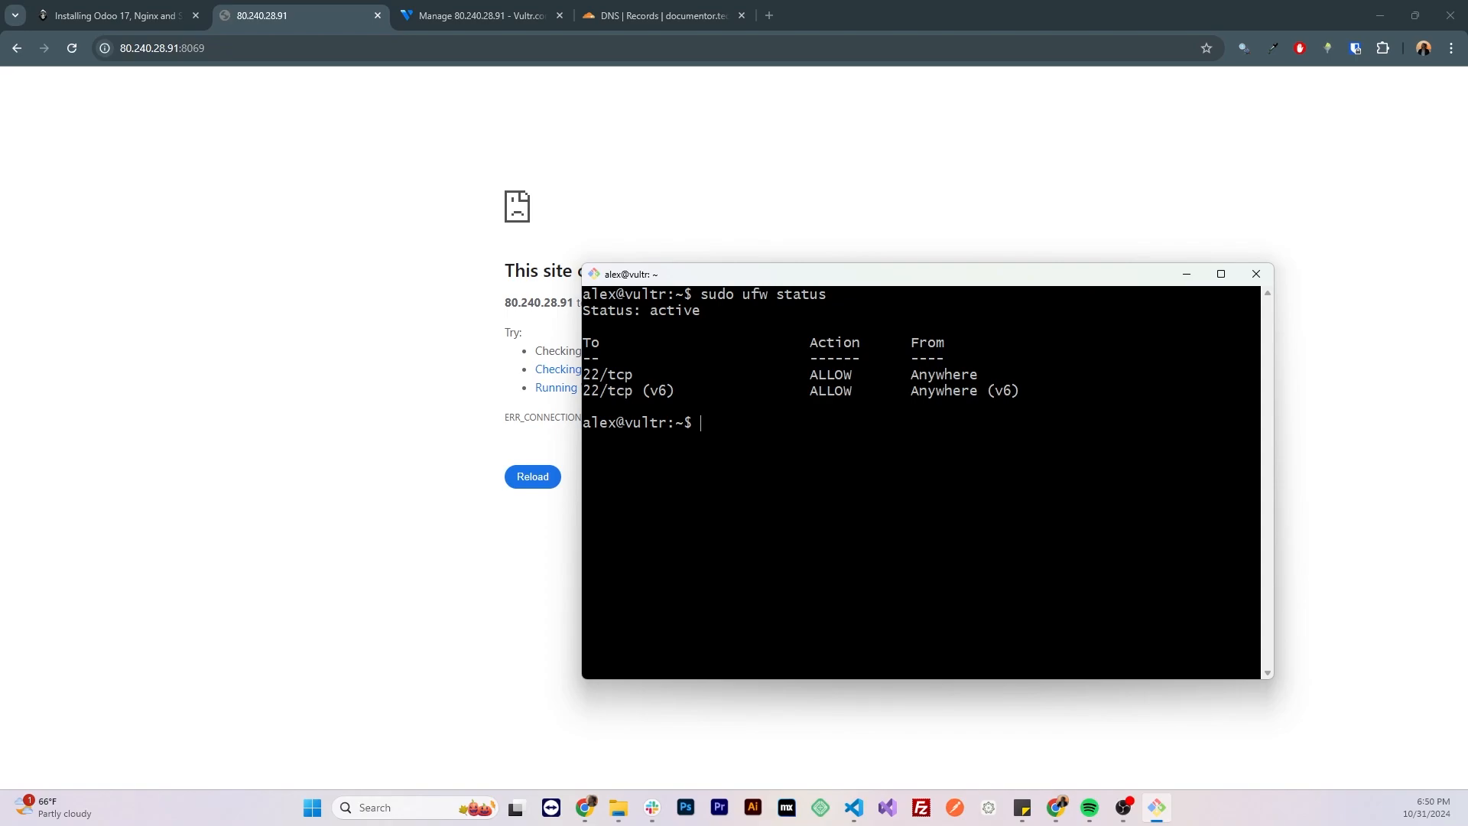
pyautogui.write('sudo uwf')
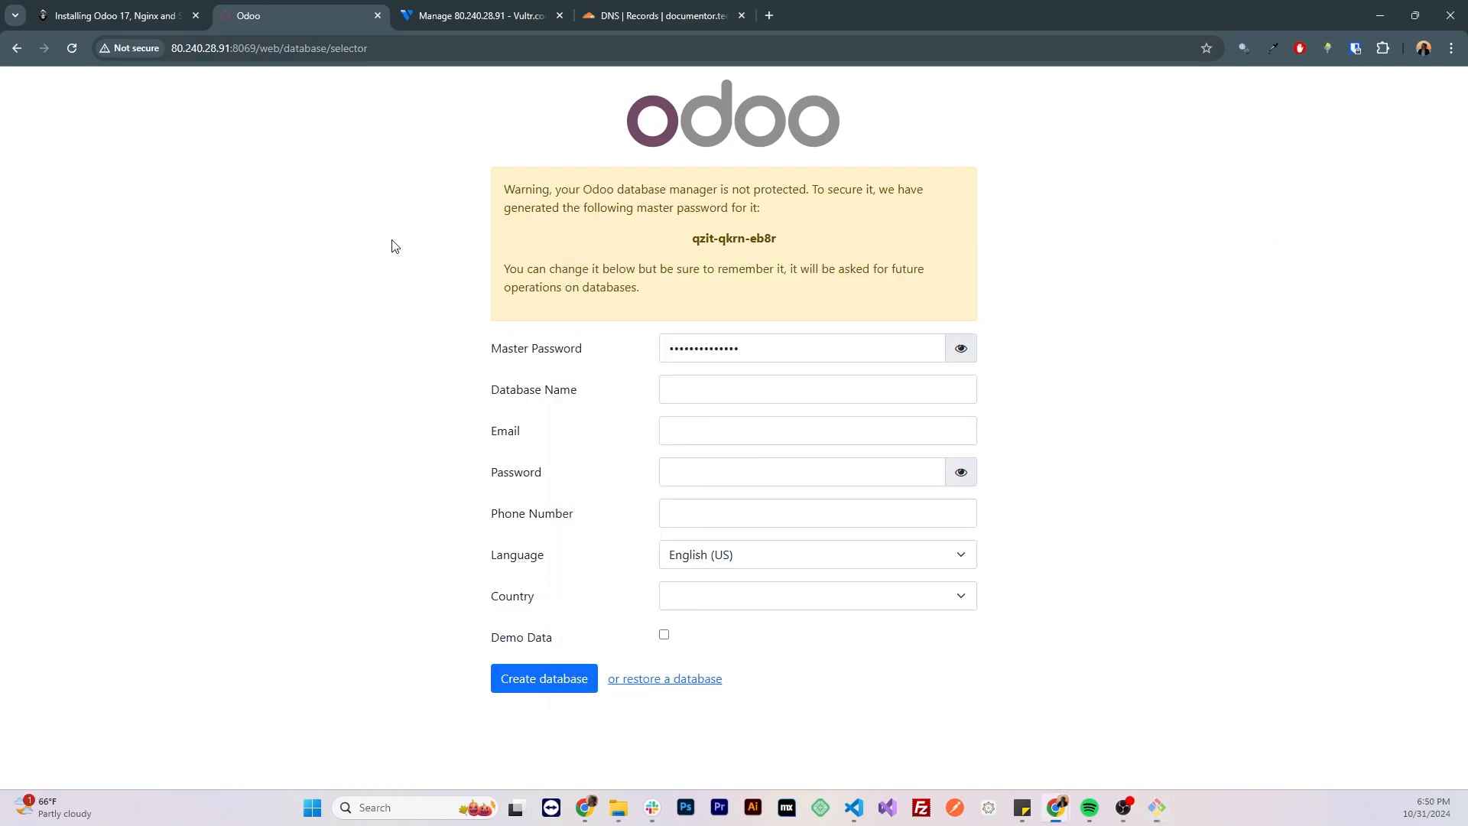
# - Create the test_db database, open the Sales app, then return to the guide
pyautogui.click(816, 389)
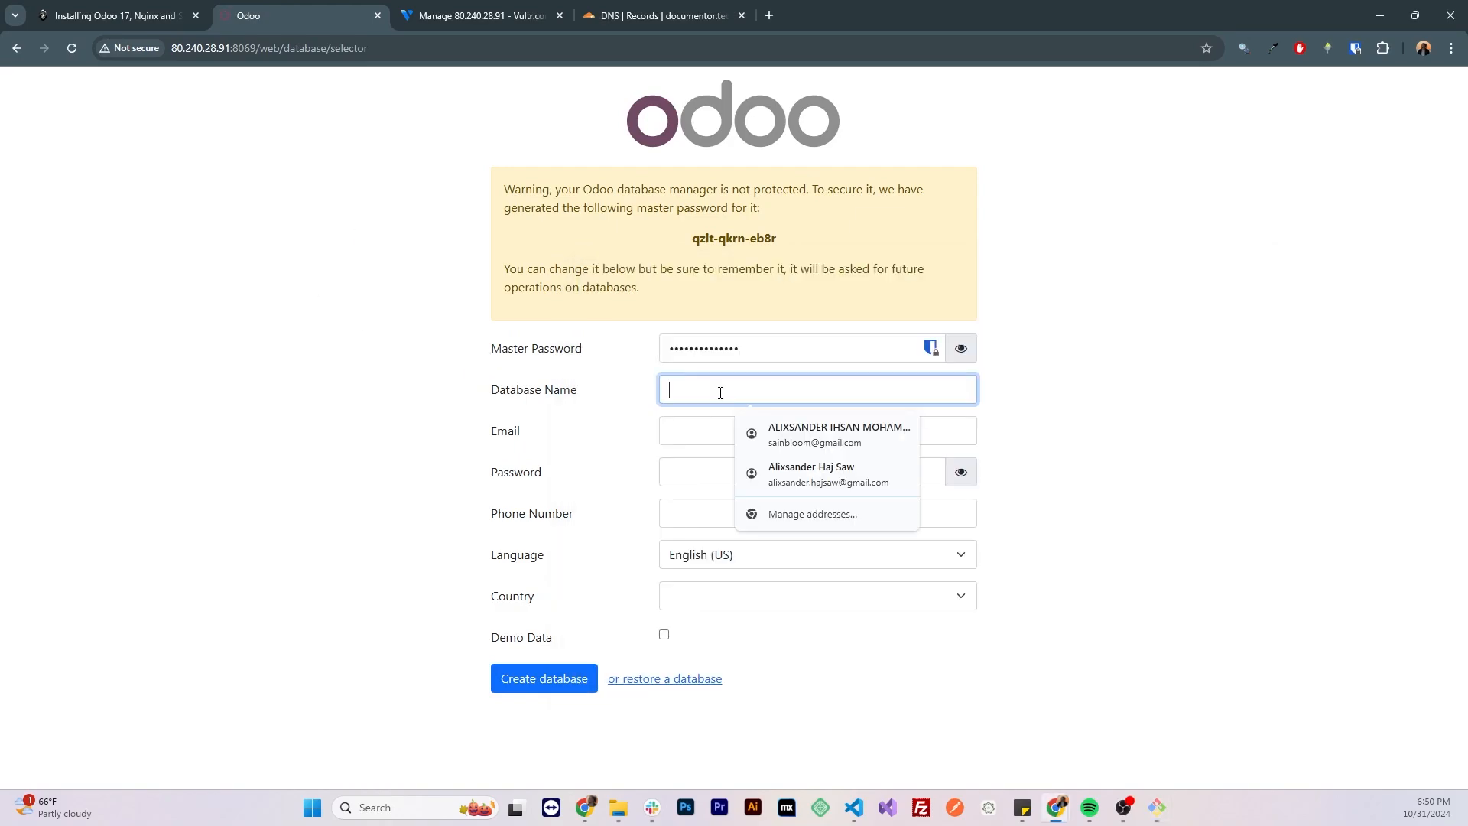
pyautogui.write('test_db')
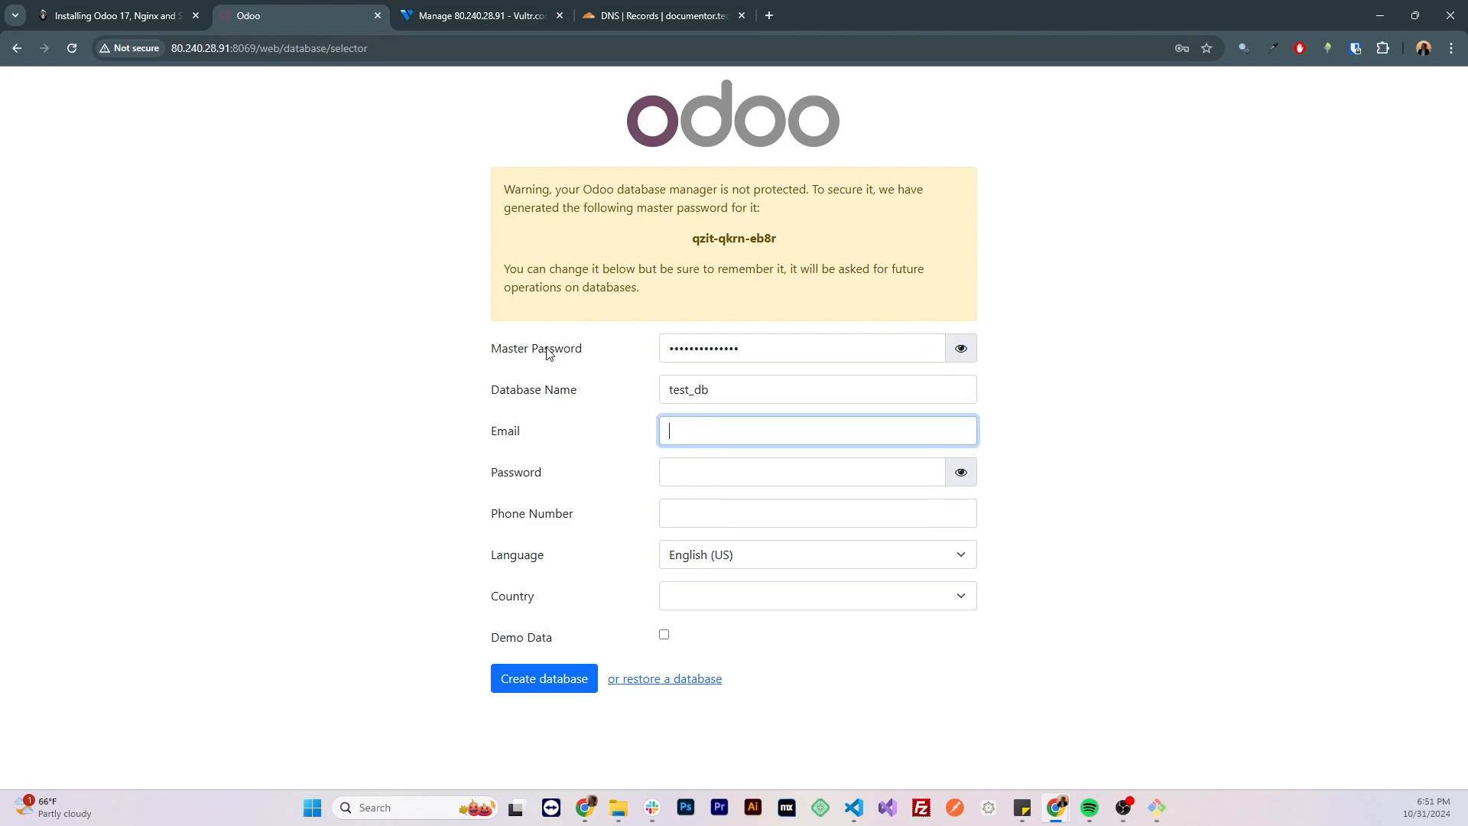
pyautogui.moveTo(535, 359)
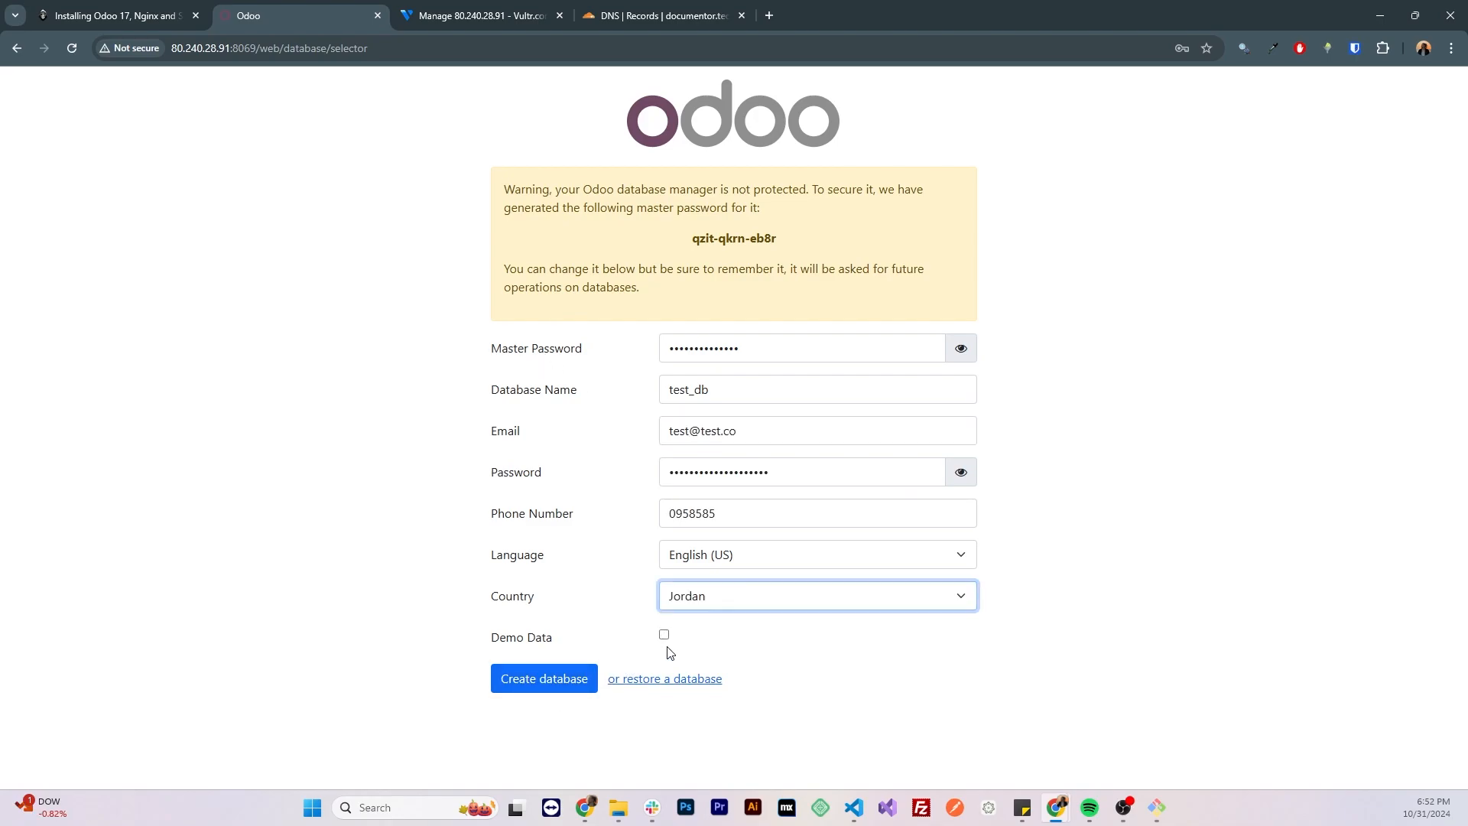
pyautogui.click(543, 678)
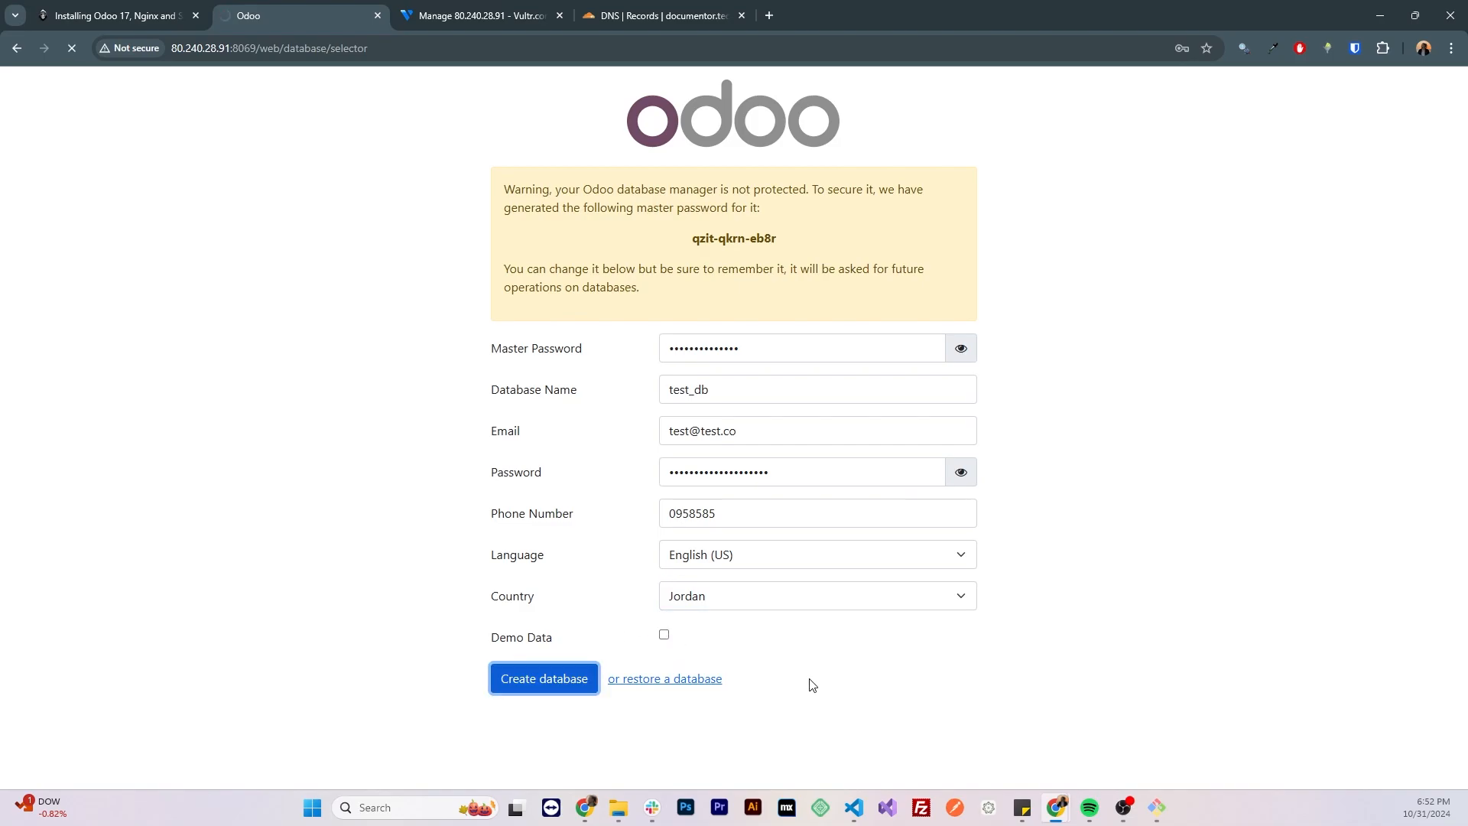
pyautogui.click(543, 678)
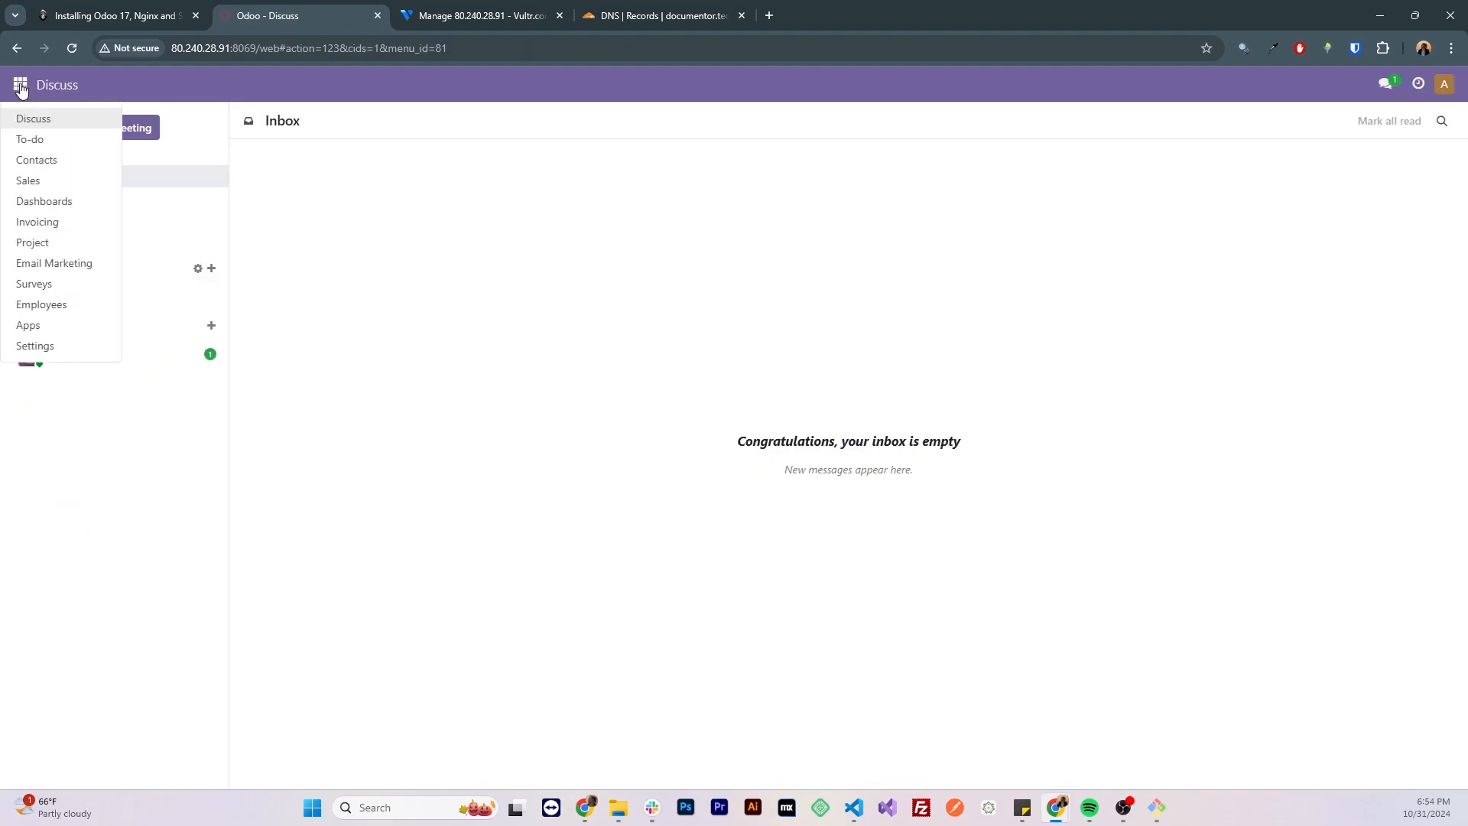
pyautogui.click(29, 181)
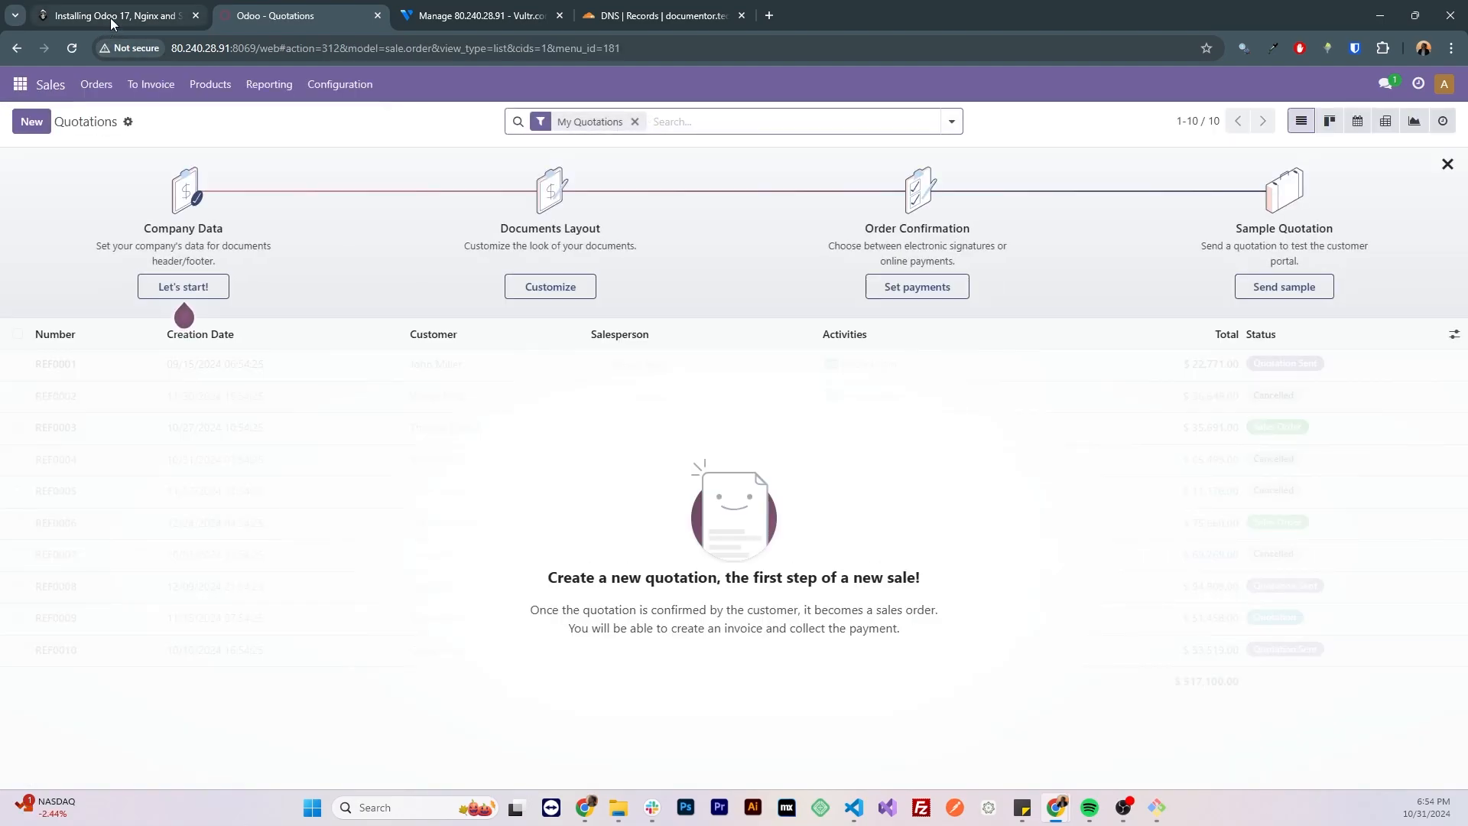
pyautogui.click(113, 15)
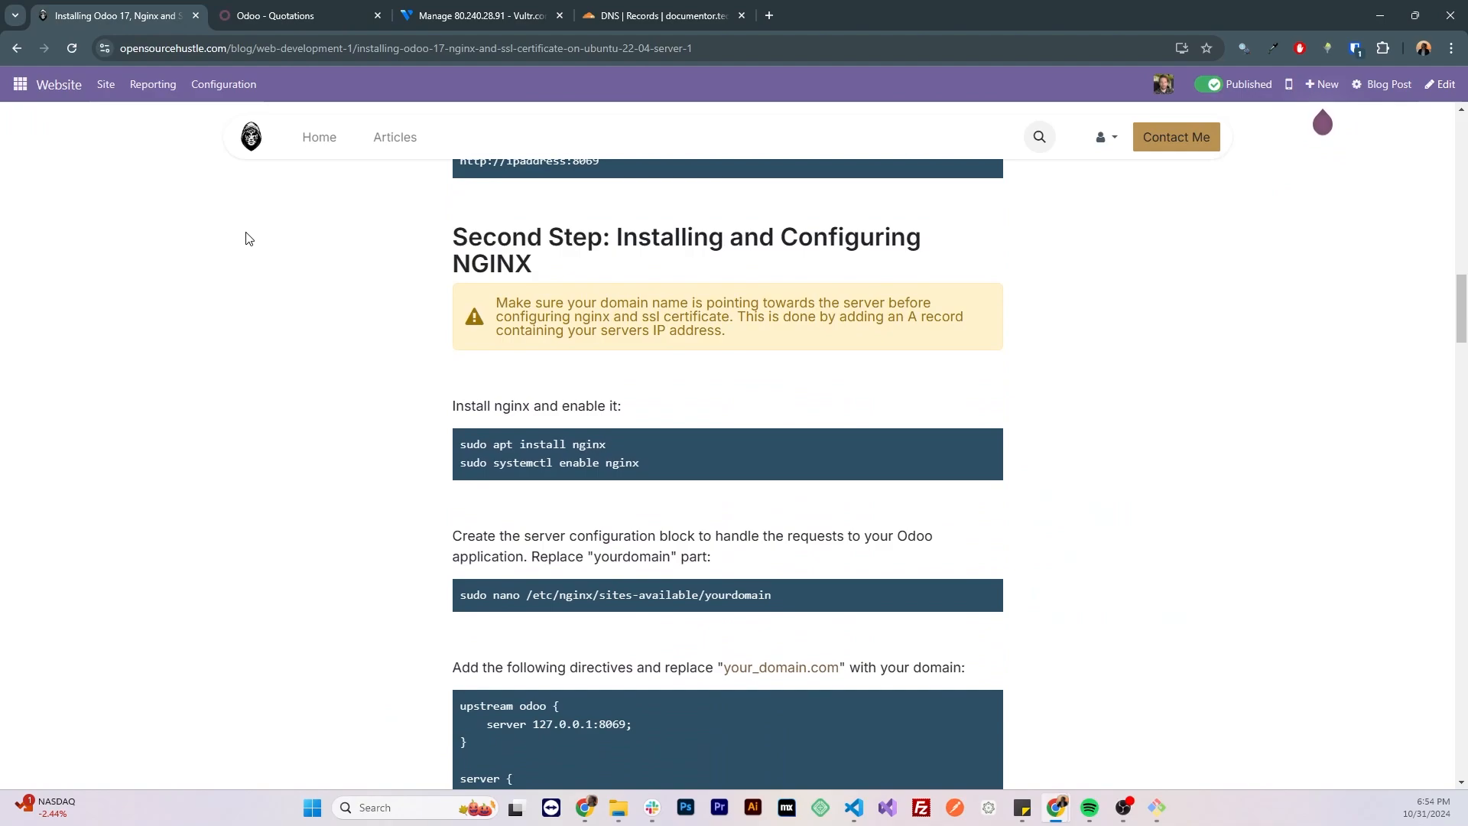
# - Install Nginx and enable its service
pyautogui.scroll(-3)
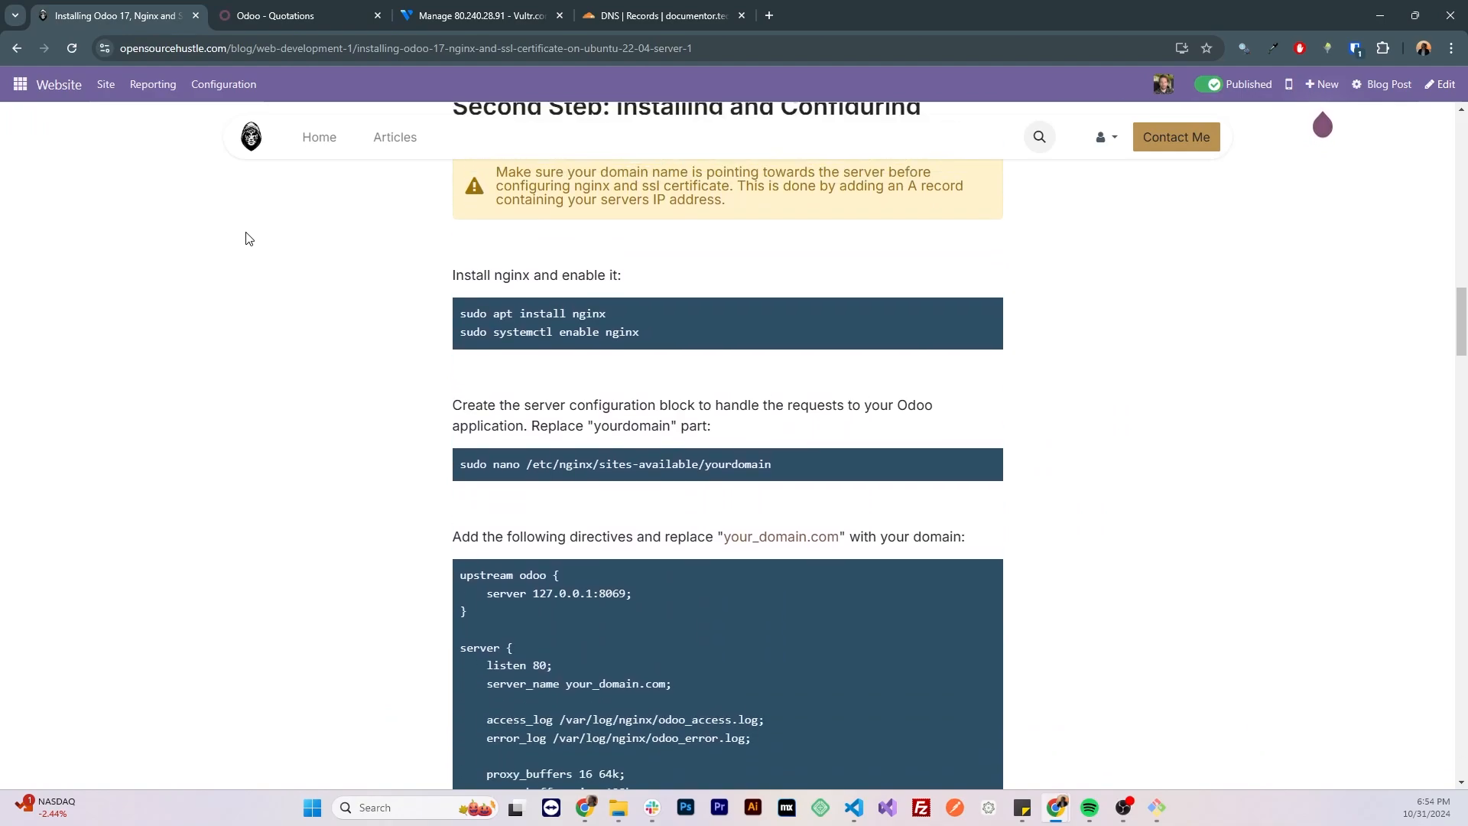
pyautogui.scroll(-3)
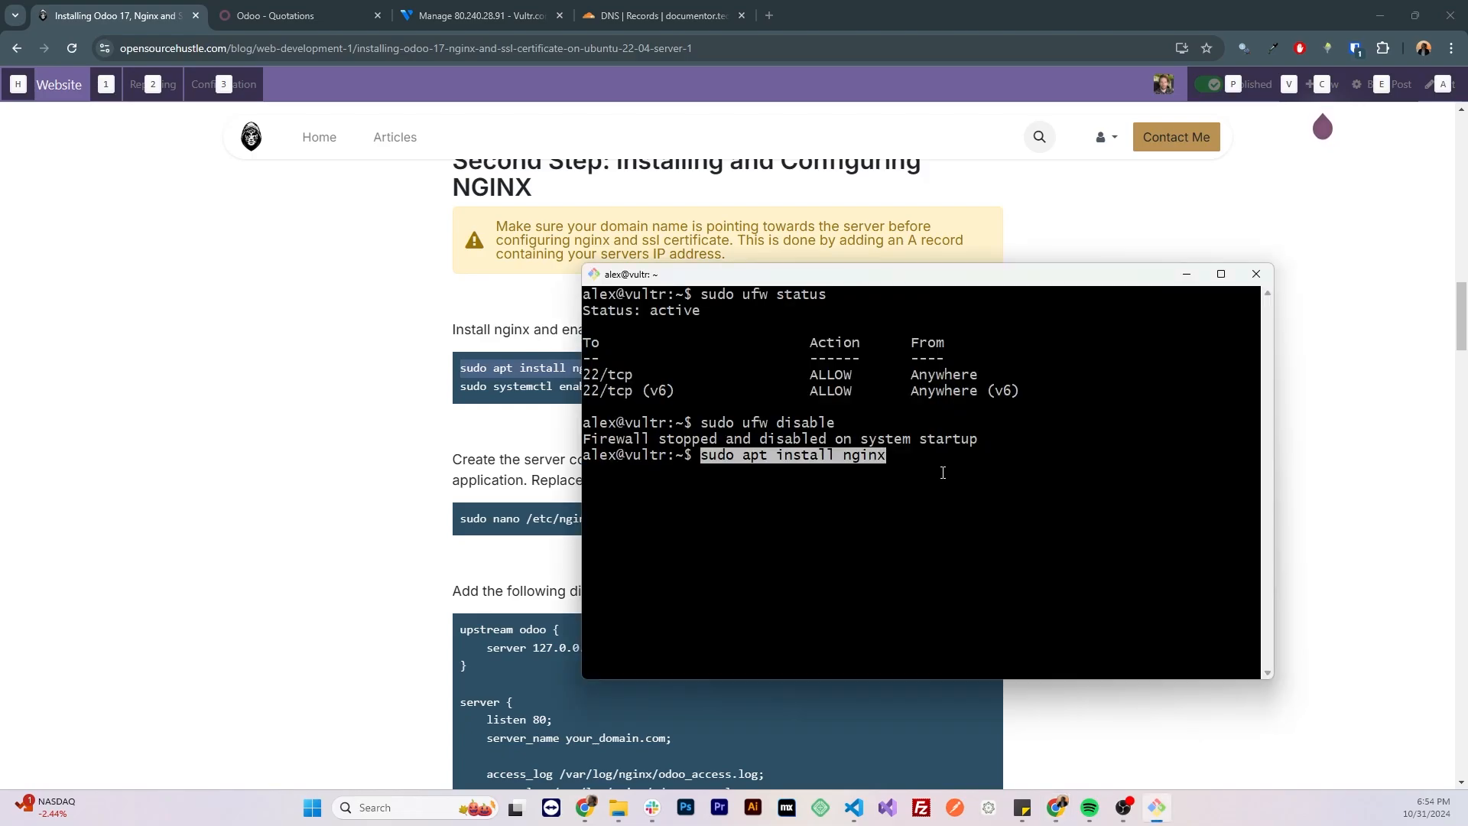
pyautogui.press('Return')
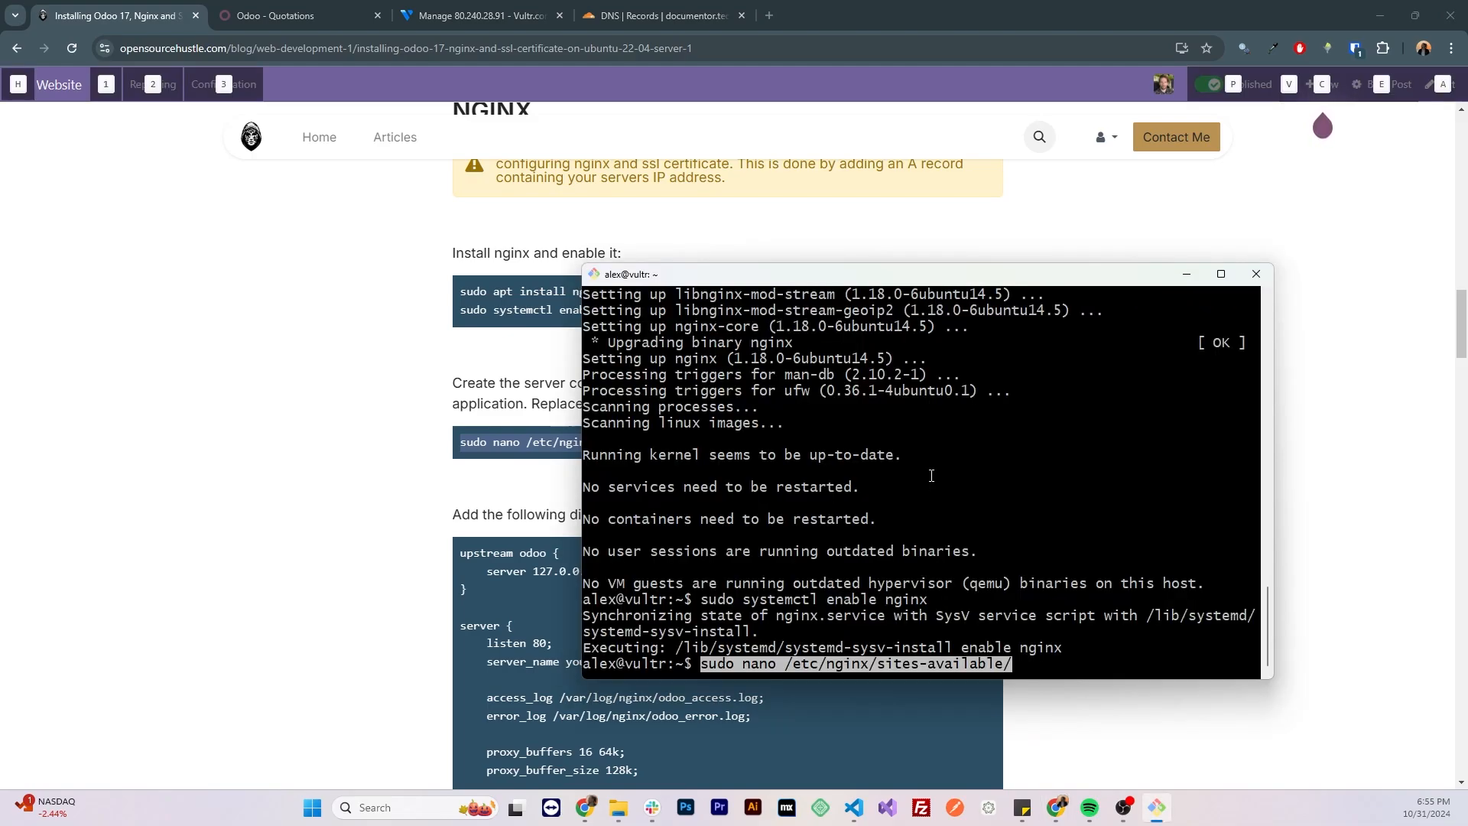
# - Create /etc/nginx/sites-available/documentor.tech.conf in nano and paste the Odoo proxy config
pyautogui.write('docu')
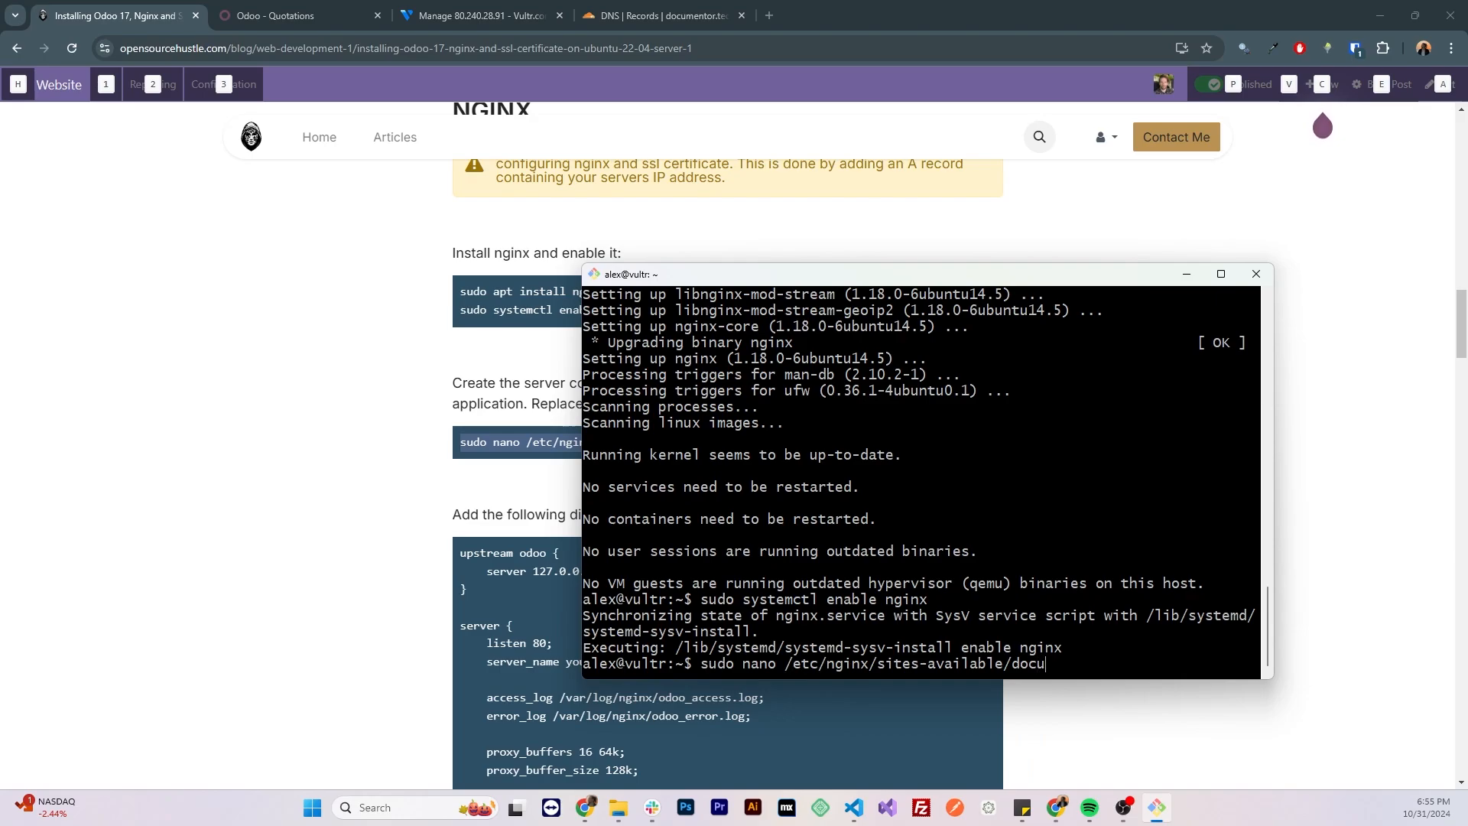
pyautogui.write('mentor.tech')
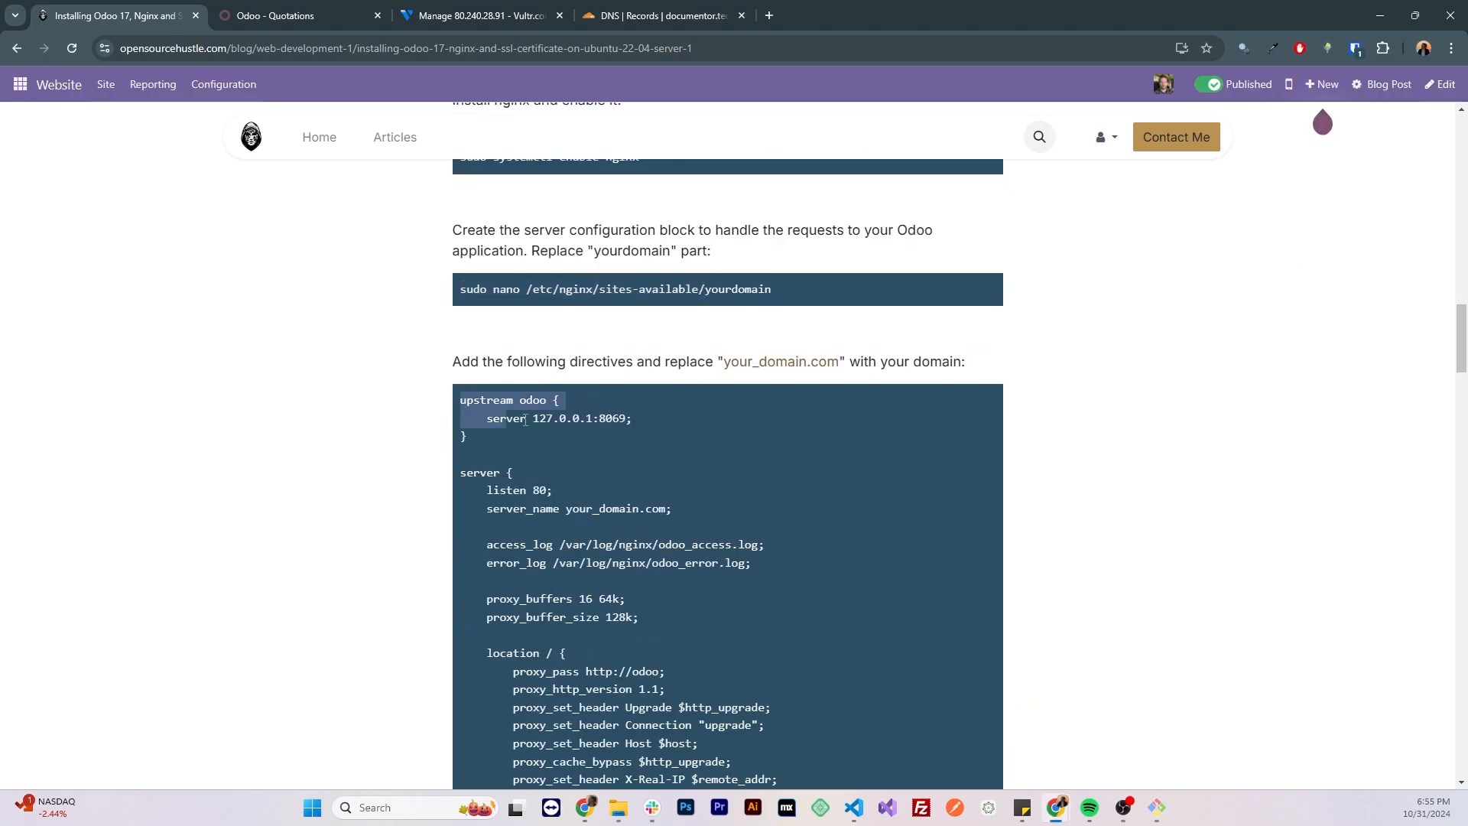
pyautogui.scroll(-3)
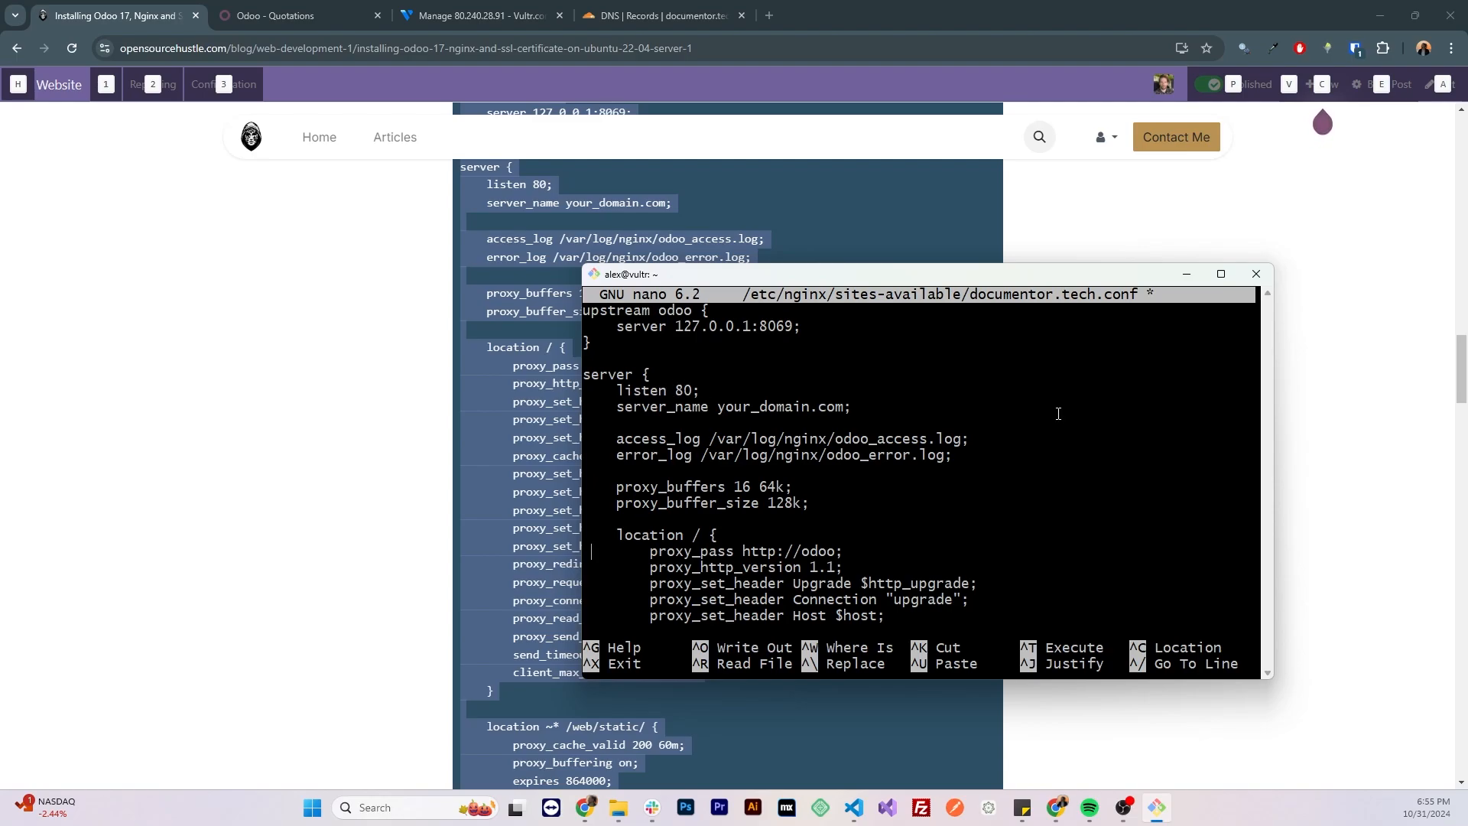
# - Replace server_name your_domain.com with documentor.tech in documentor.tech.conf and write the file out
pyautogui.scroll(-3)
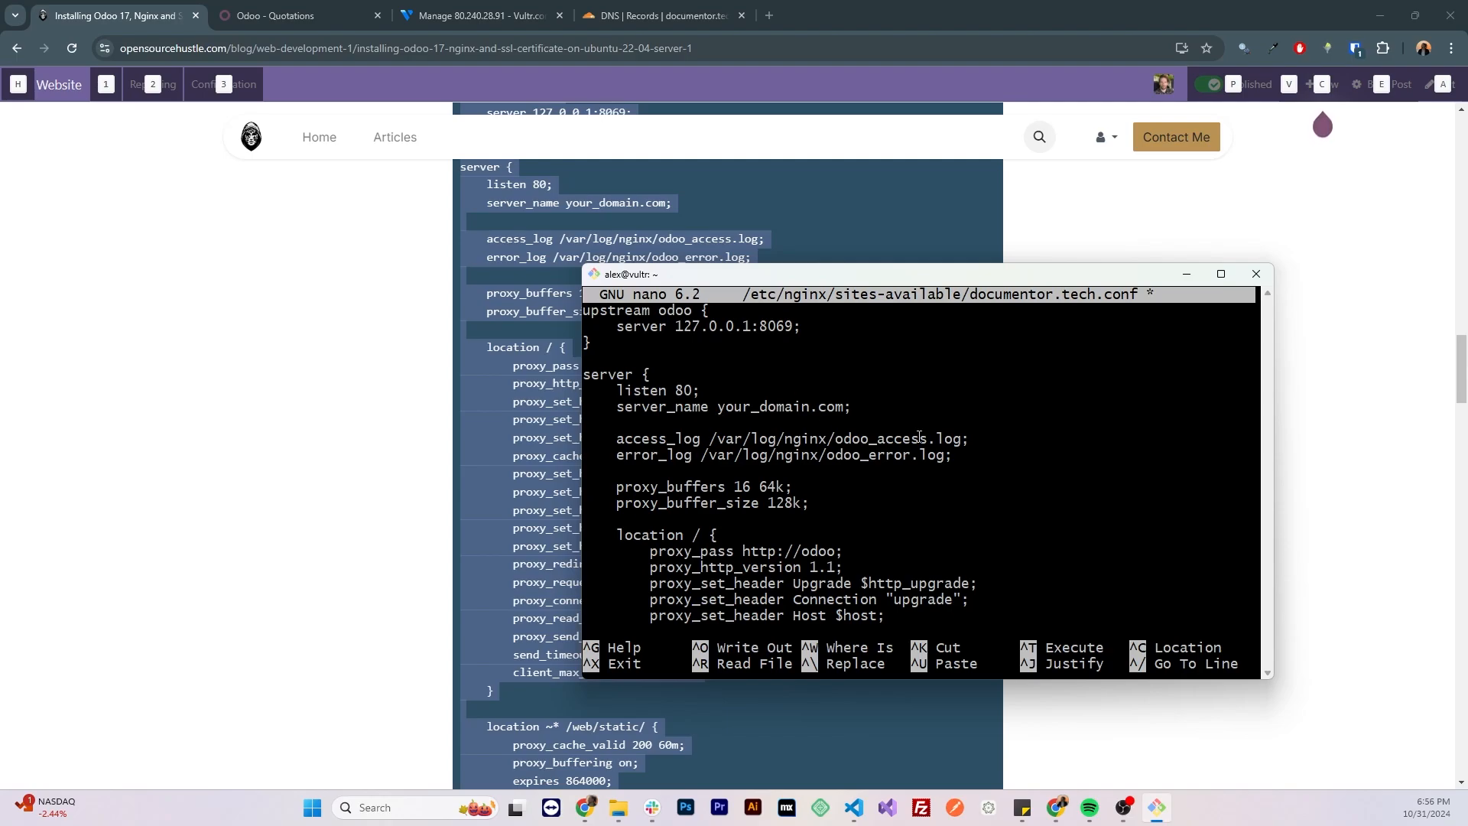
pyautogui.press('ctrl+w')
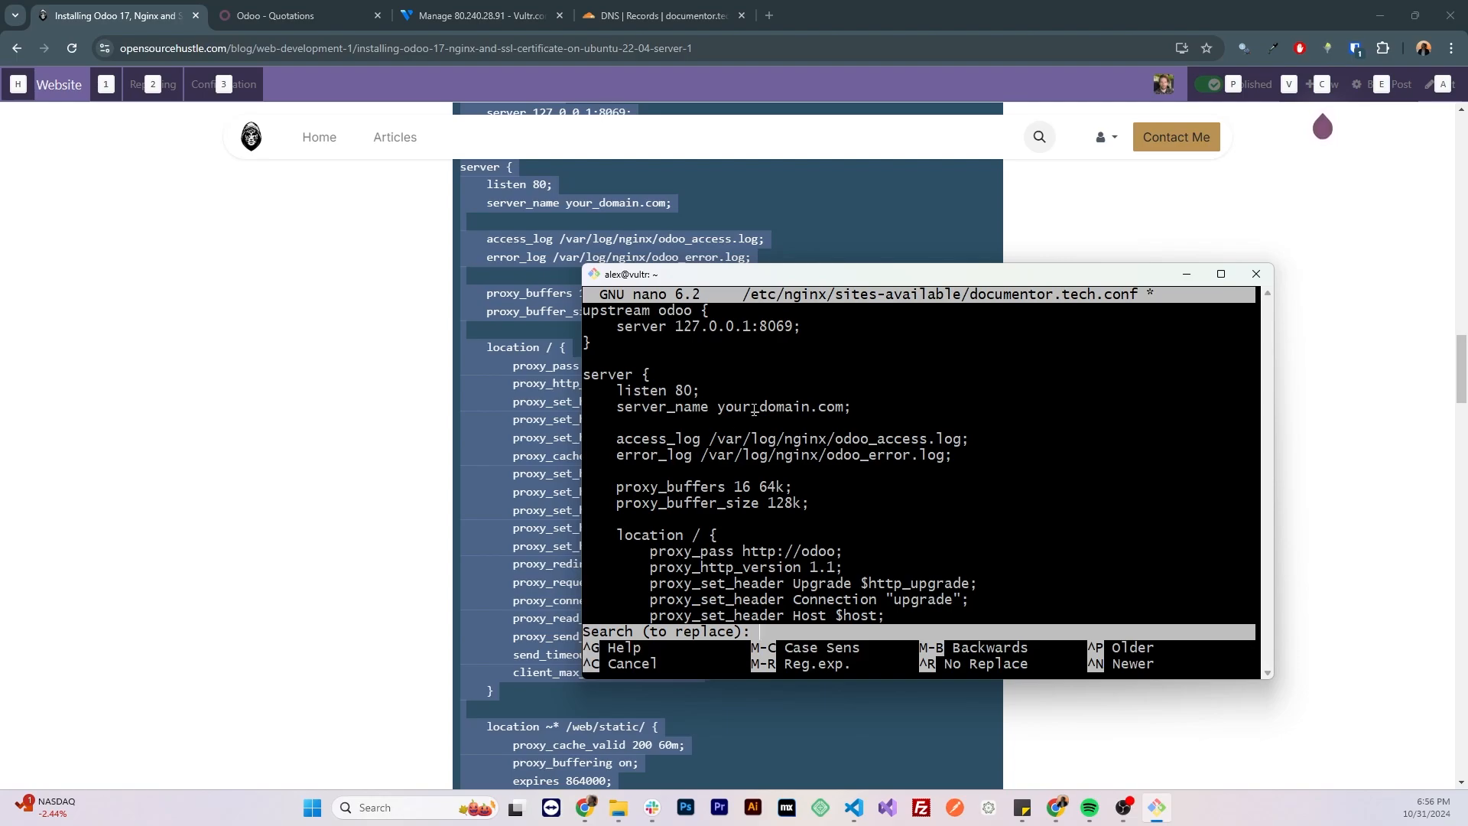
pyautogui.write('your_domain.com')
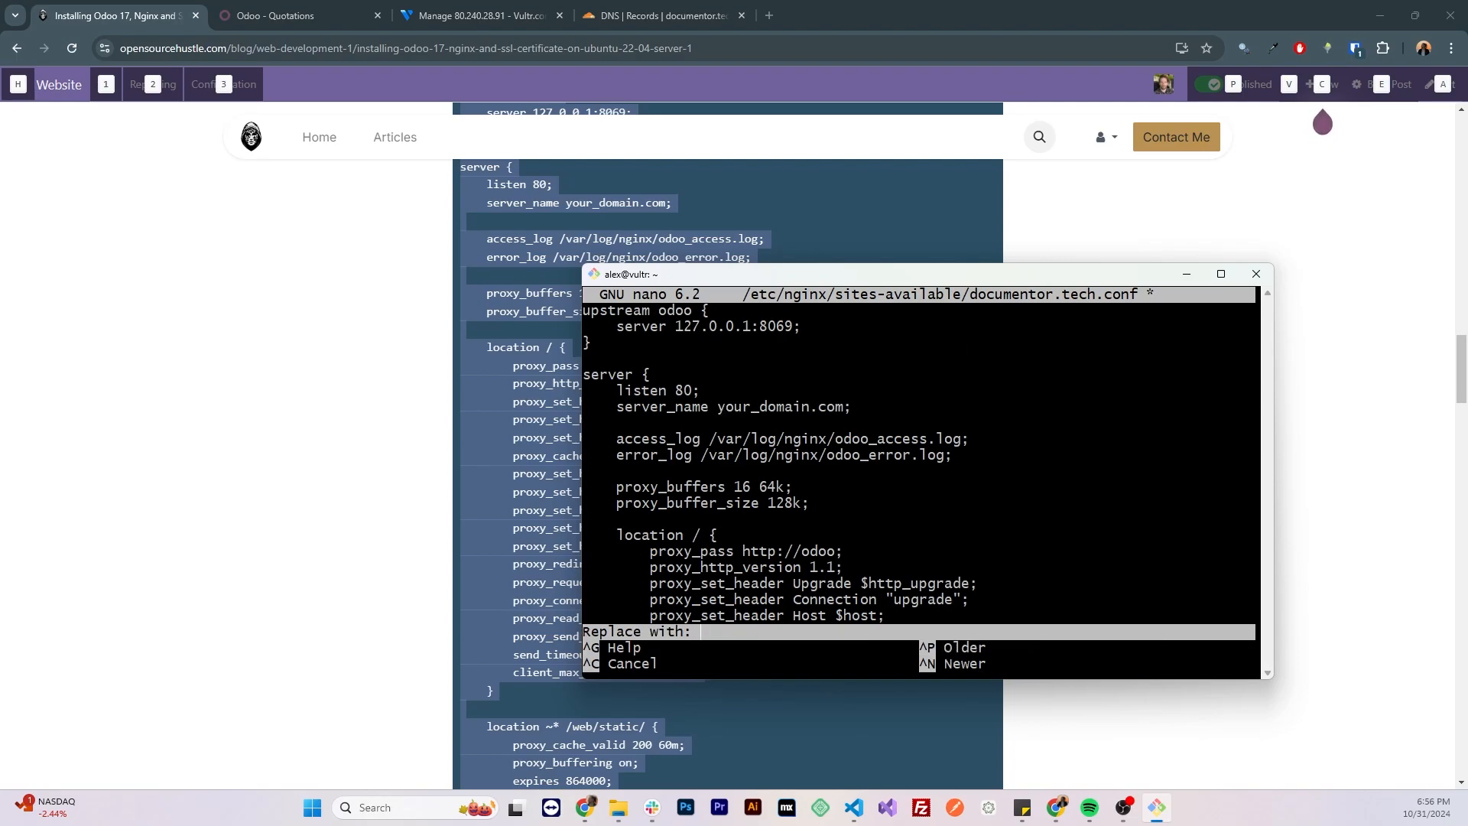
pyautogui.write('documentor.')
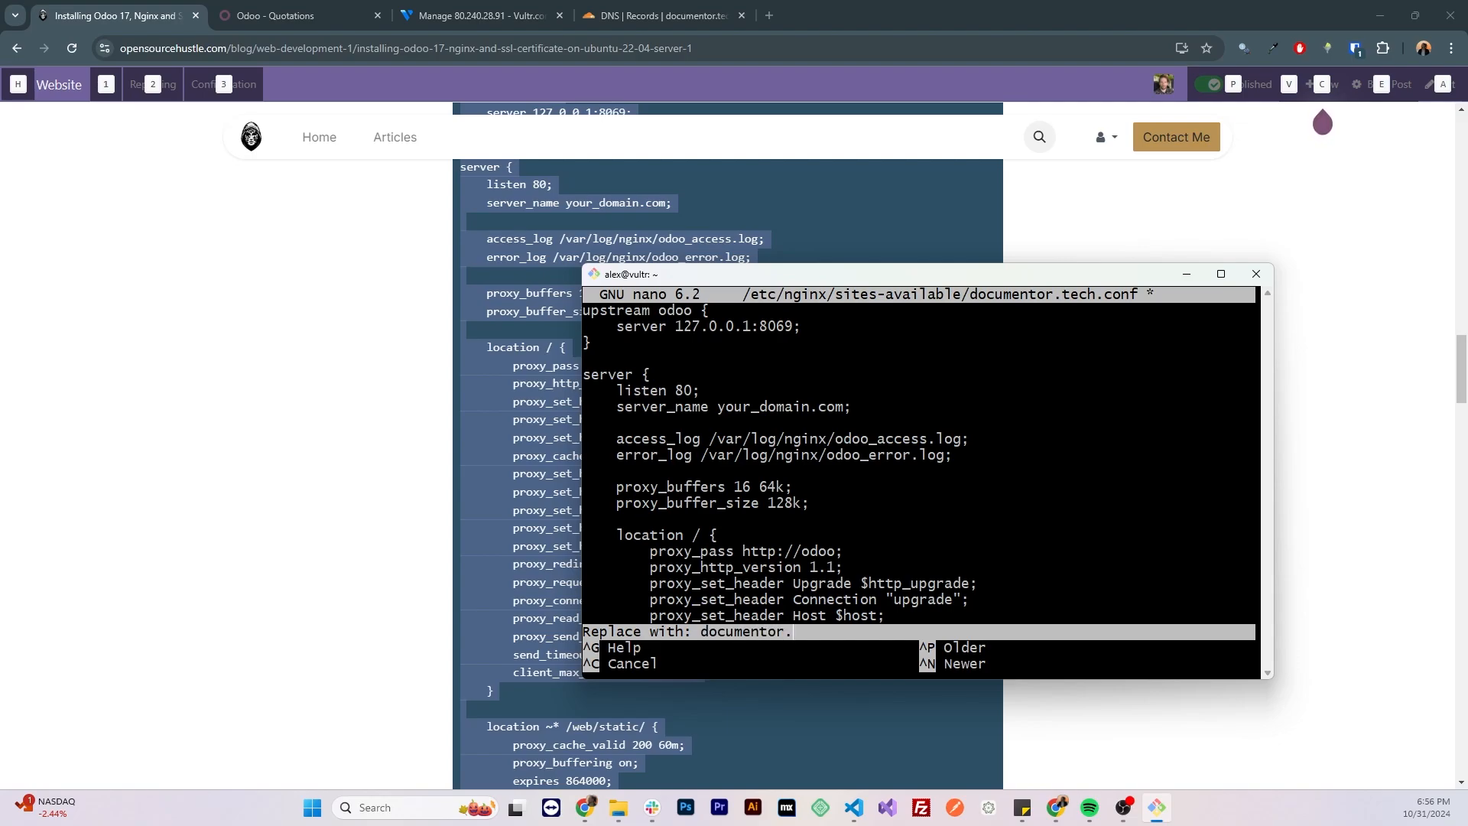
pyautogui.press('enter')
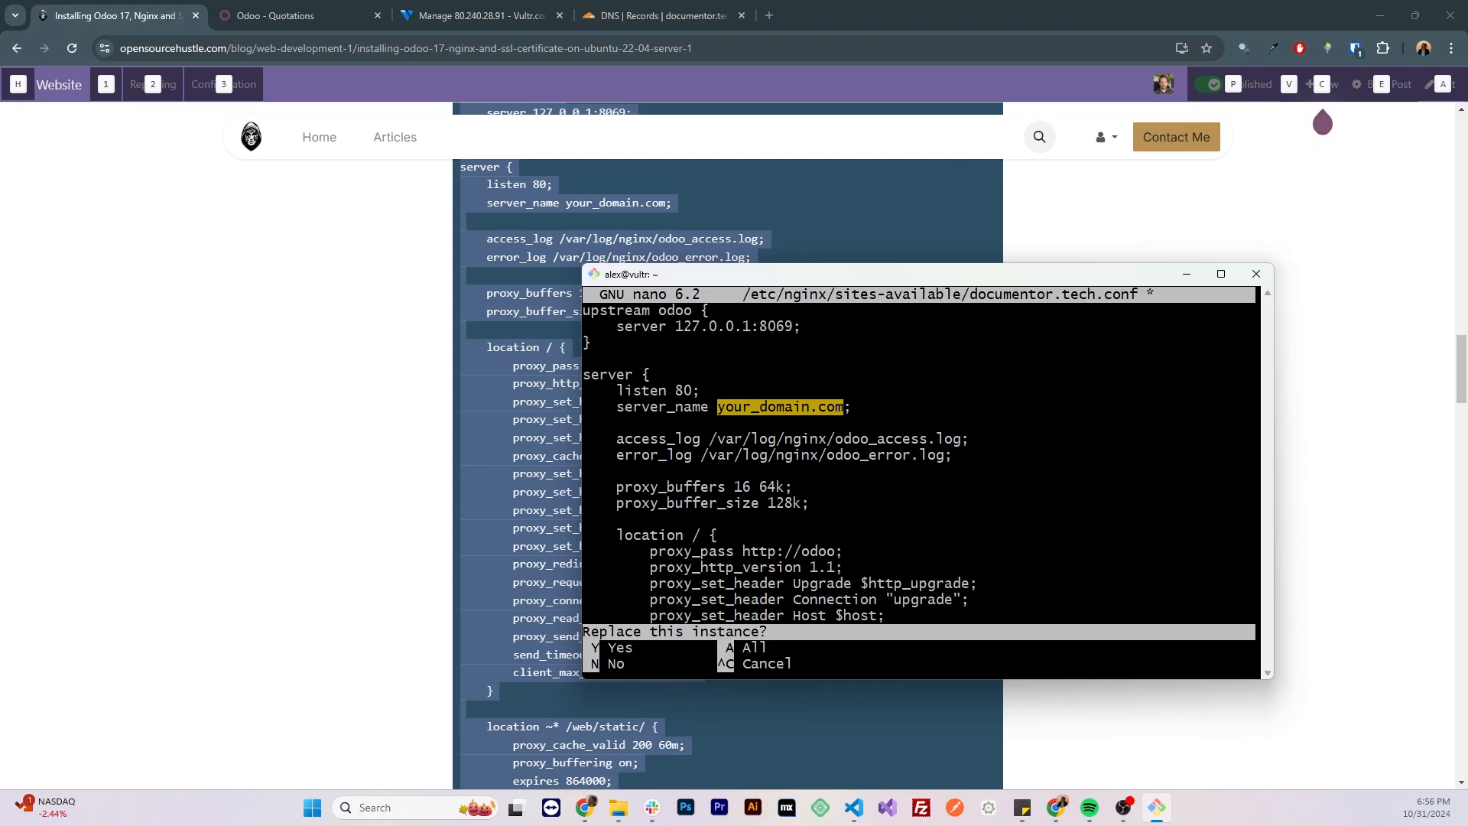
pyautogui.press('y')
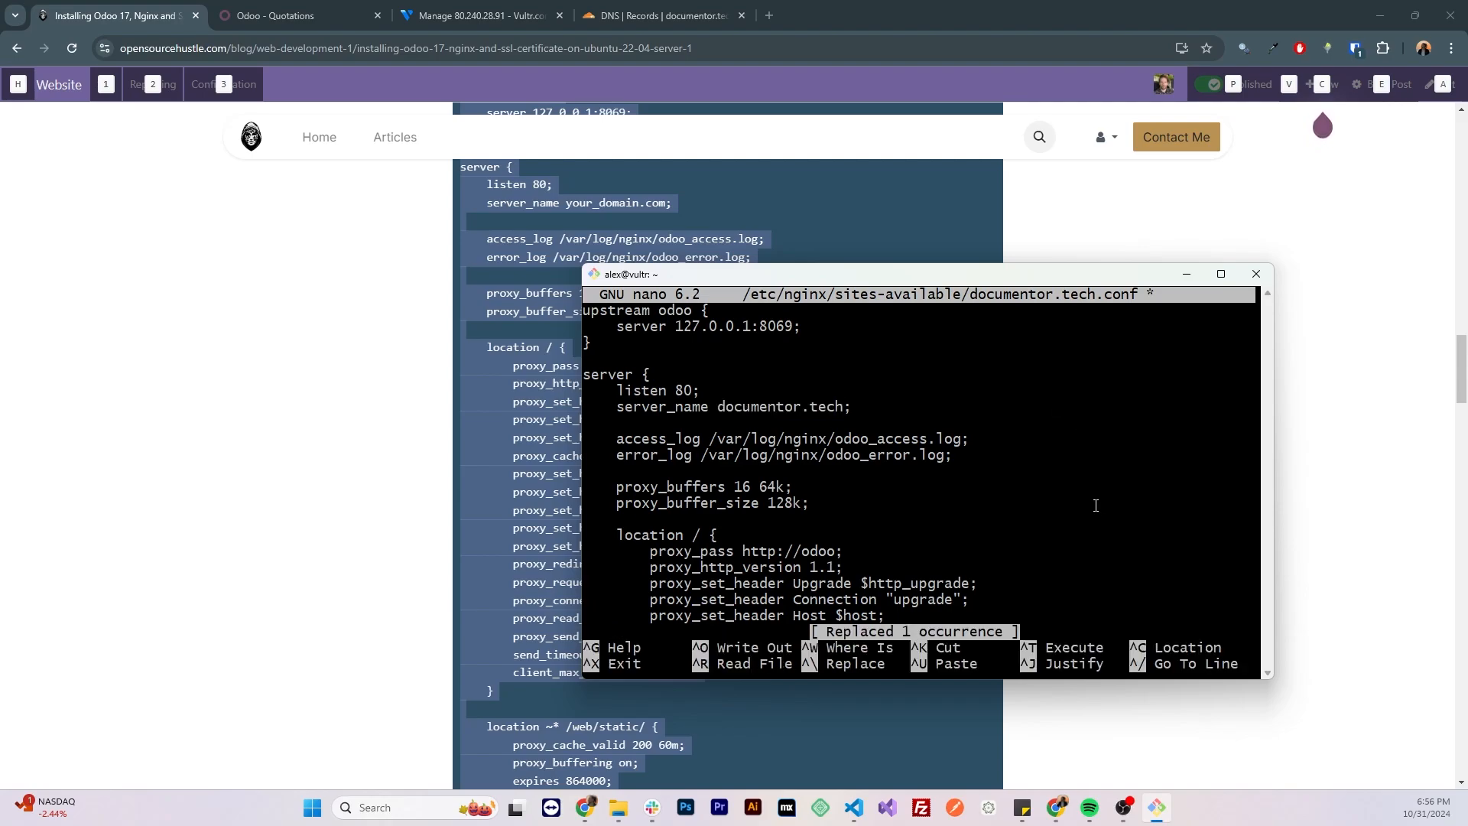
pyautogui.press('ctrl+o')
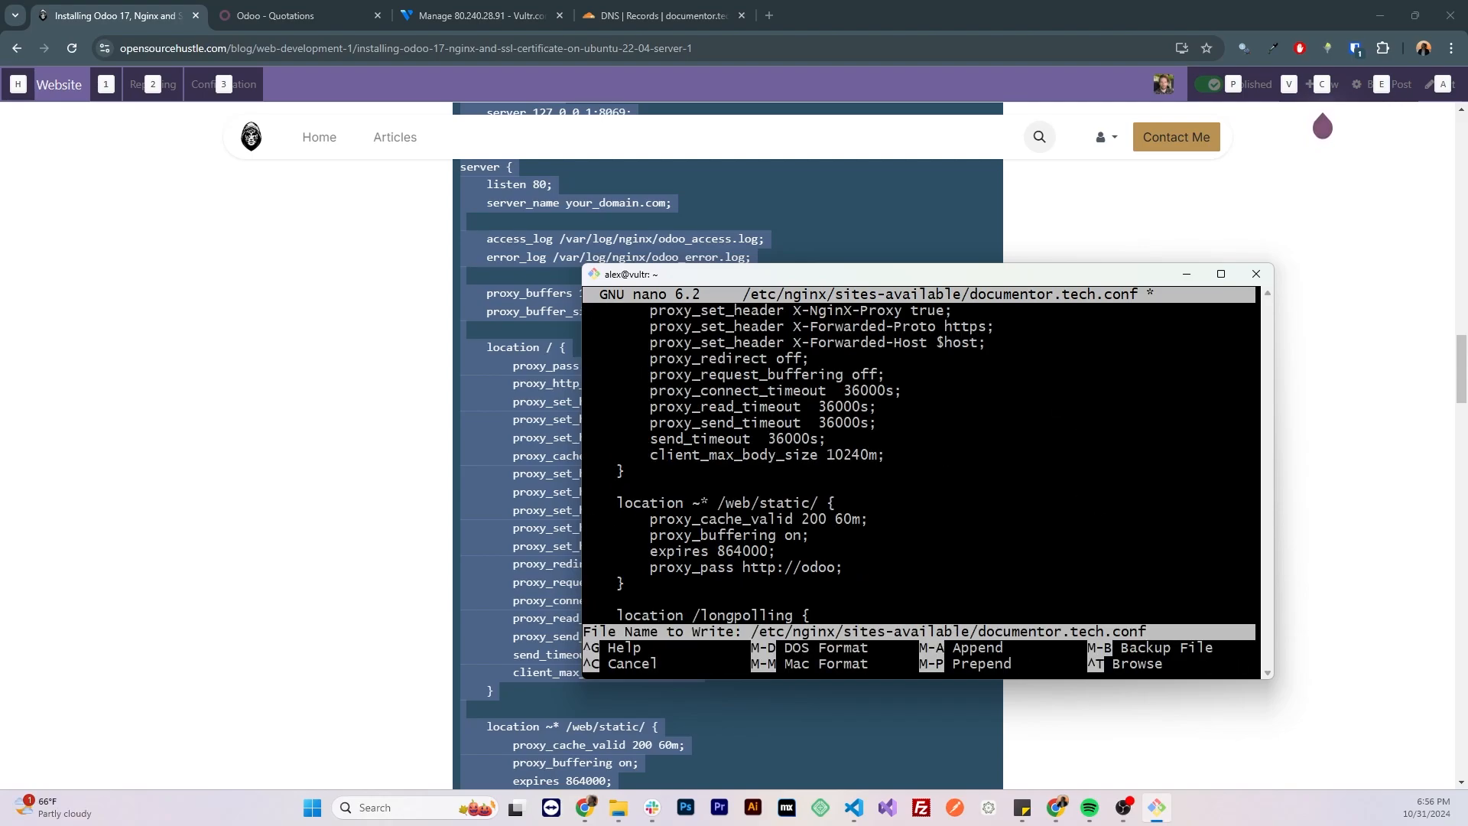
# - Symlink /etc/nginx/sites-available/documentor.tech.conf into /etc/nginx/sites-enabled/
pyautogui.click(1255, 275)
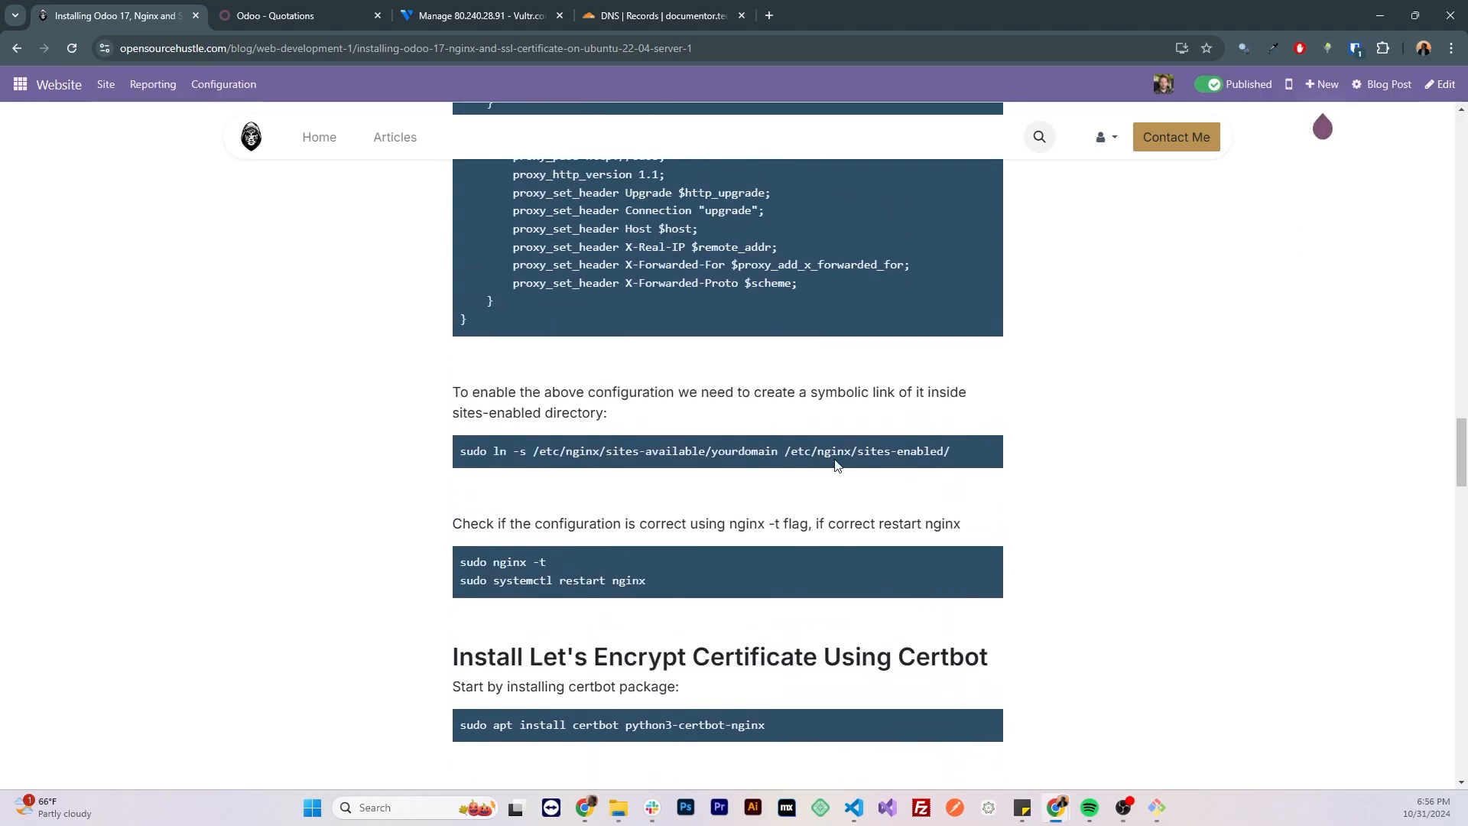
pyautogui.moveTo(459, 489)
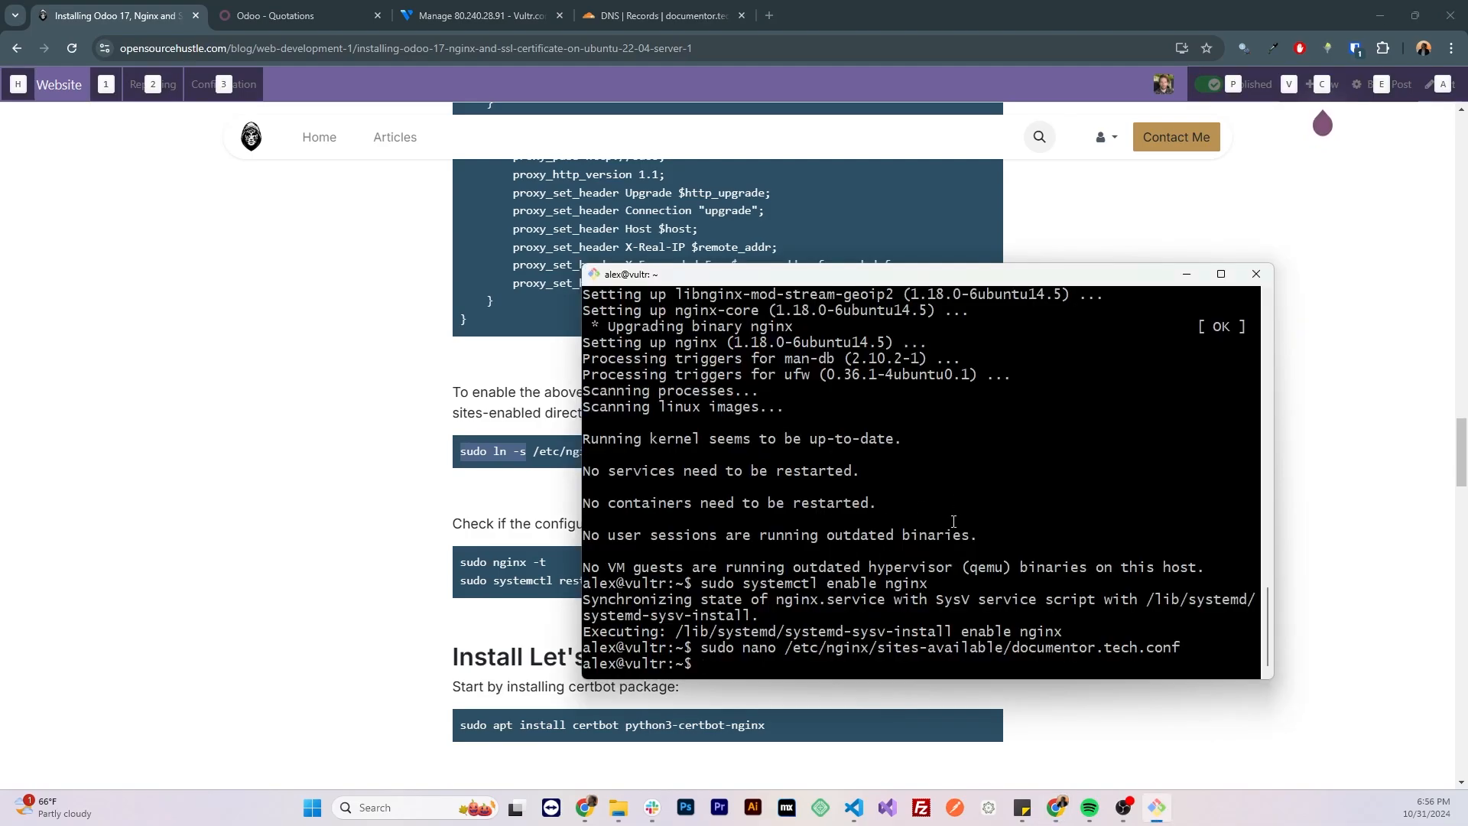
pyautogui.write('sudo ln -s')
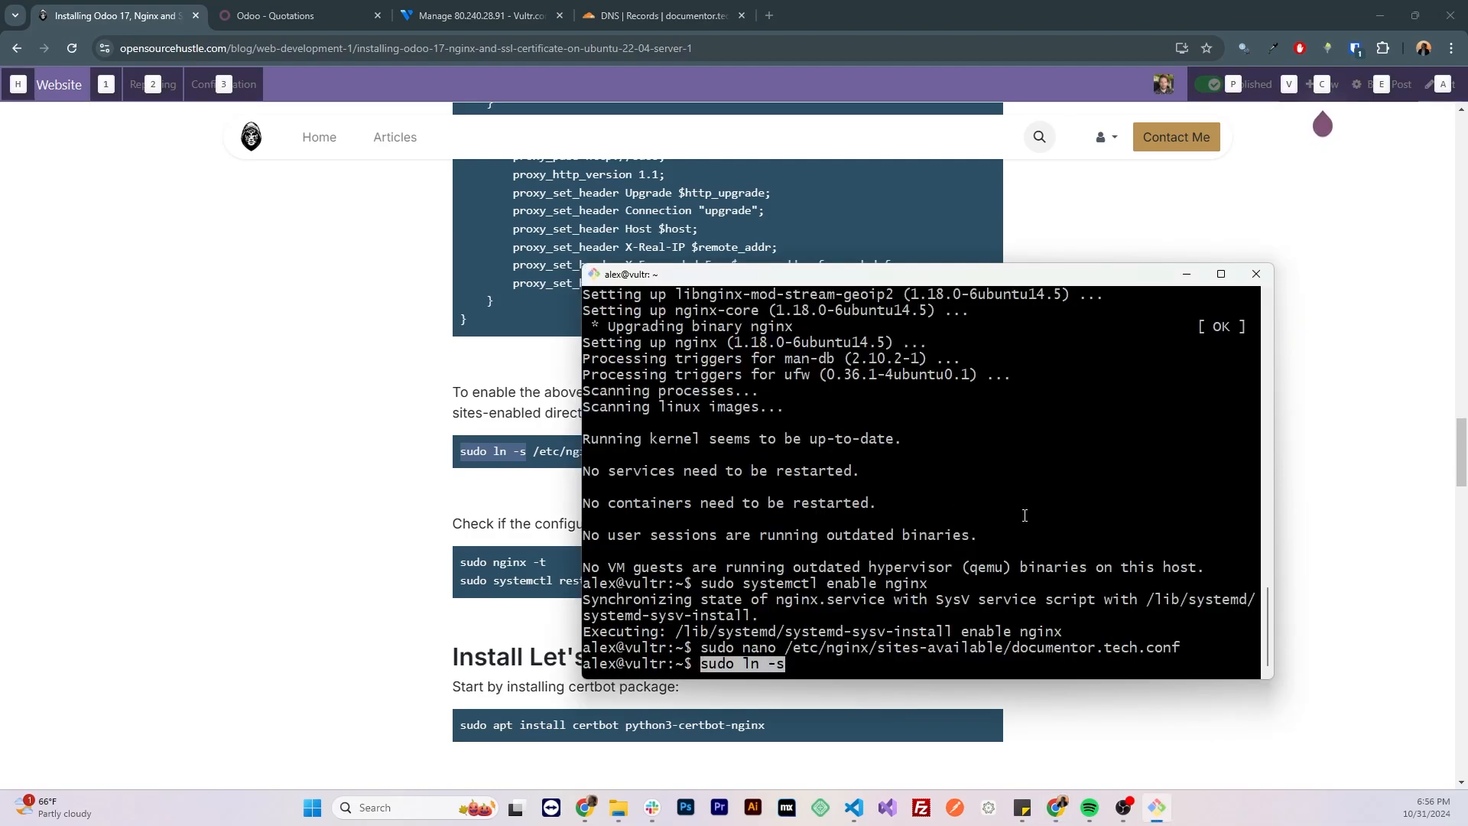
pyautogui.write('/etc/')
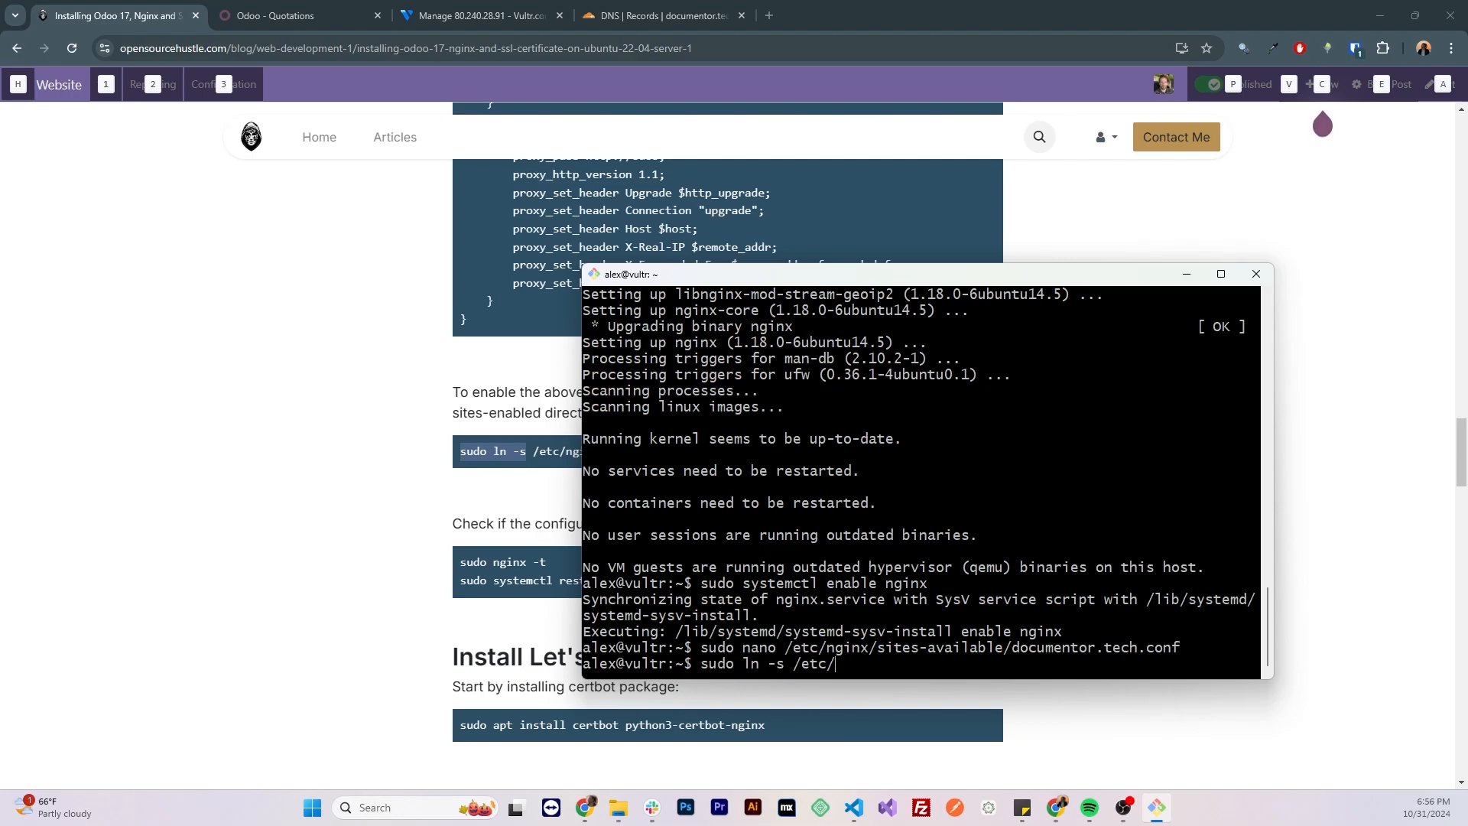
pyautogui.write('s')
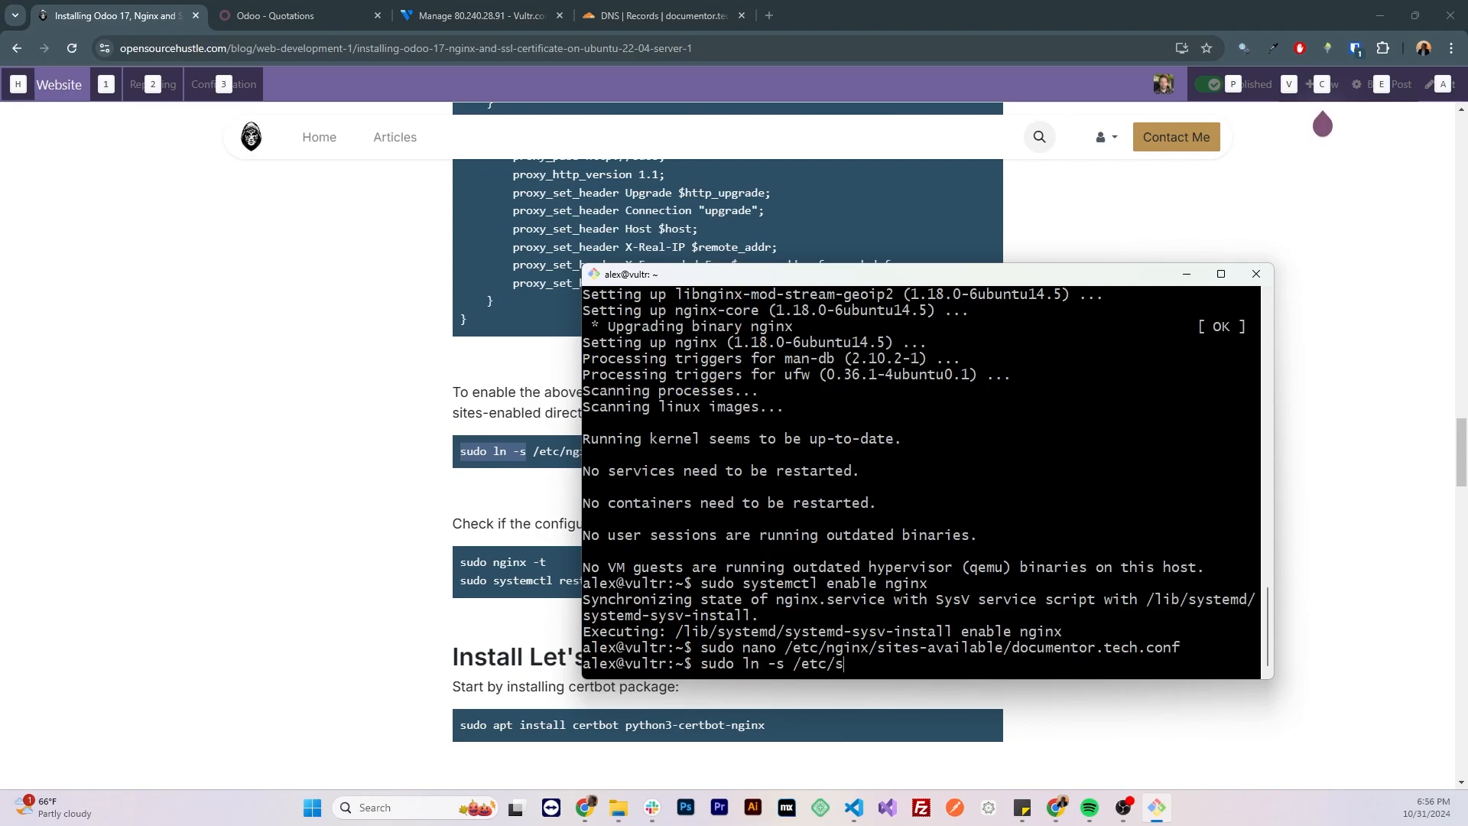
pyautogui.write('nginx/sites-available/')
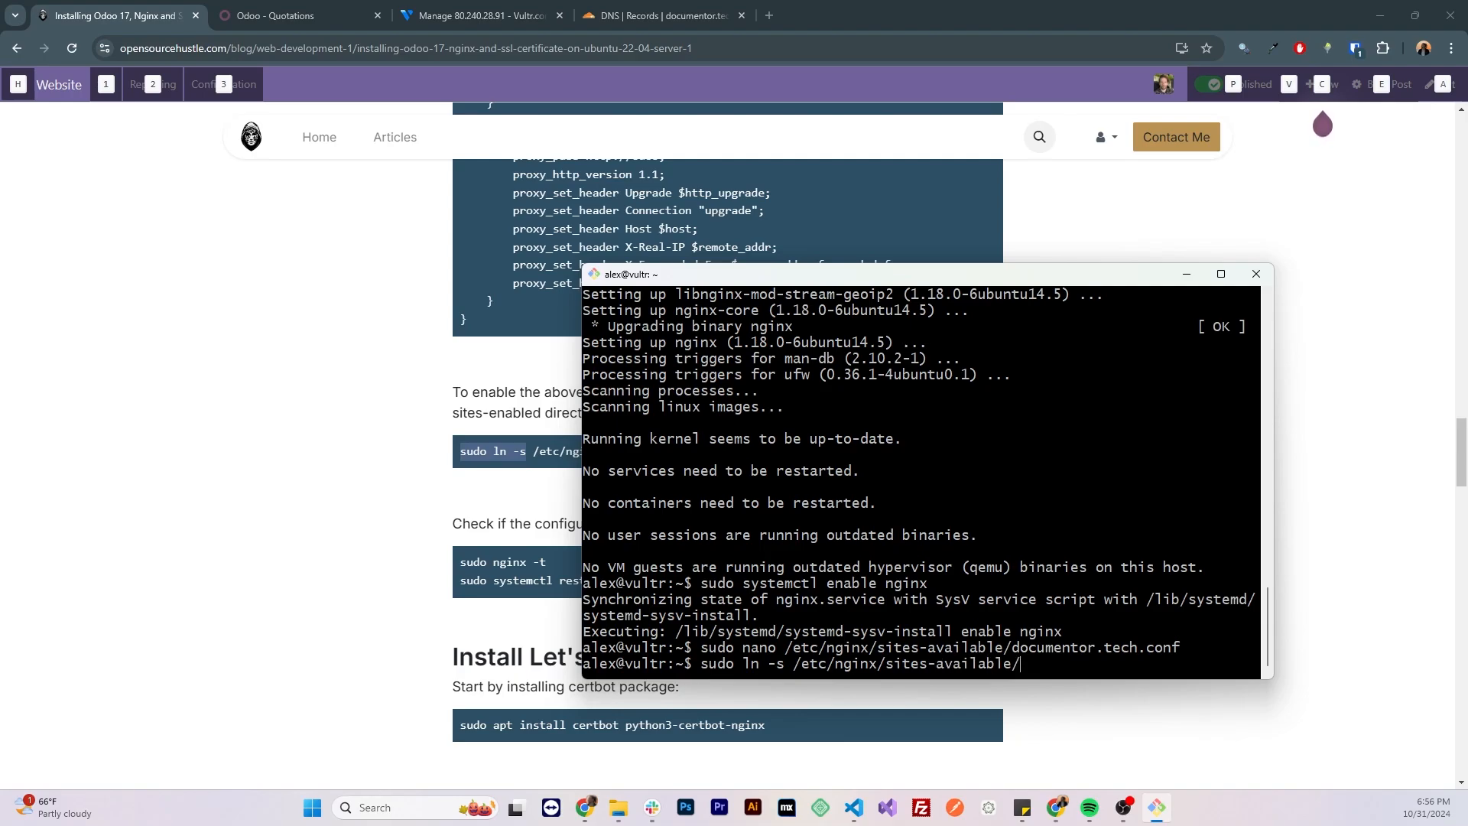
pyautogui.write('documentor.tech.conf')
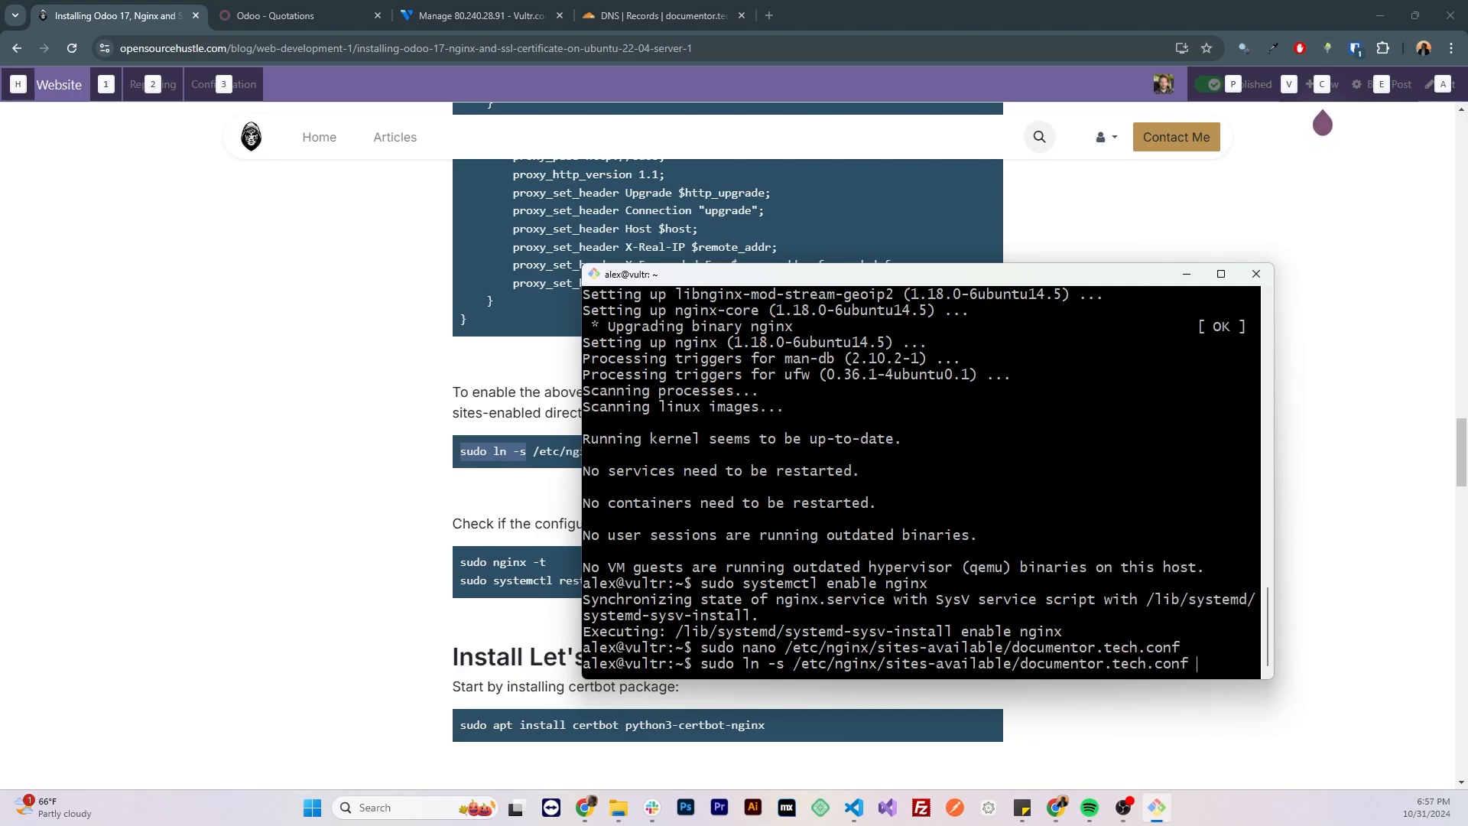
pyautogui.write('/etc/nginx/sites-enabled/')
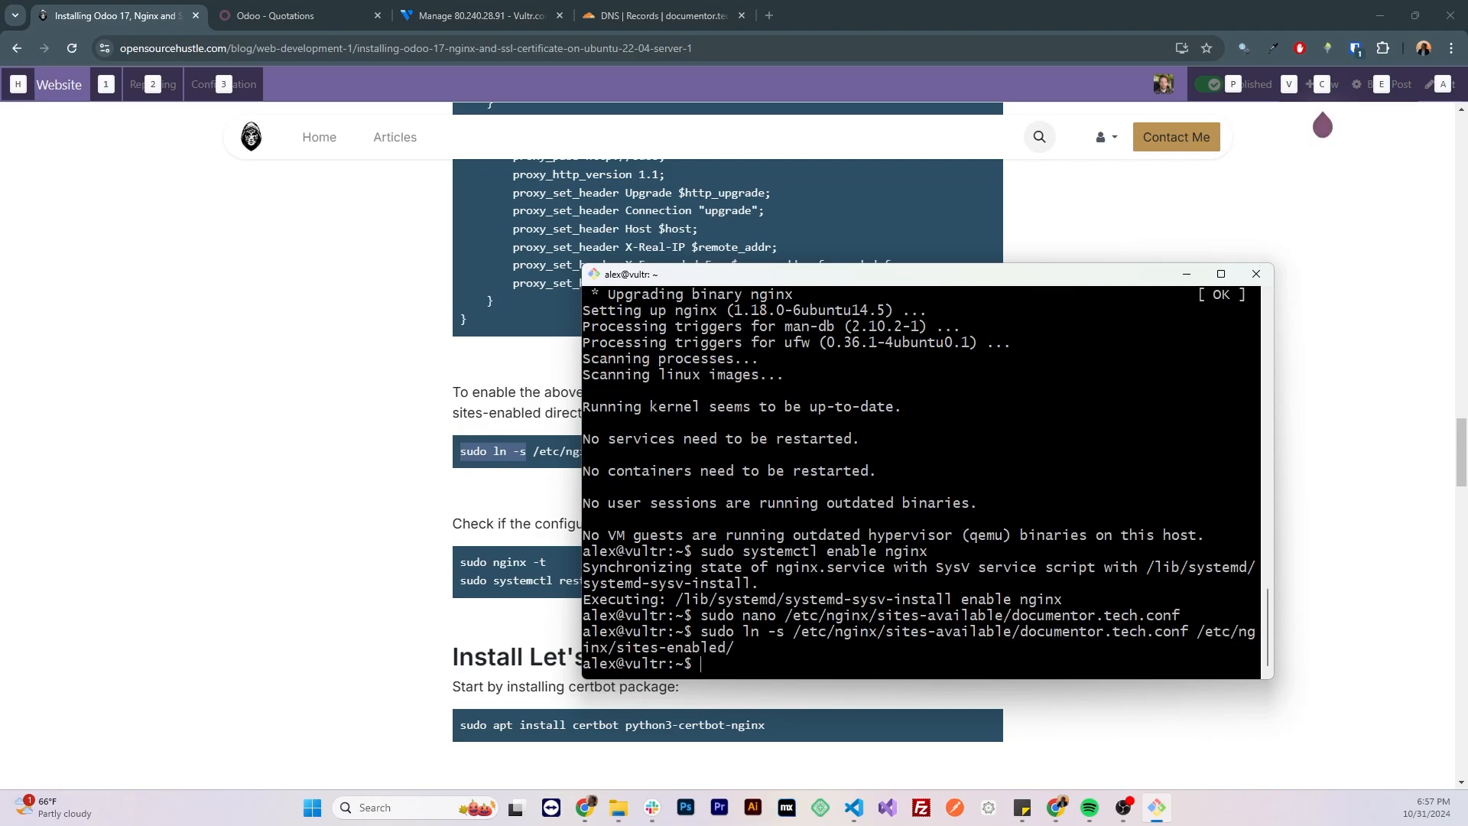
# - List /etc/nginx/sites-enabled to confirm documentor.tech.conf sits beside default
pyautogui.write('ls')
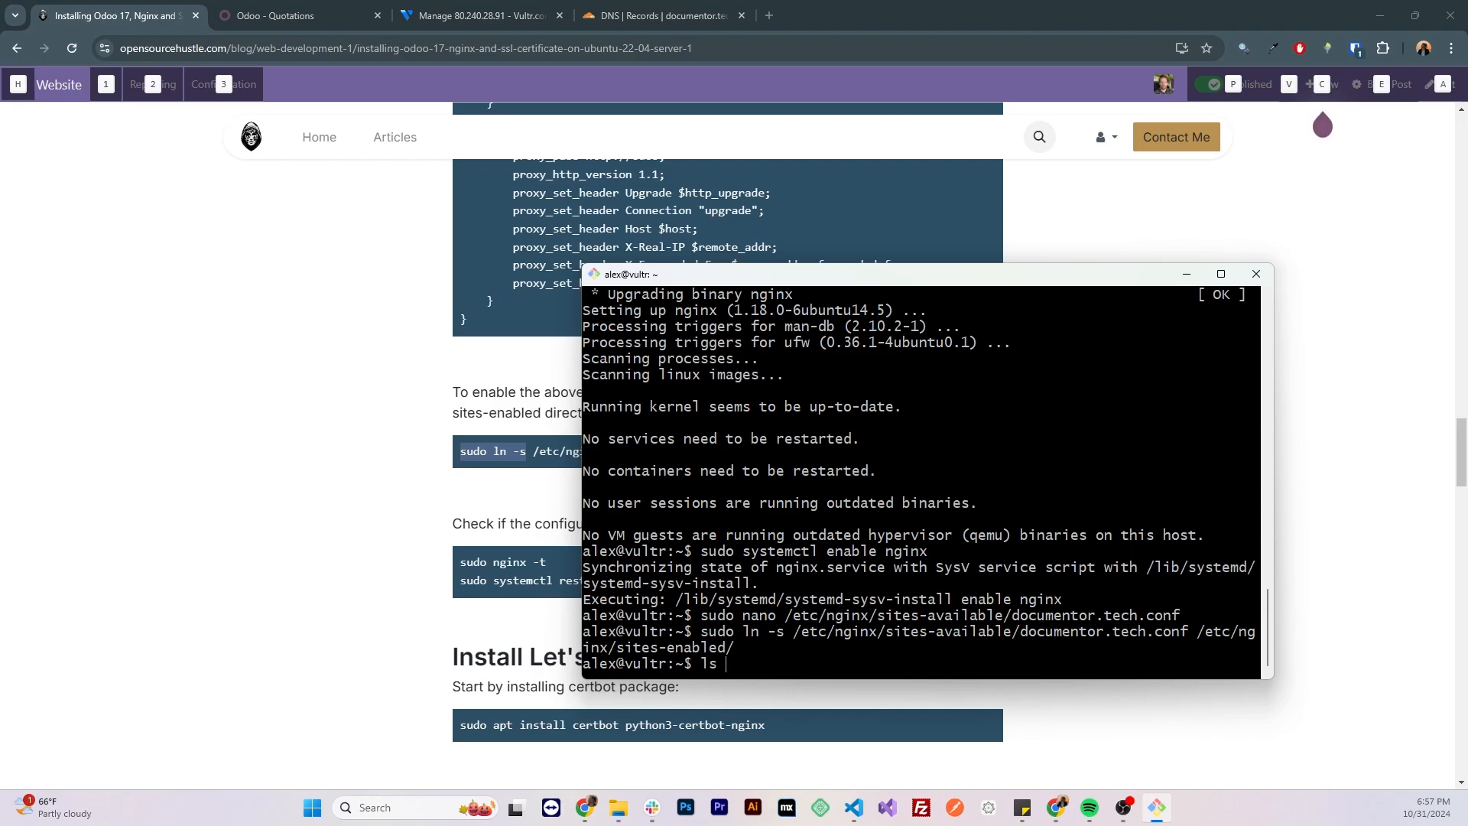
pyautogui.write('/etc/nginx/')
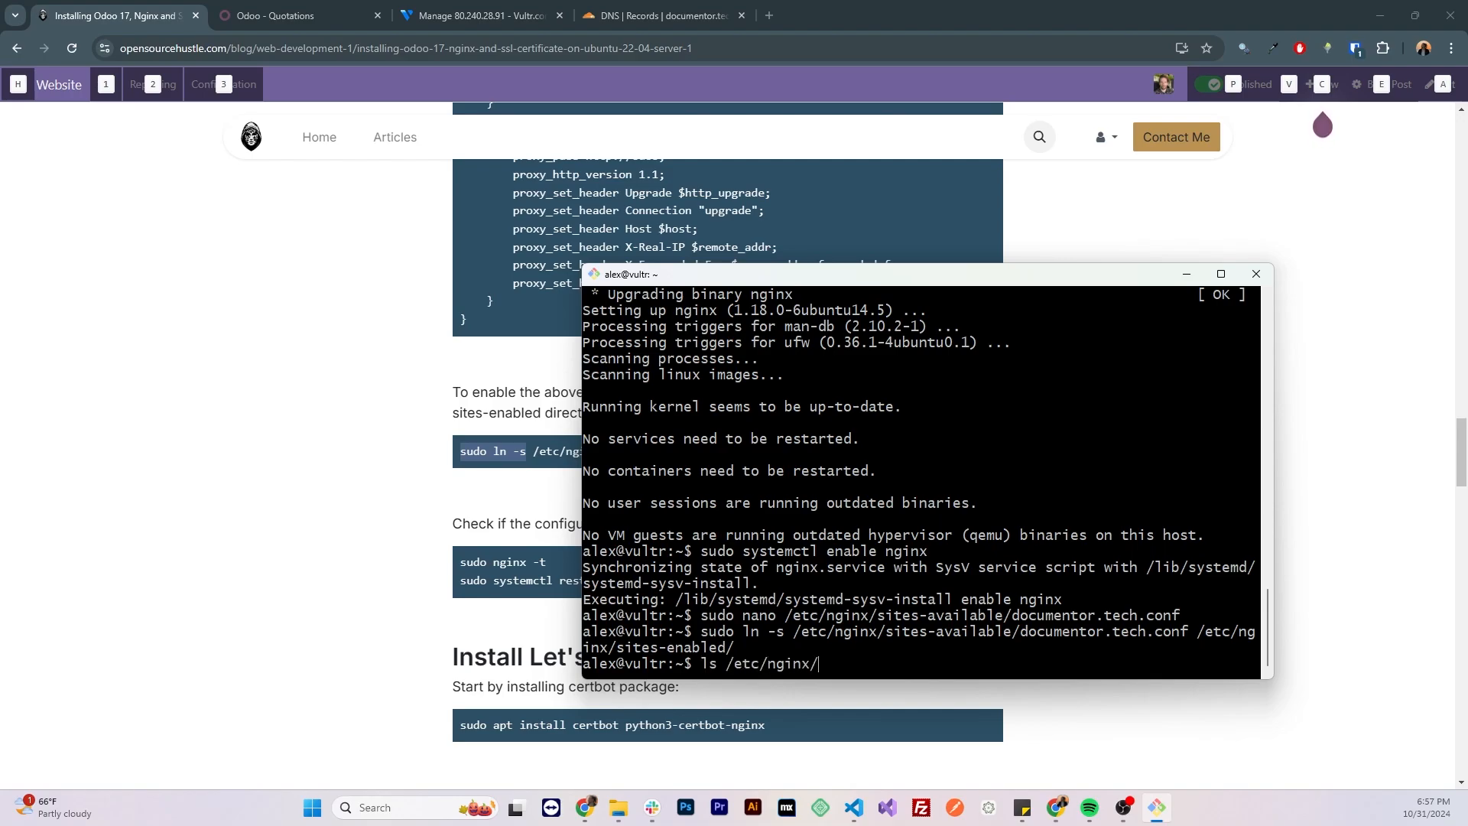
pyautogui.write('sites-enabled/')
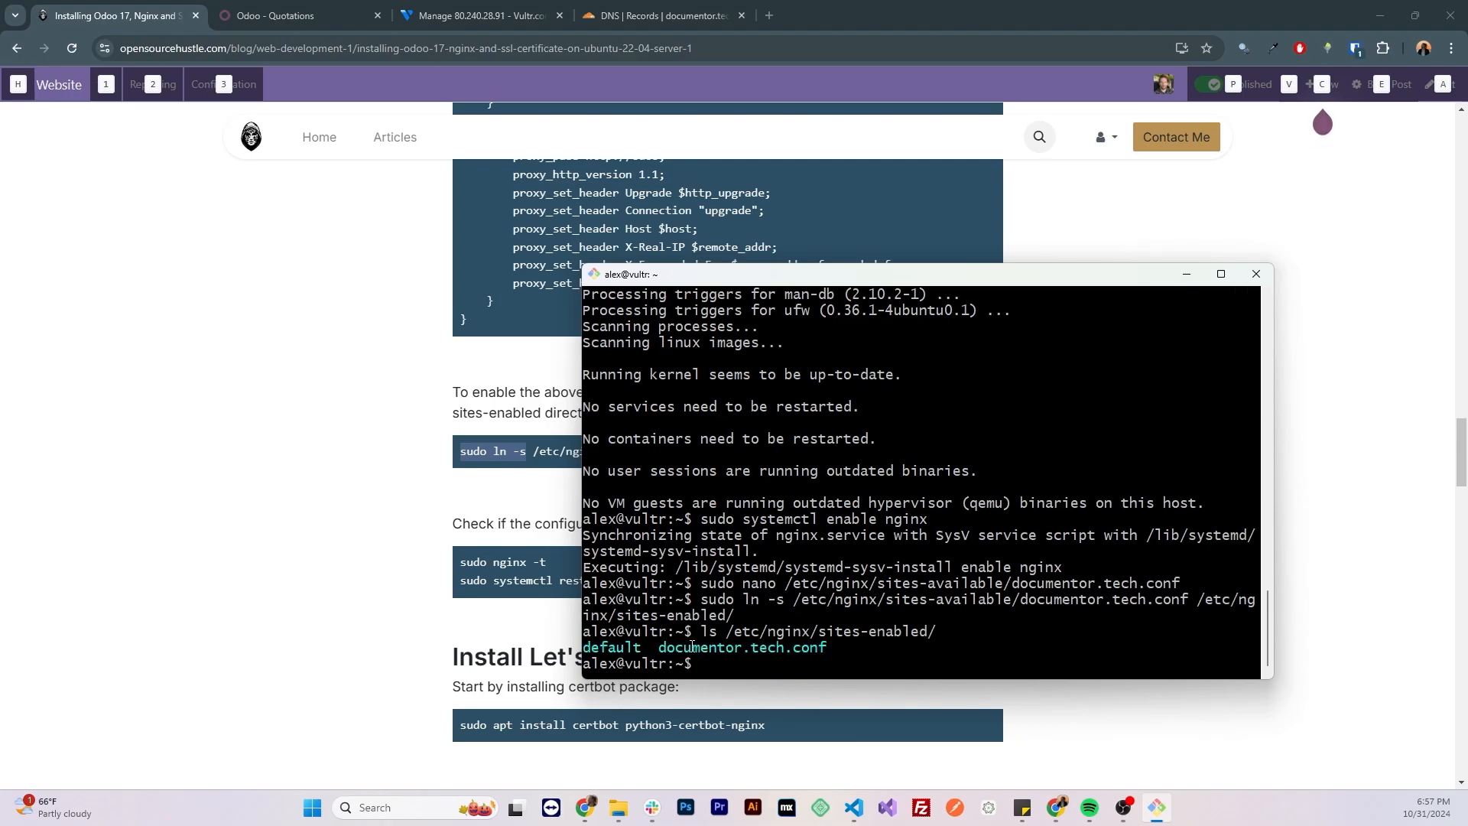
pyautogui.moveTo(789, 621)
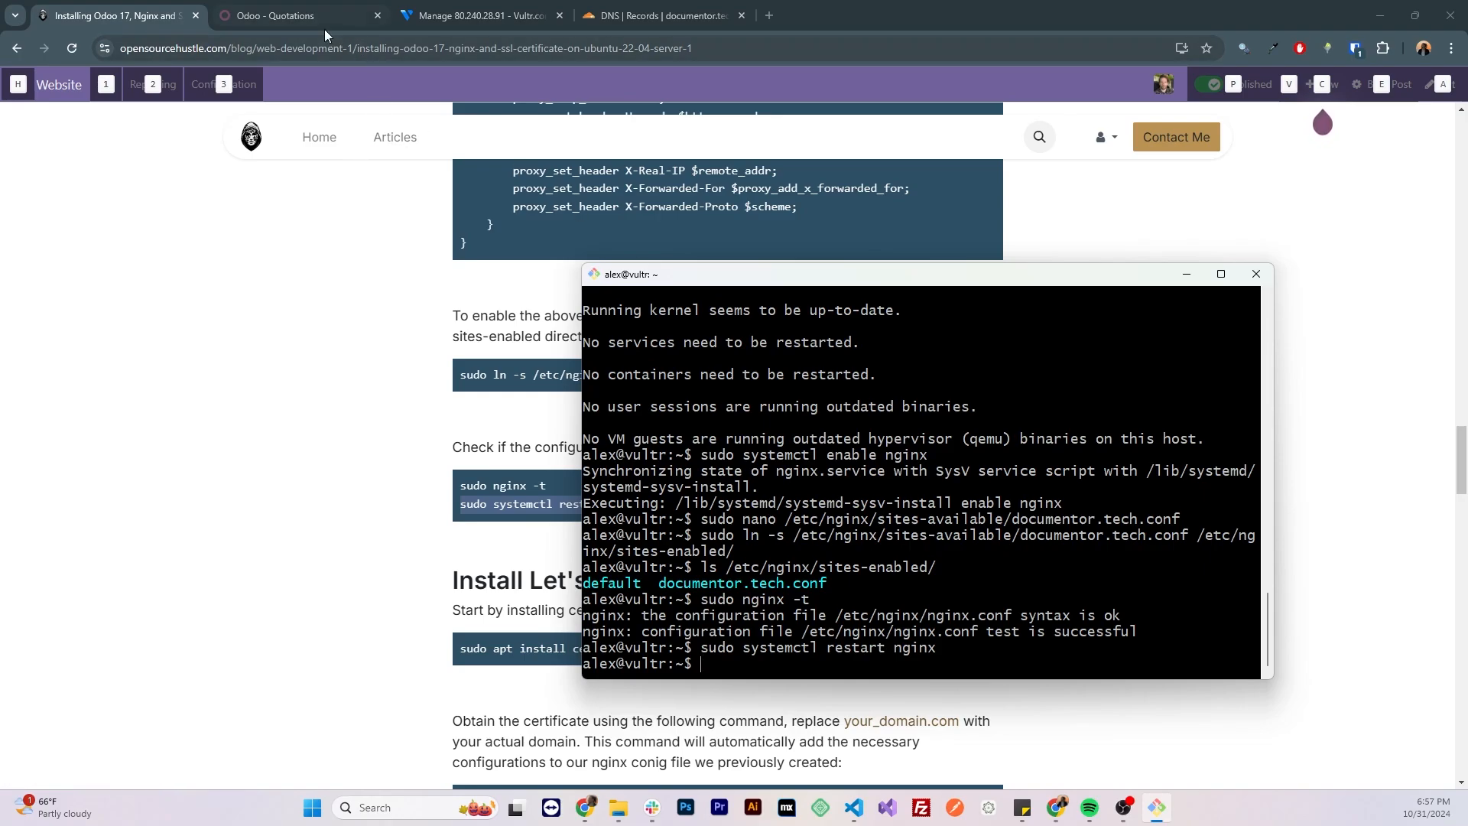
pyautogui.click(297, 16)
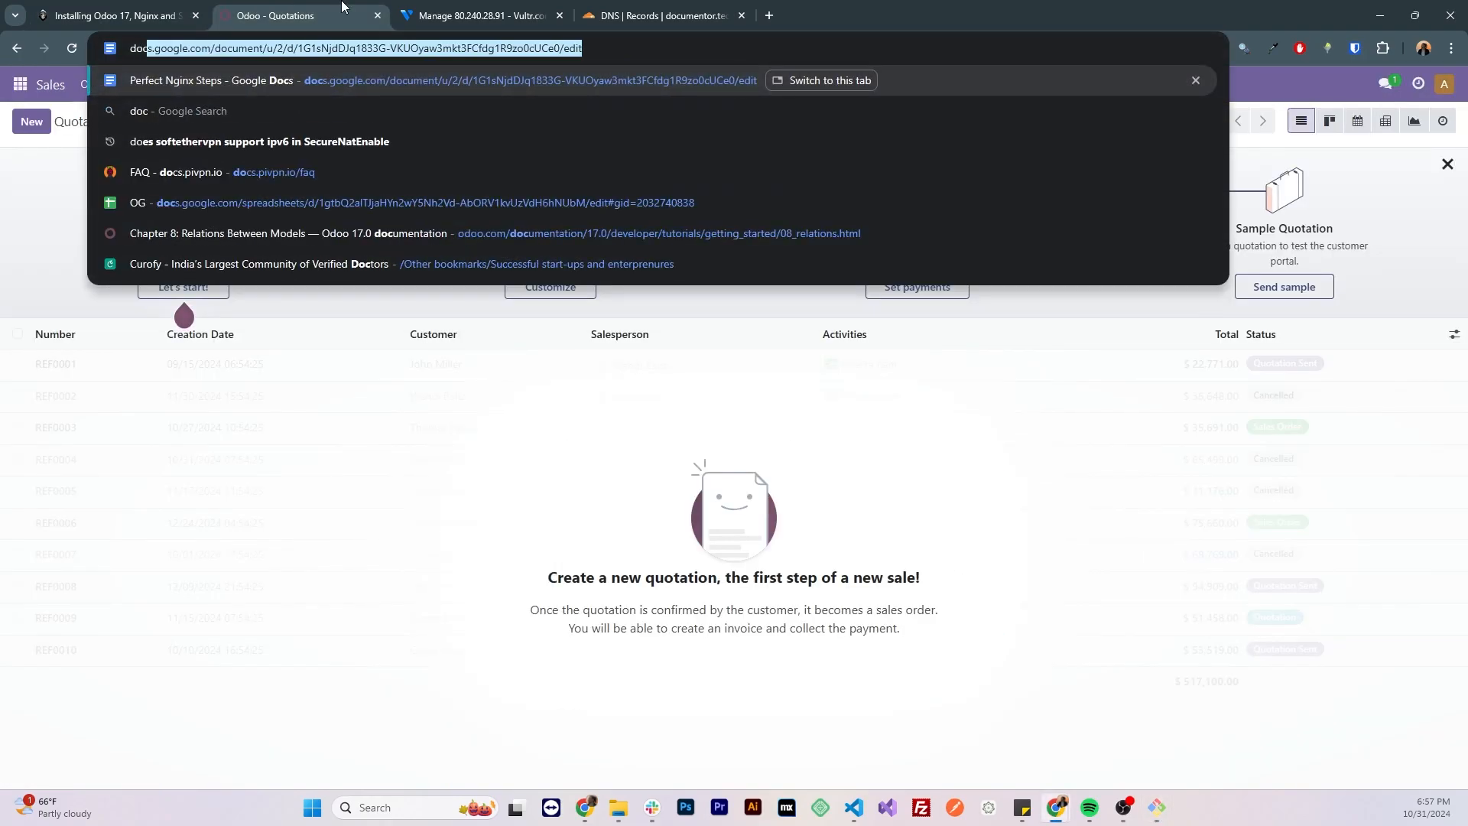
pyautogui.write('https://documentor.tech/')
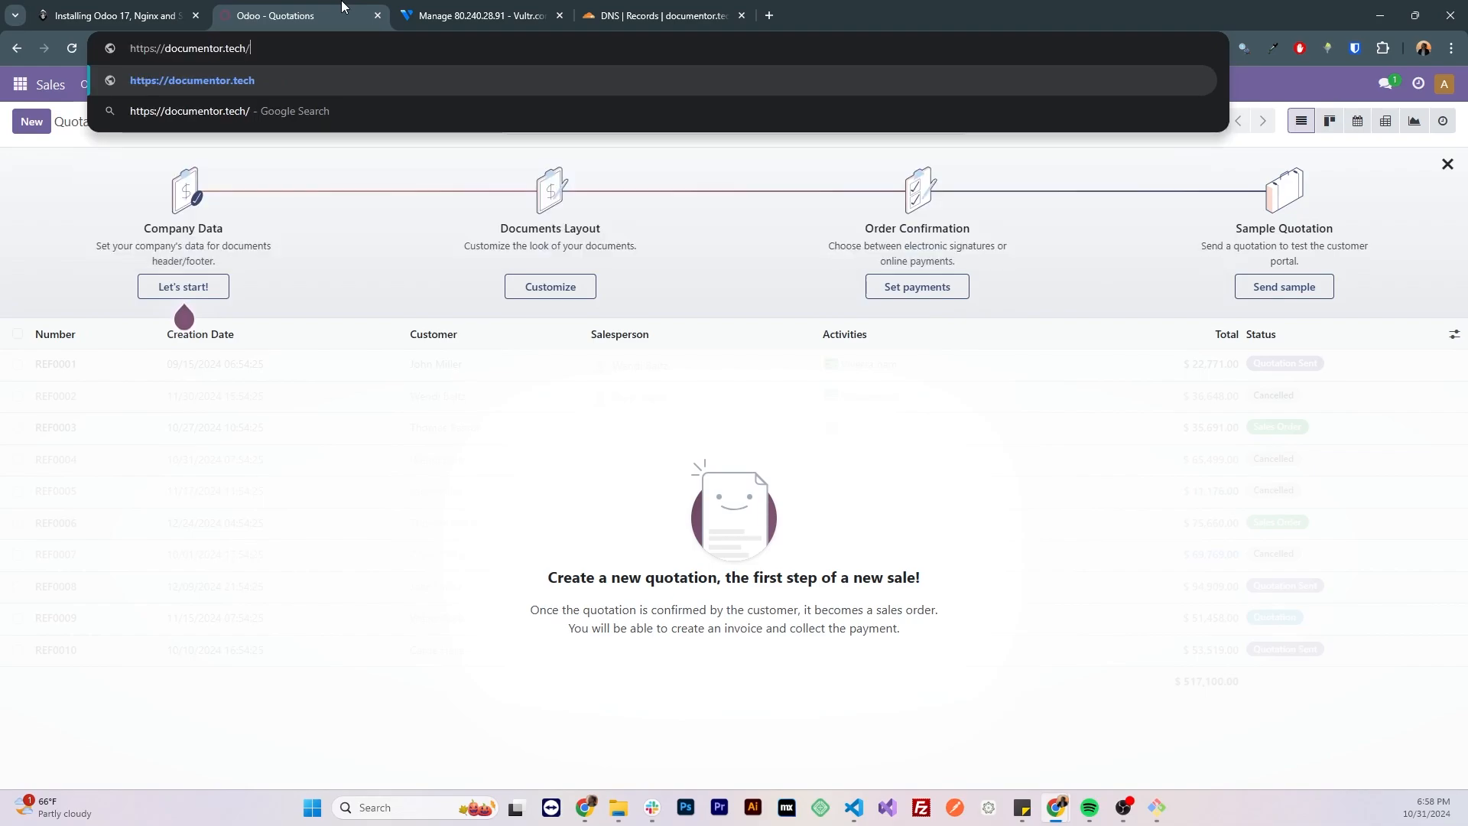
pyautogui.moveTo(318, 79)
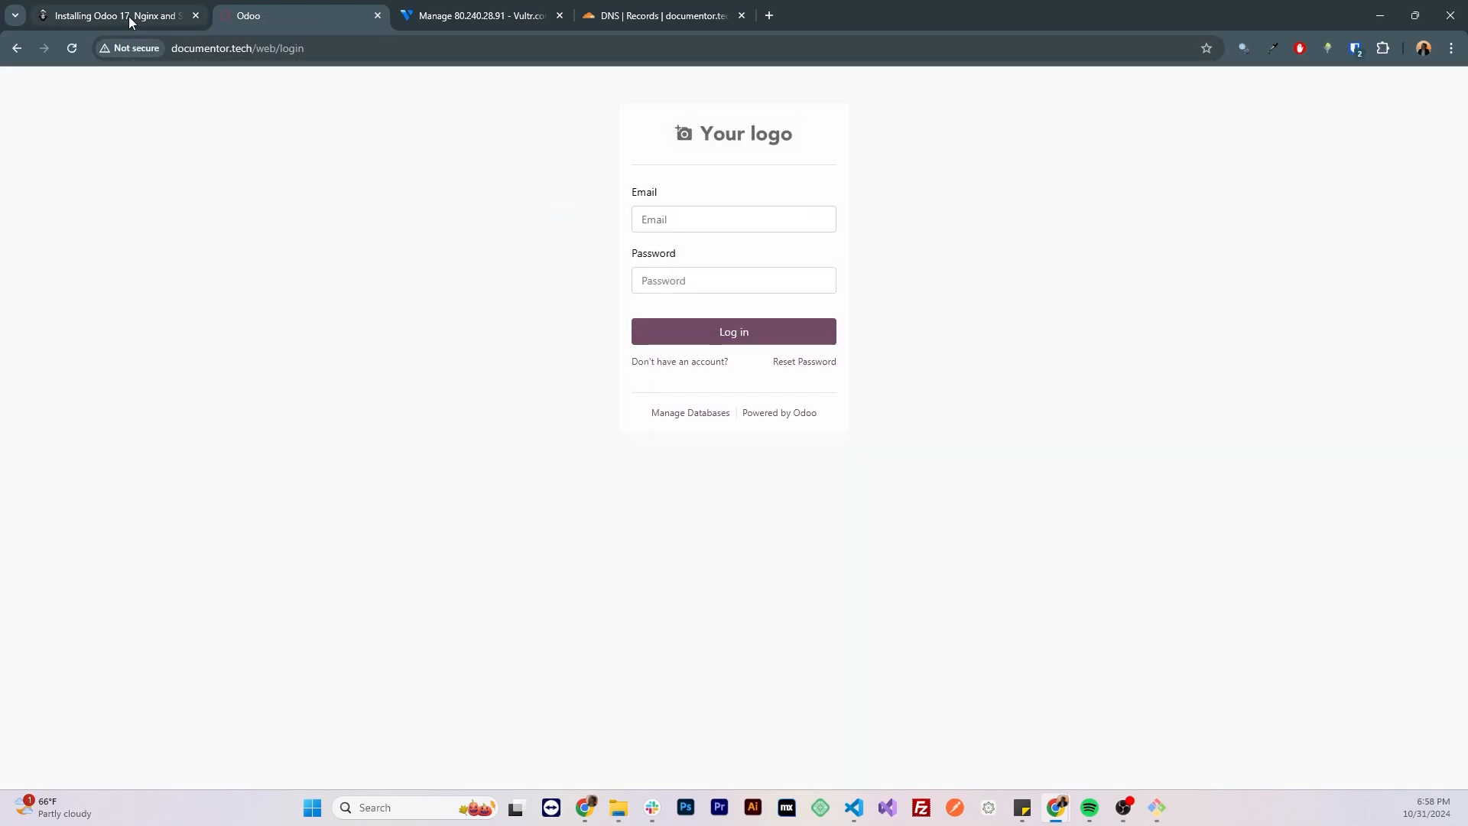
pyautogui.click(112, 15)
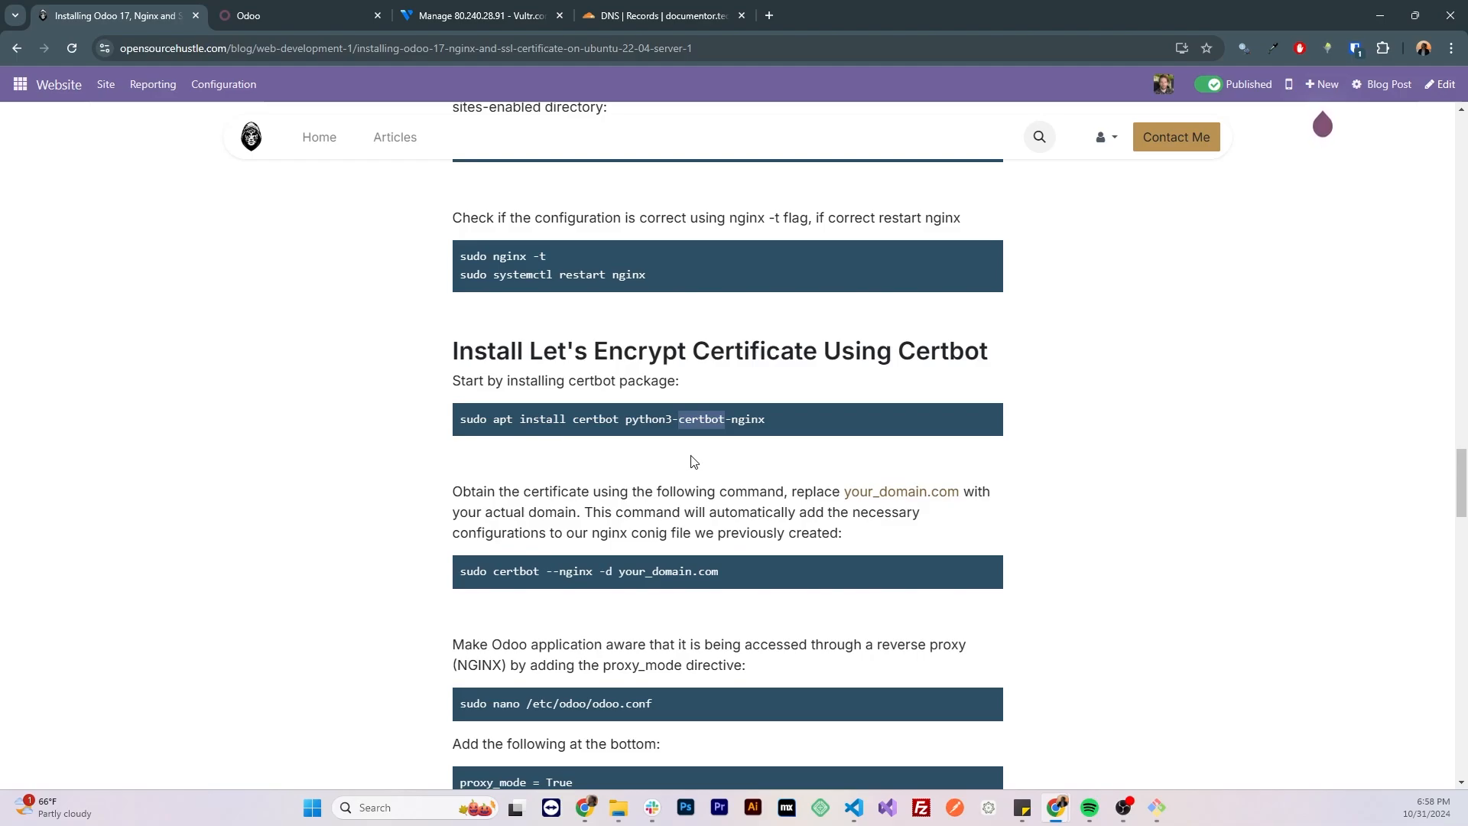
# - Select the certbot install command in the guide to copy it
pyautogui.tripleClick(609, 418)
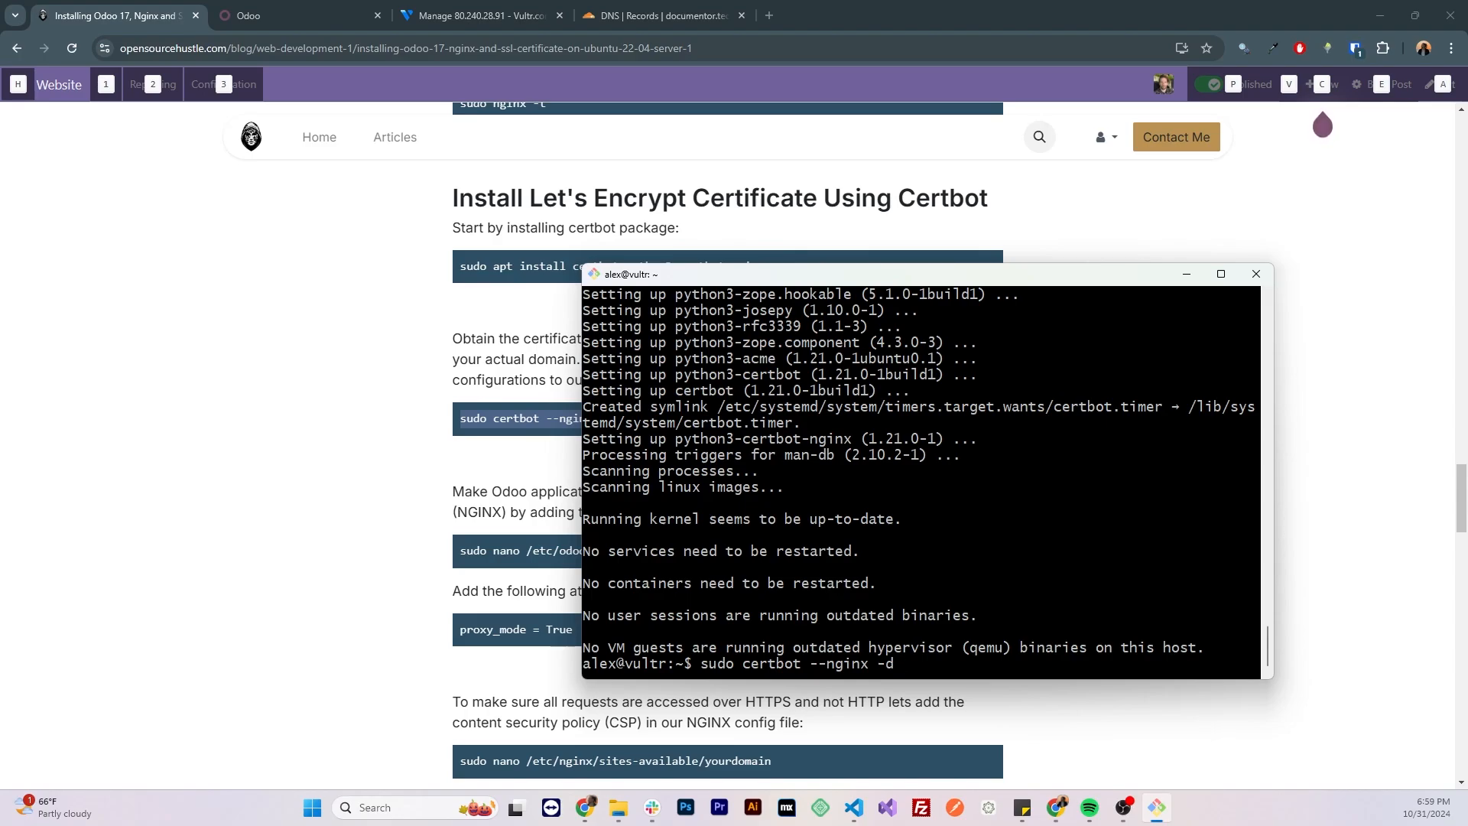
pyautogui.moveTo(1005, 596)
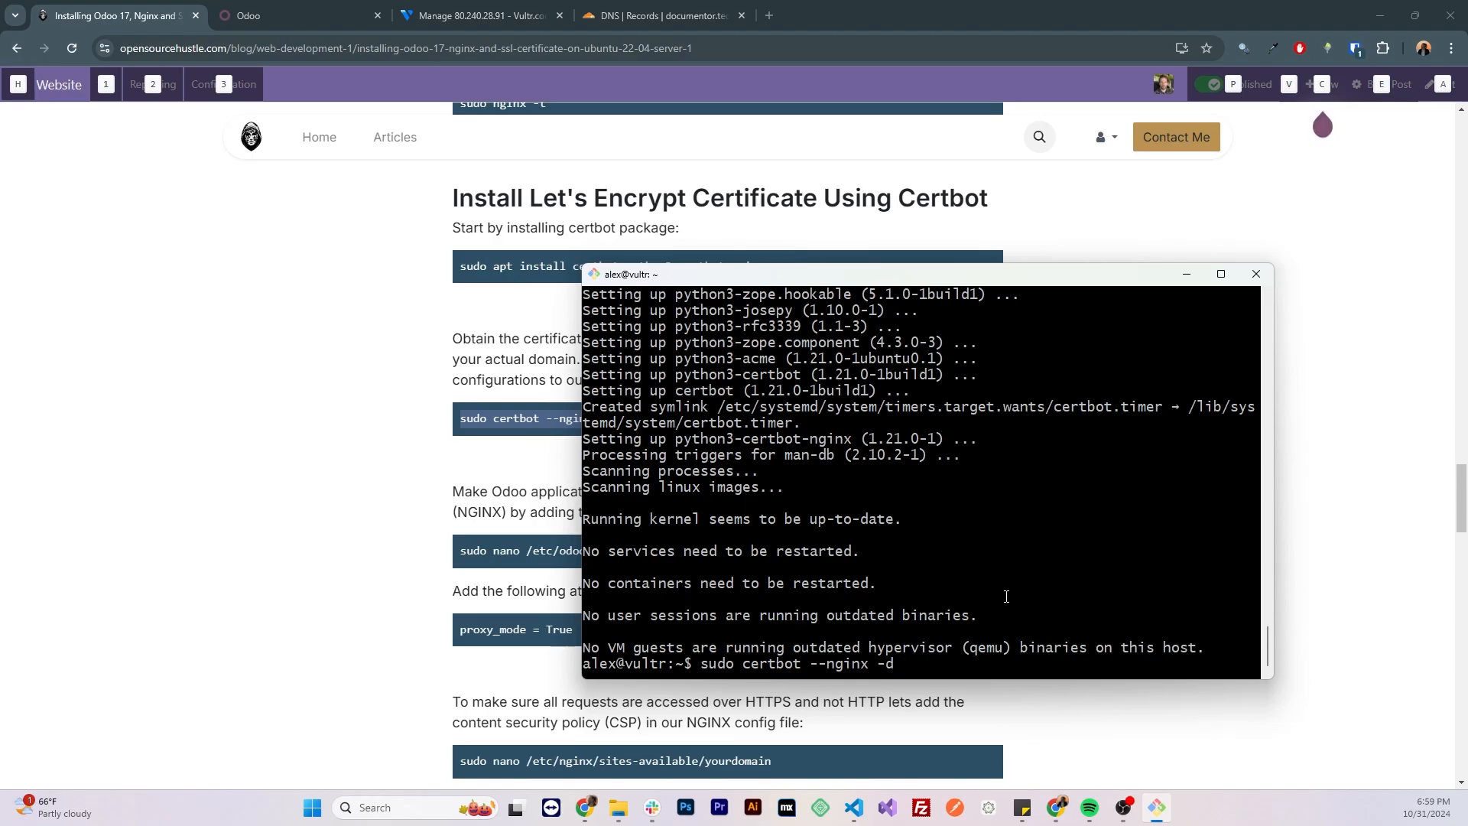
# - Request a certificate for documentor.tech via certbot --nginx, declining to share the email
pyautogui.write('d')
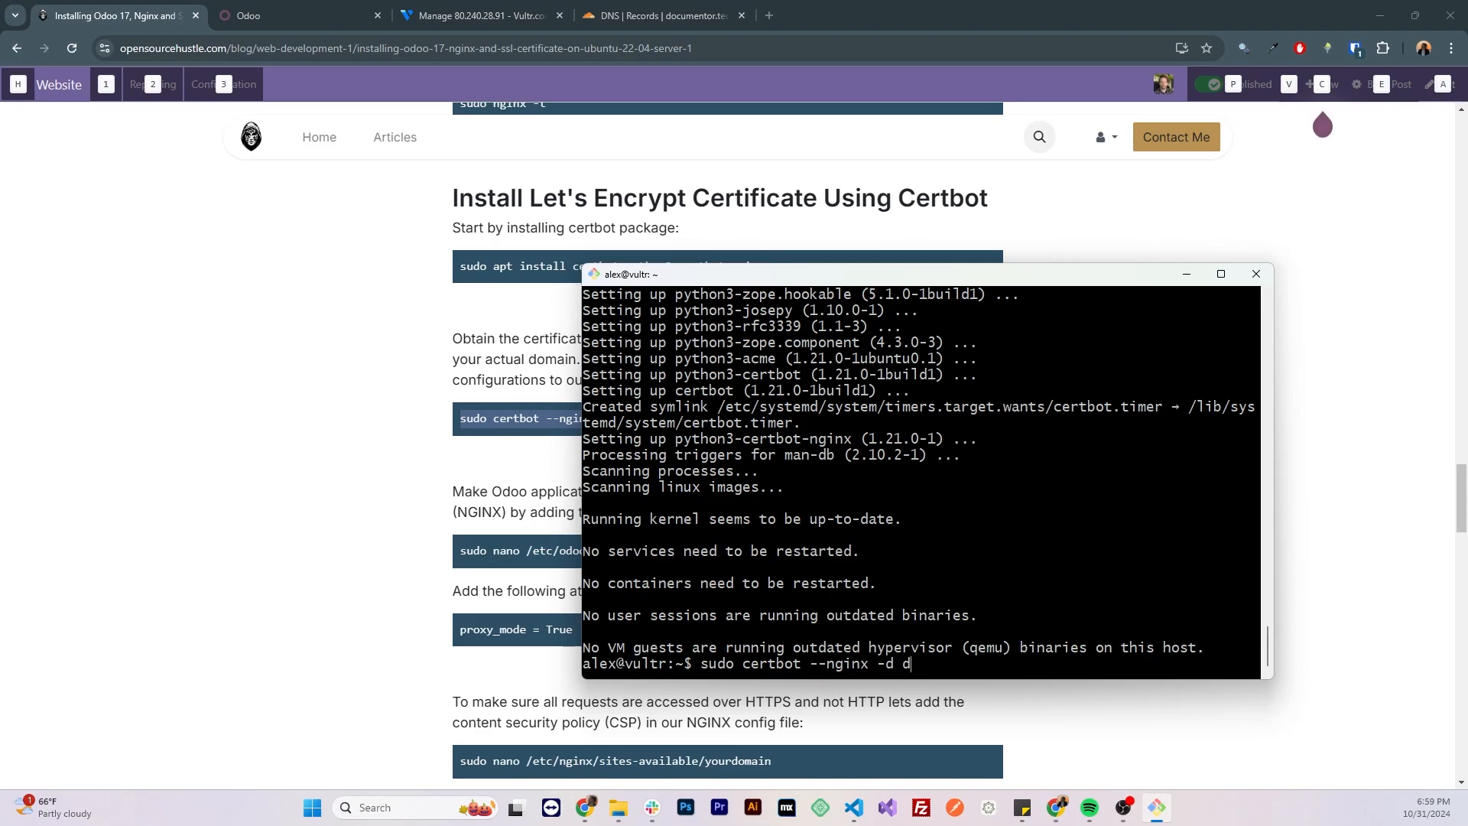
pyautogui.write('ocumentor')
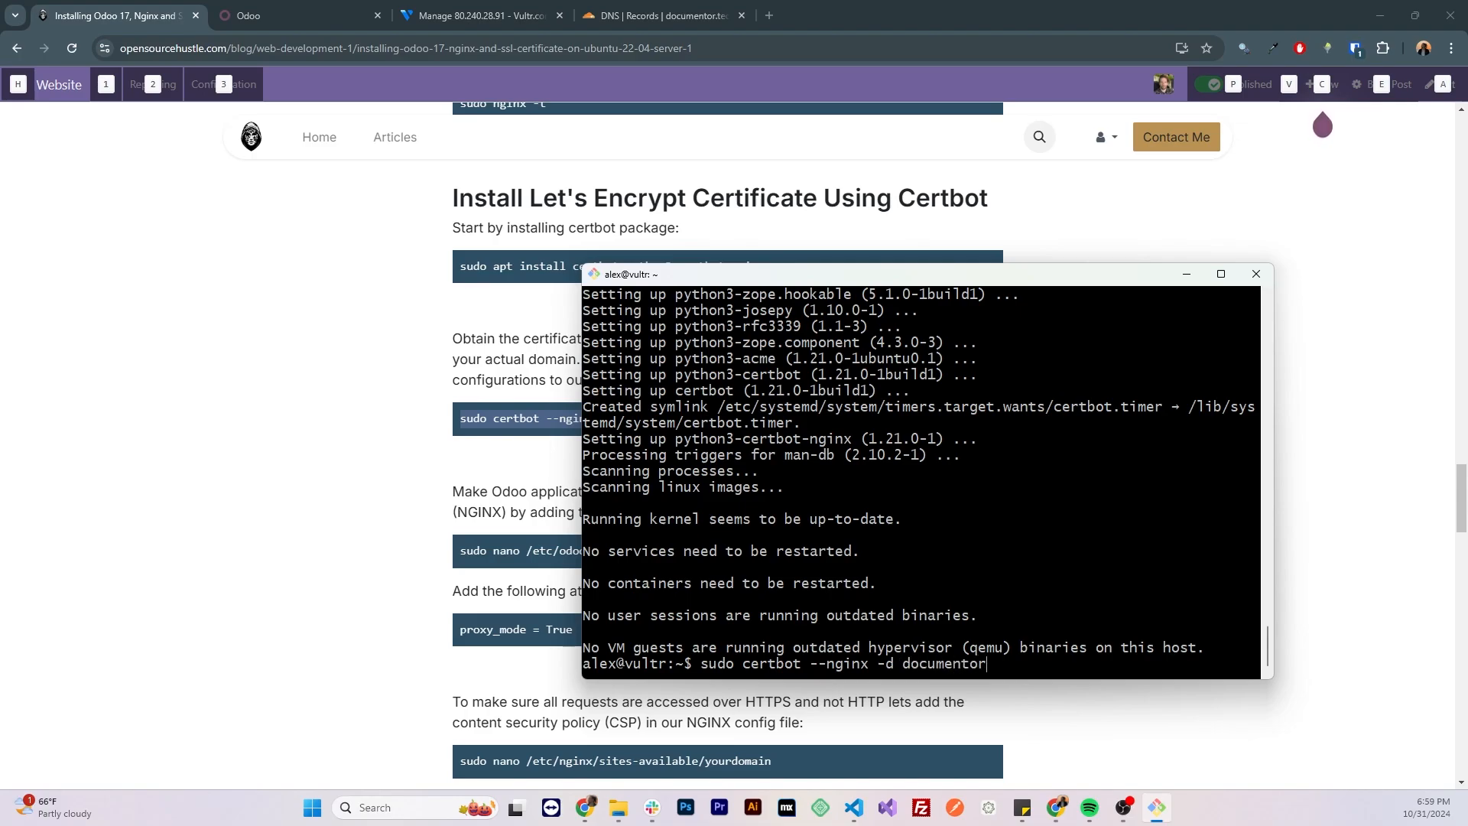
pyautogui.write('.tech')
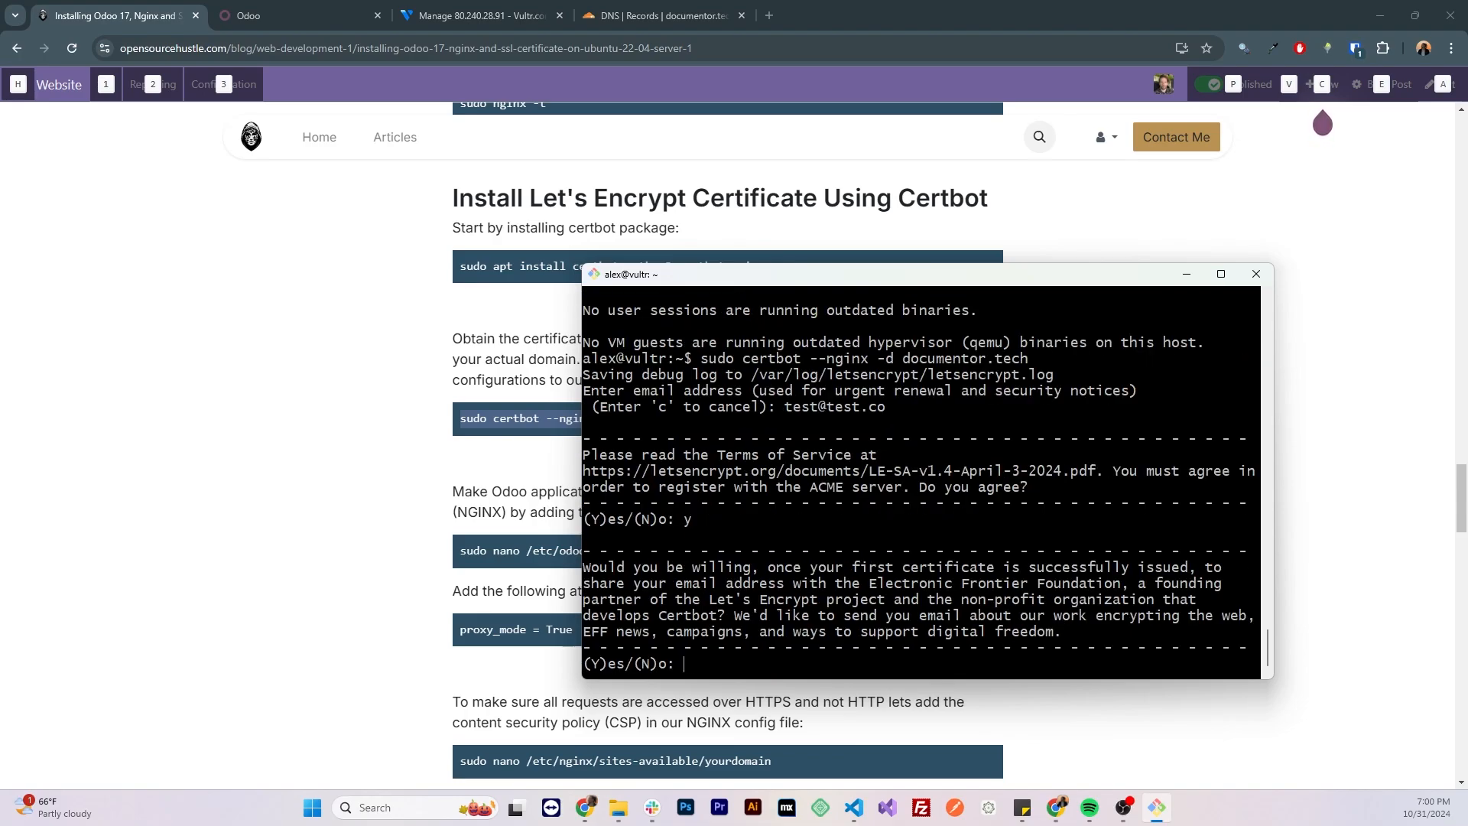
pyautogui.write('n')
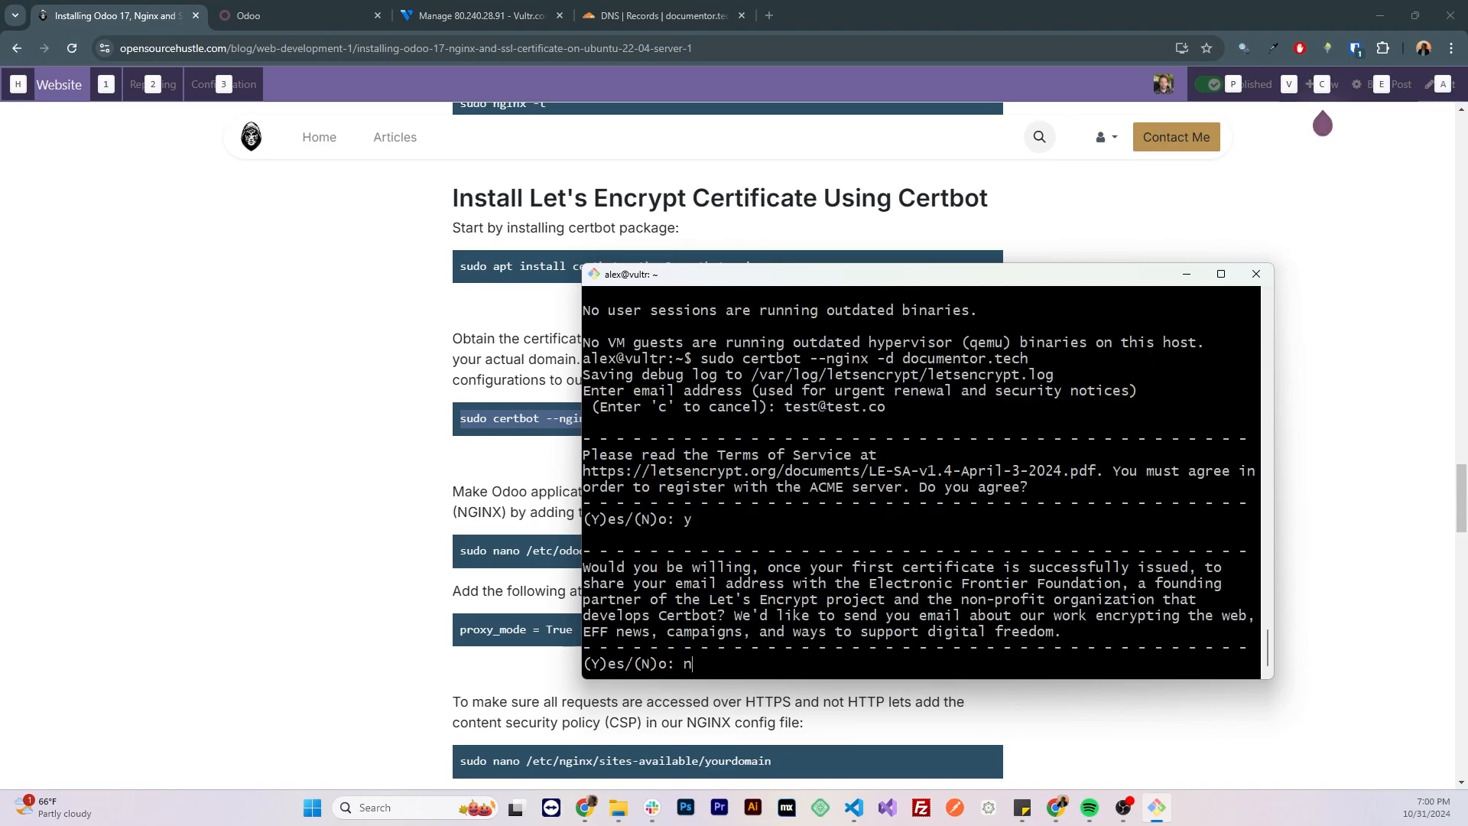
pyautogui.press('enter')
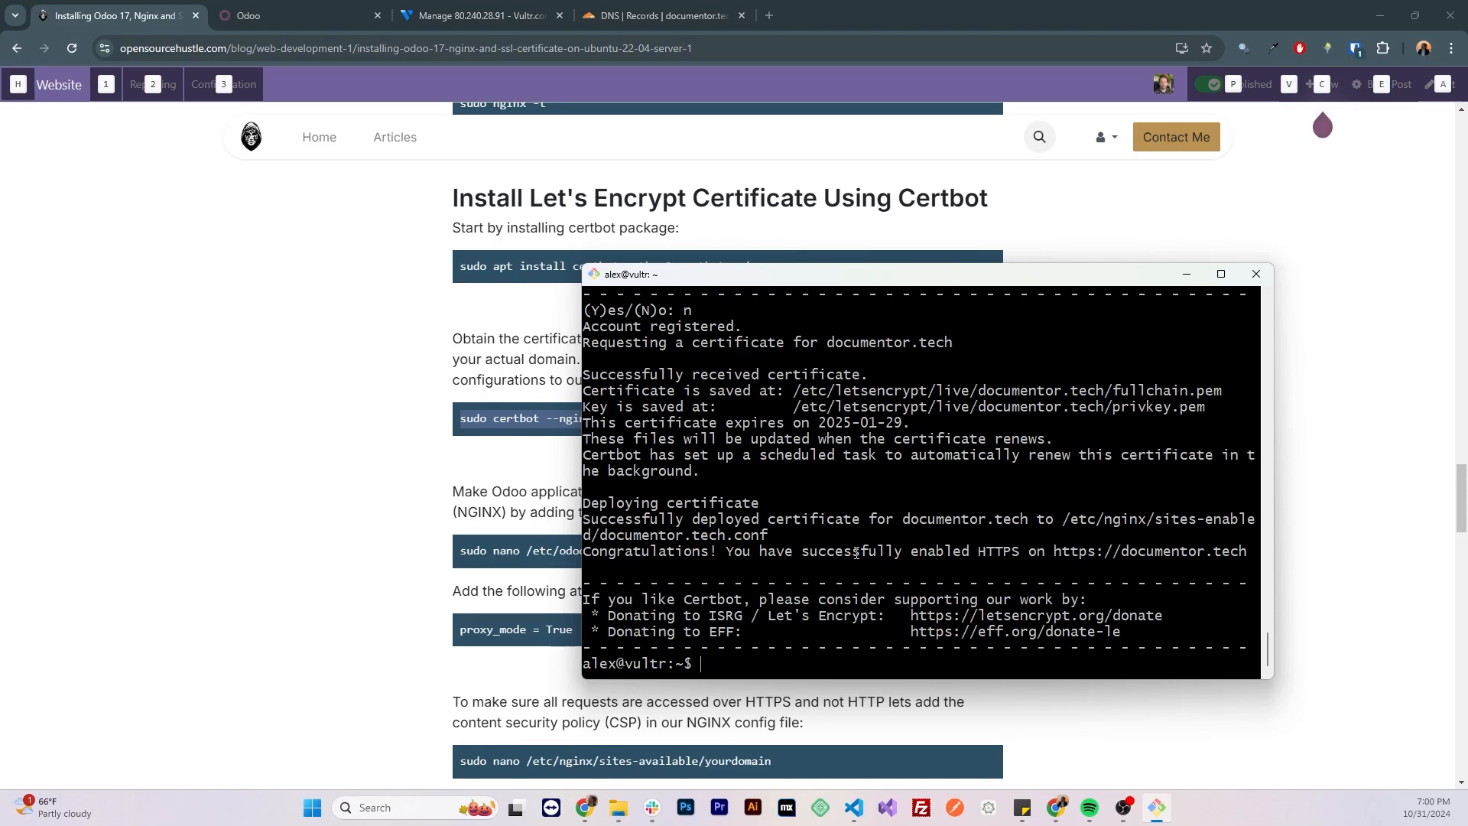
# - Type sudo cat /etc/nginx/sites... to view the Nginx site configuration
pyautogui.write('sudo')
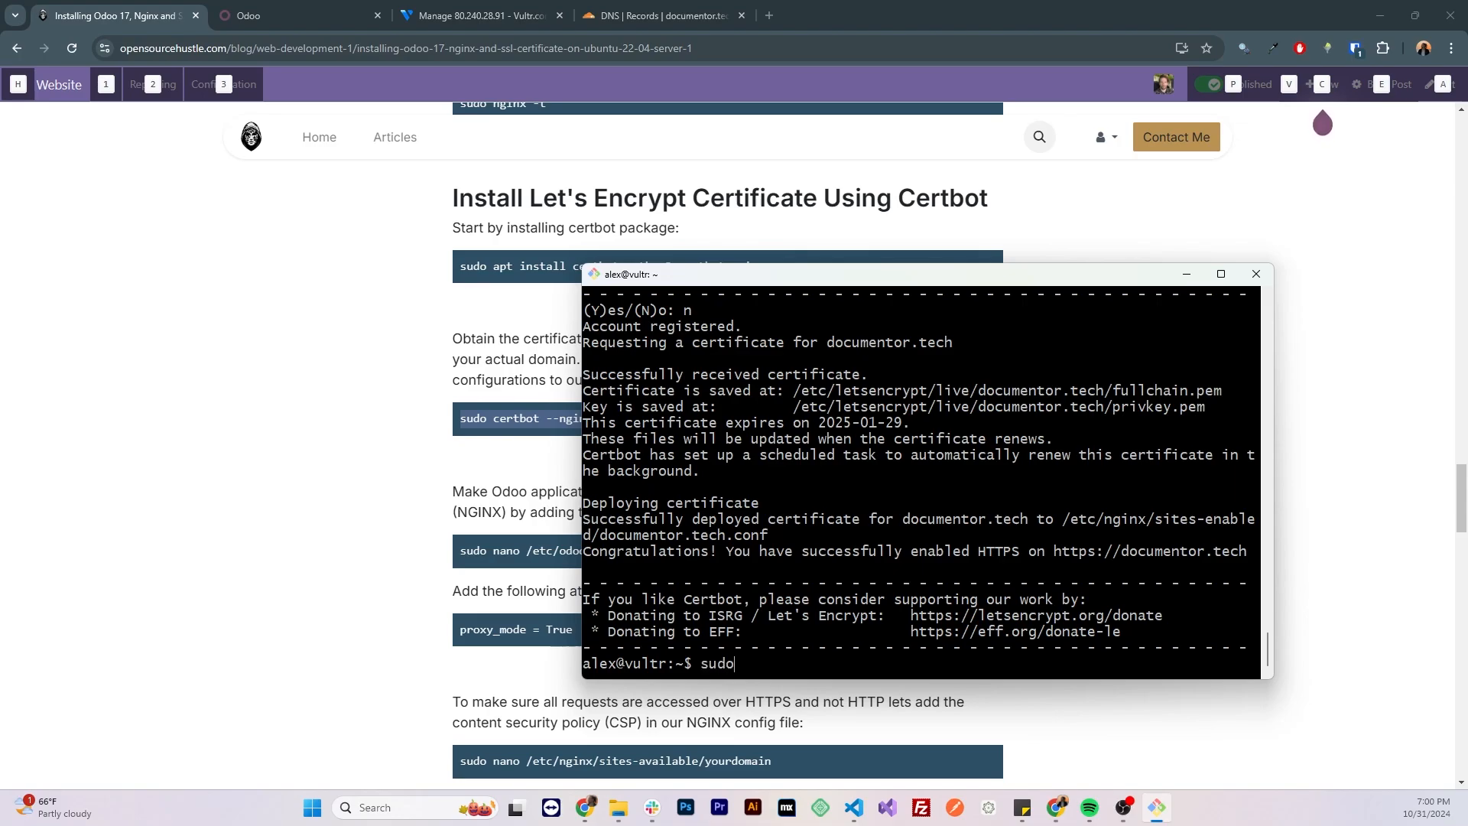
pyautogui.write('cat')
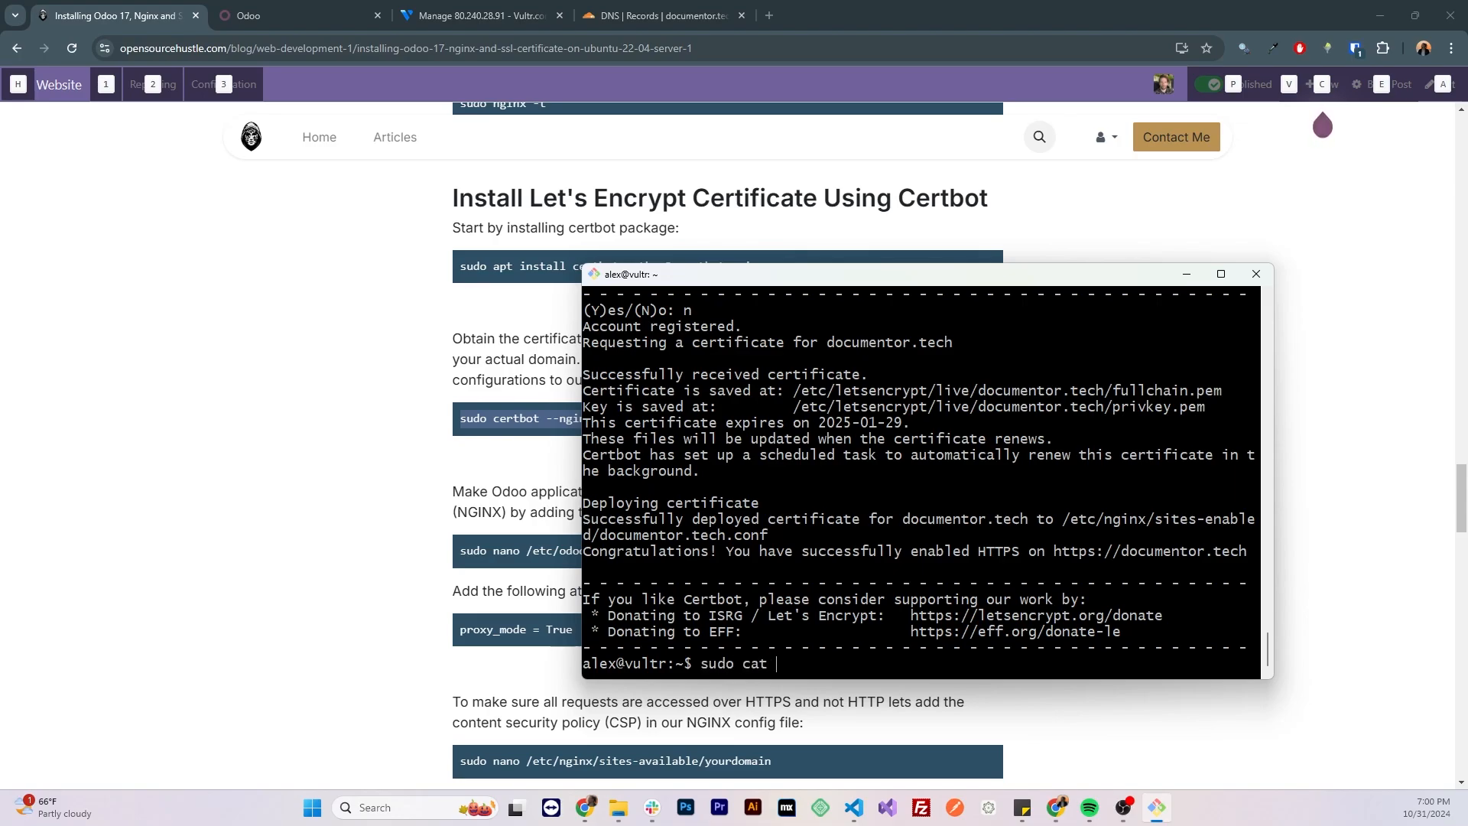
pyautogui.write('/etc/nginx/sites')
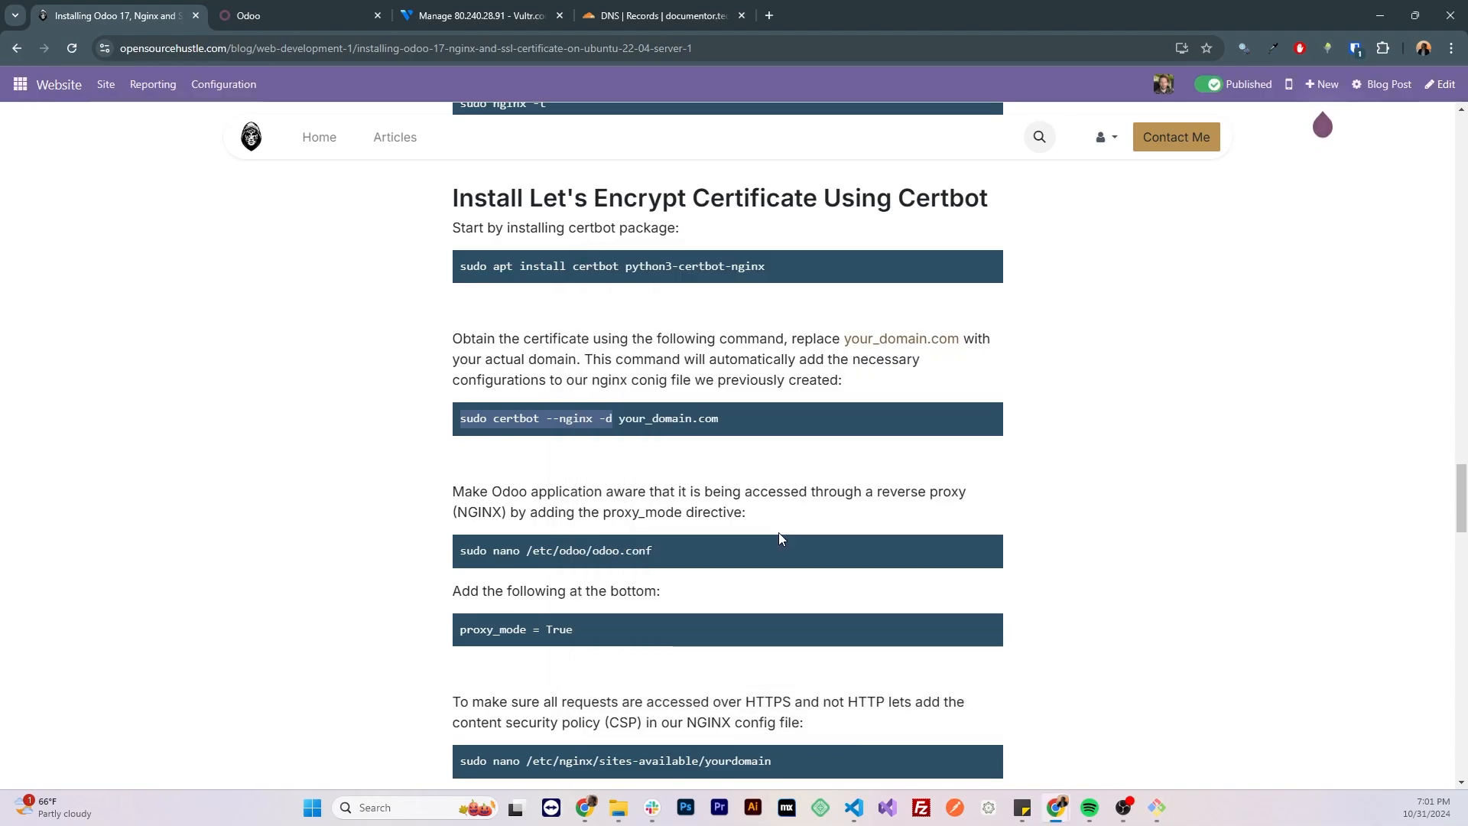
# - Append proxy_mode = True to the bottom of odoo.conf, then save and exit nano
pyautogui.scroll(-3)
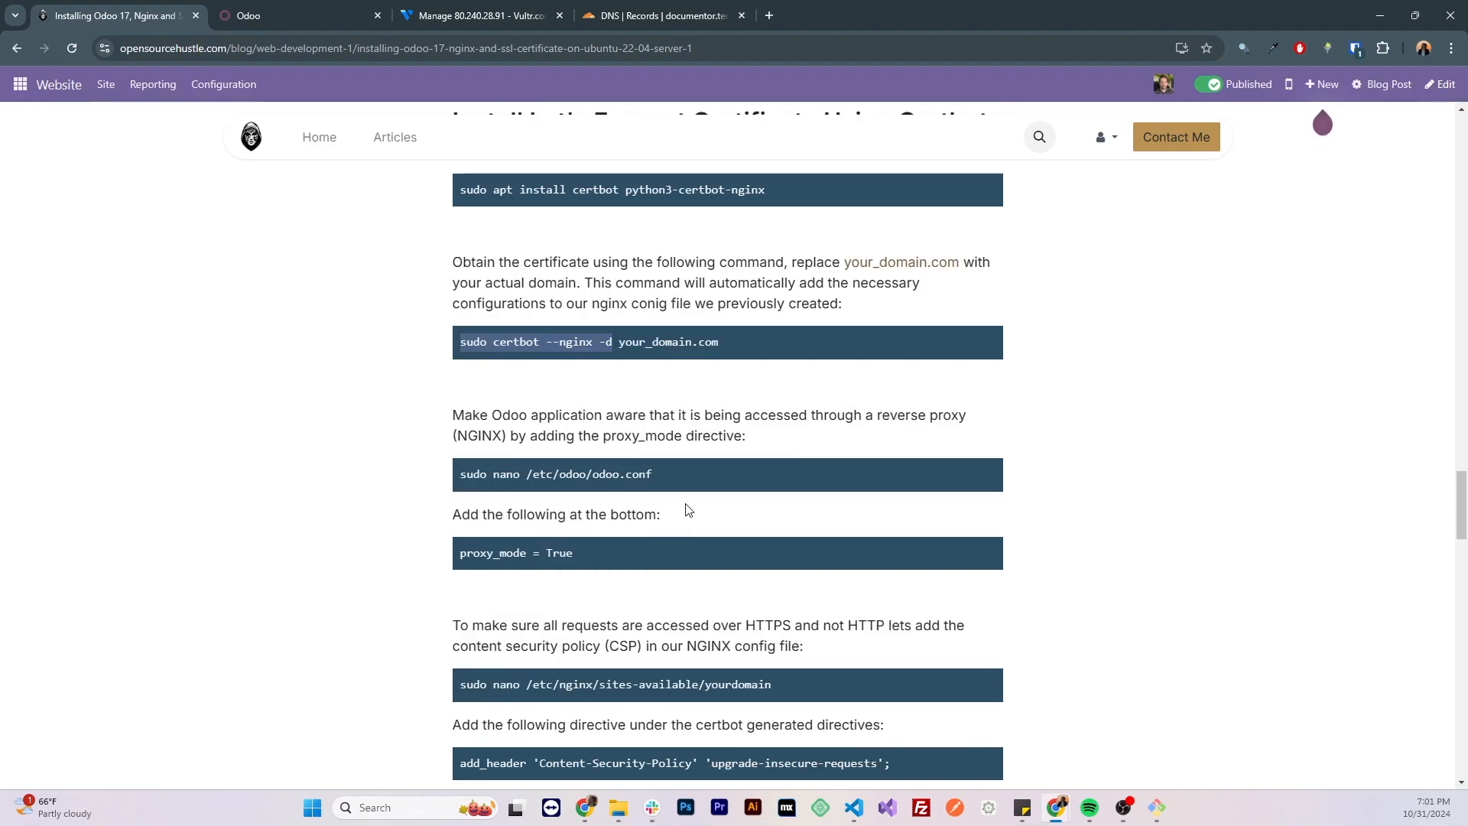
pyautogui.moveTo(681, 481)
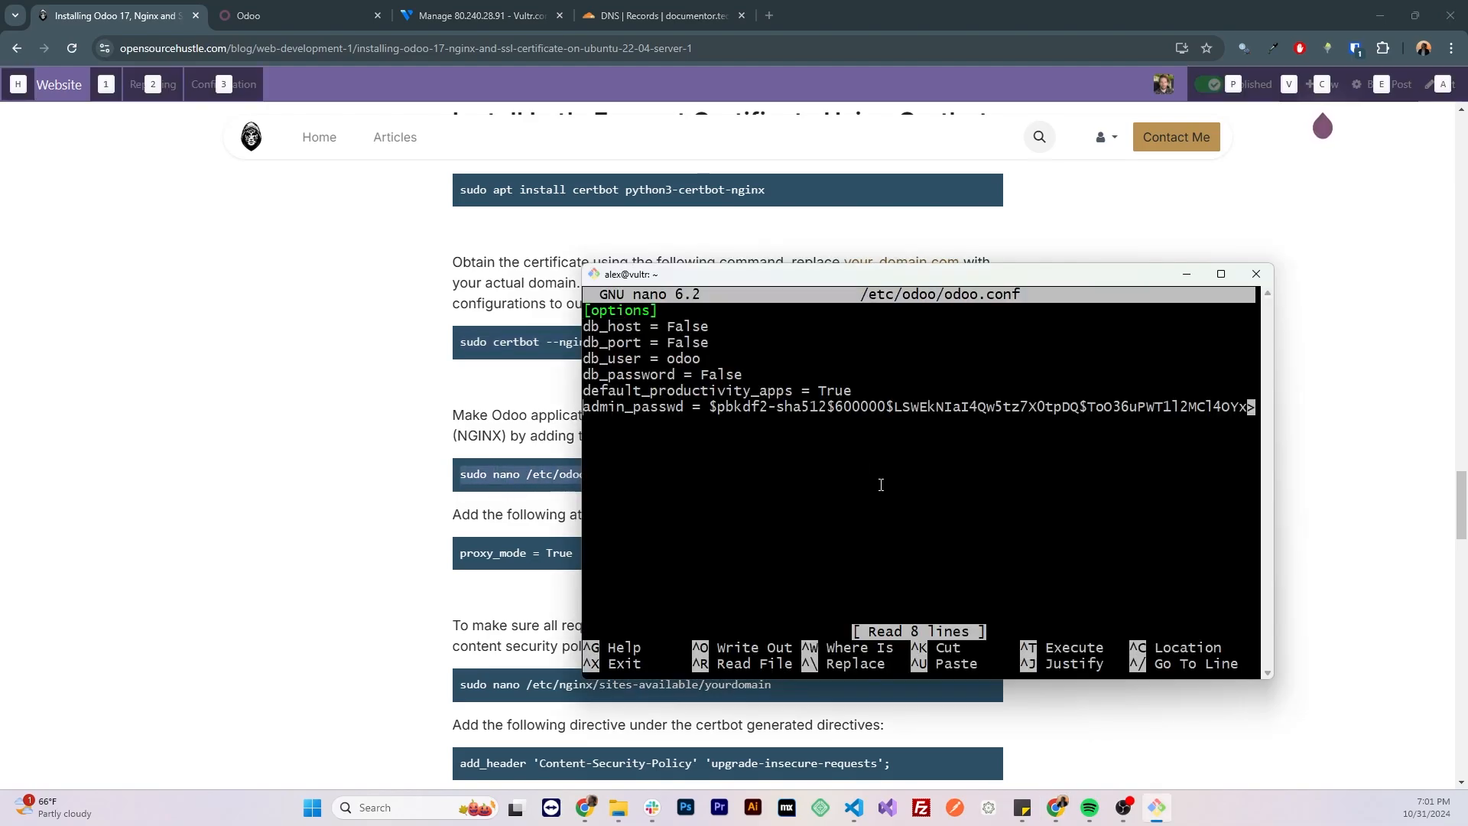
pyautogui.click(1255, 275)
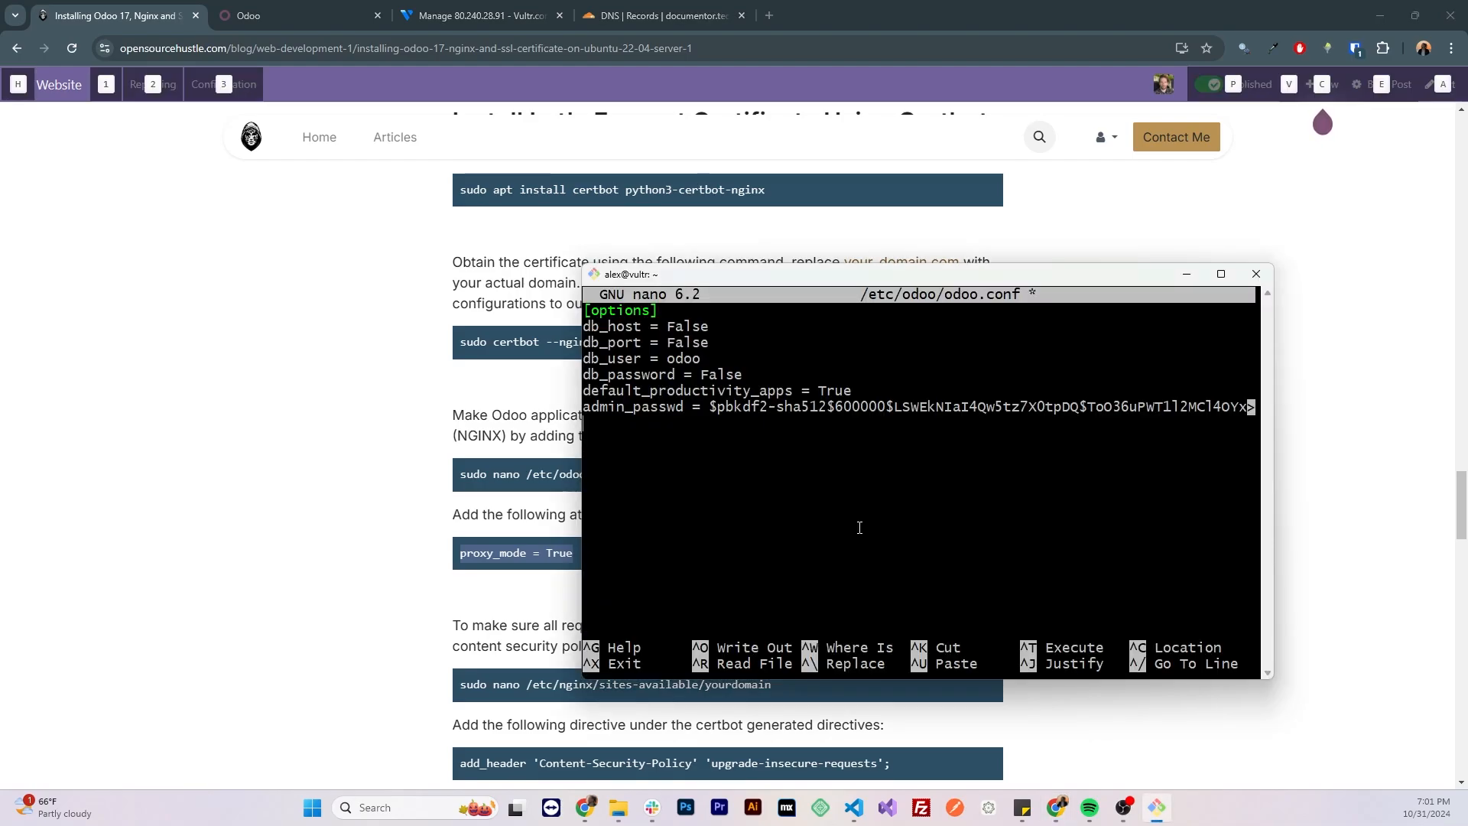
pyautogui.write('proxy_mode = True')
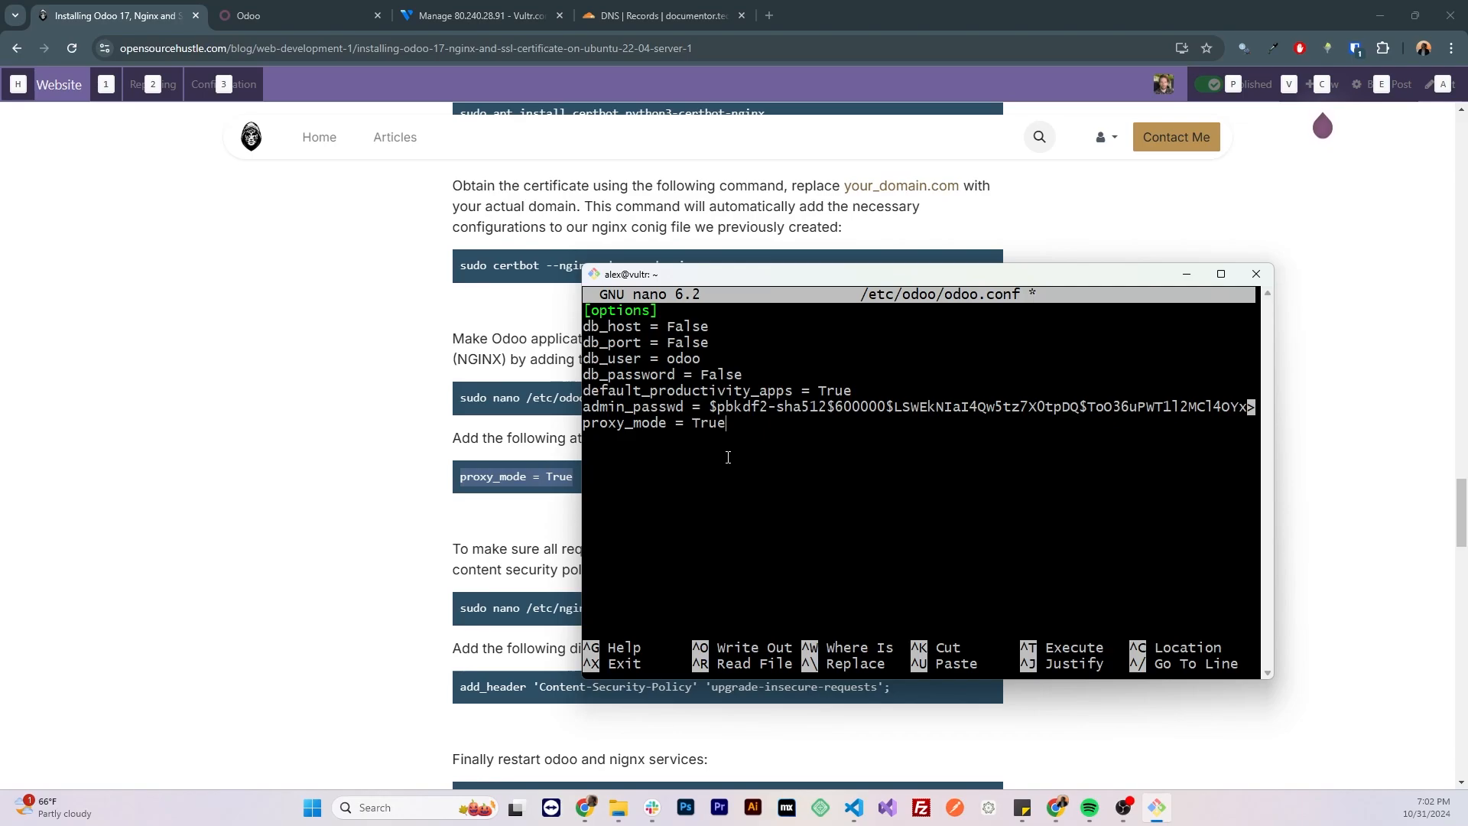
pyautogui.press('ctrl+x')
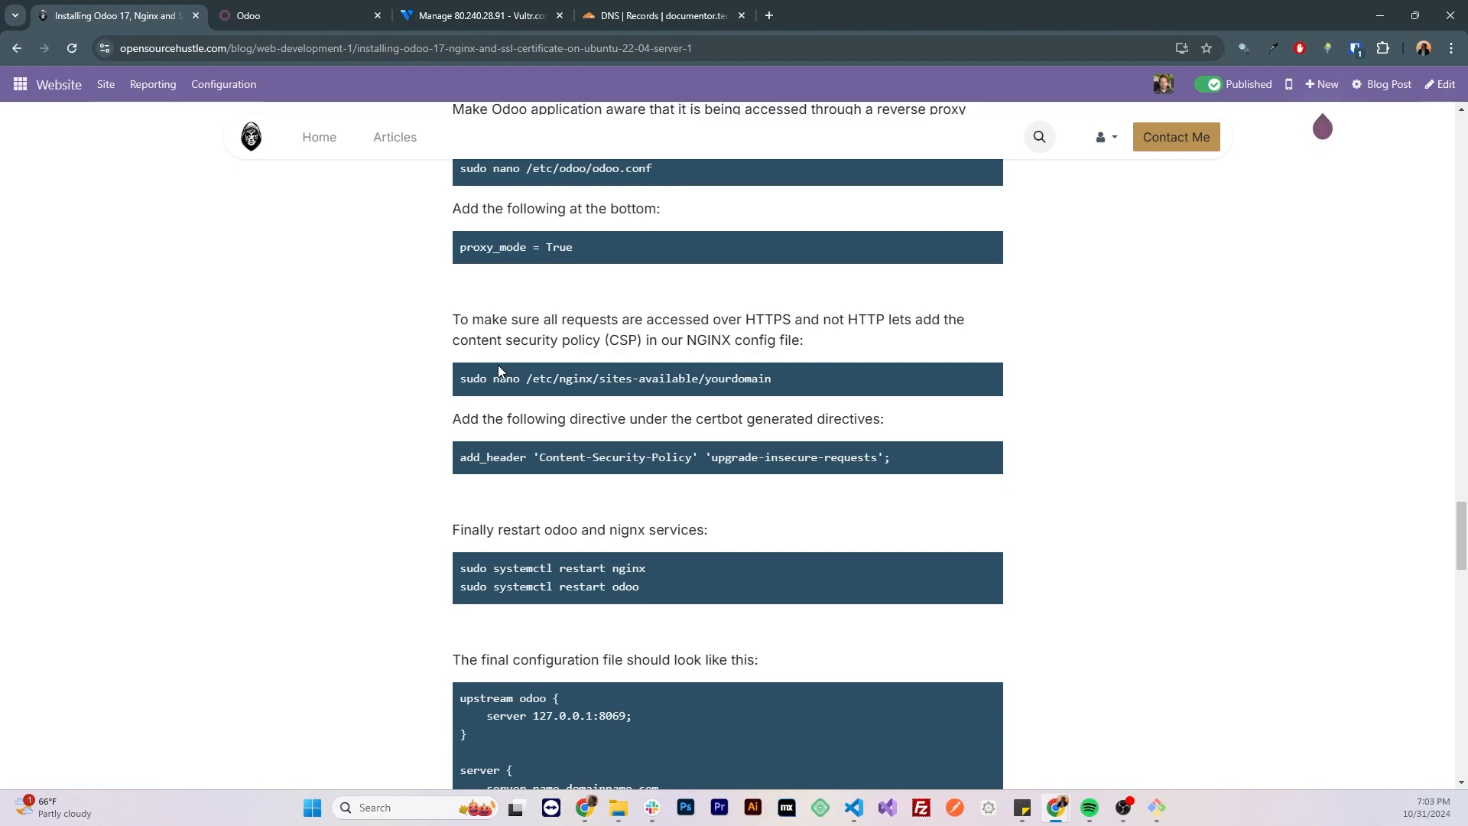
pyautogui.moveTo(697, 379)
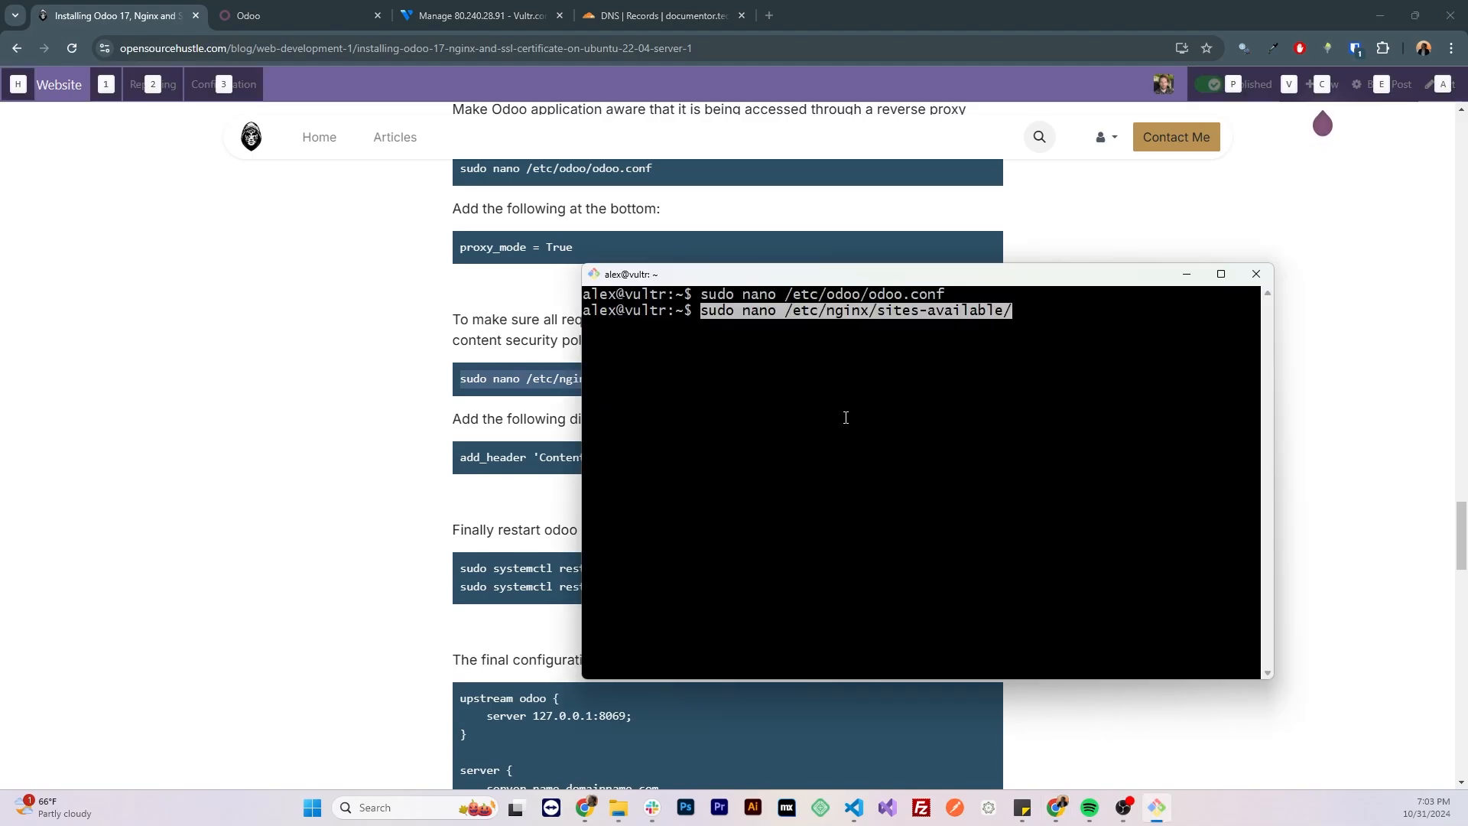
# - Add the upgrade-insecure-requests CSP header to documentor.tech.conf, save, and switch to Odoo's tab
pyautogui.press('Return')
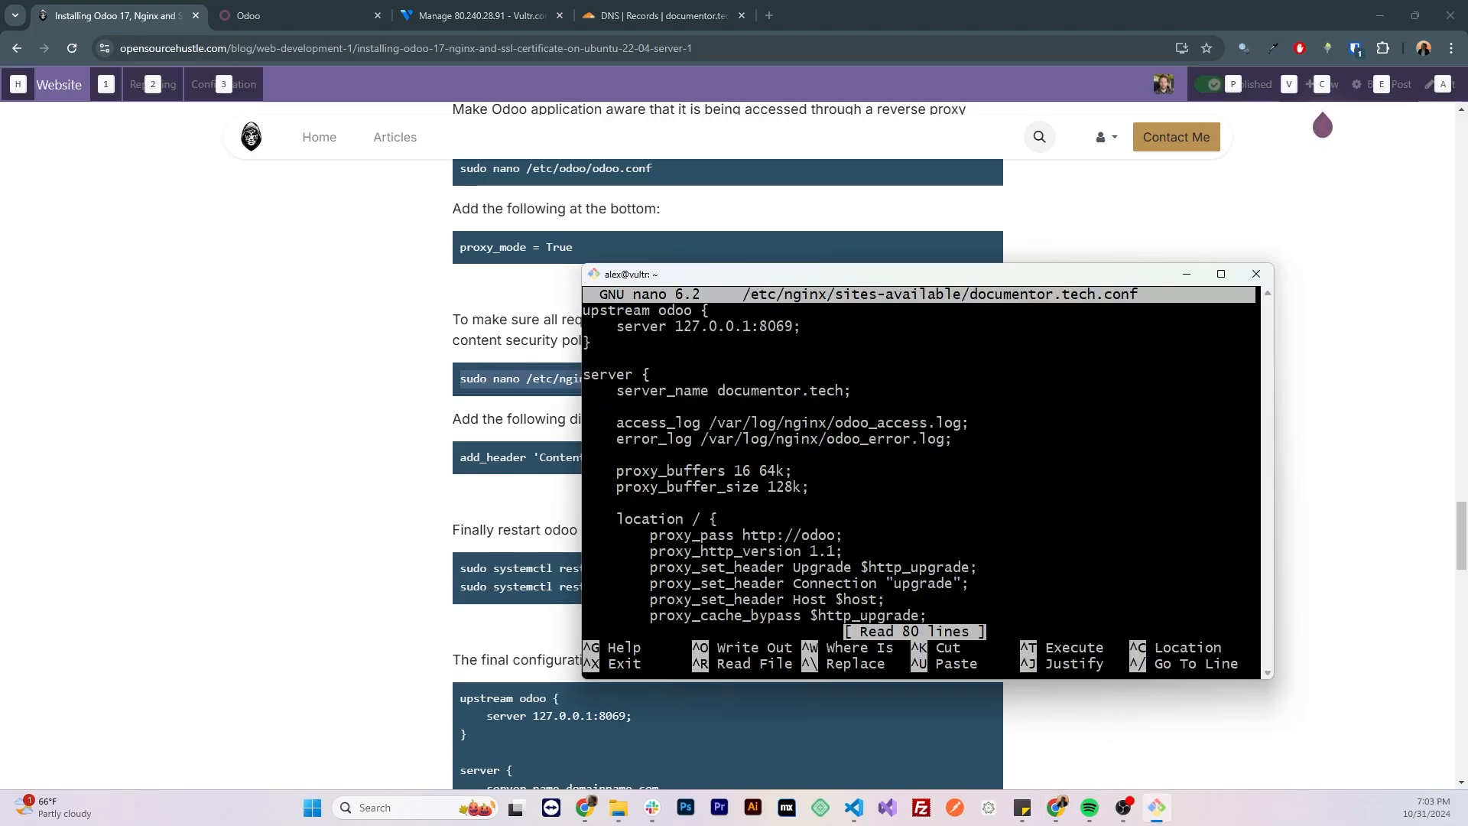
pyautogui.click(1256, 274)
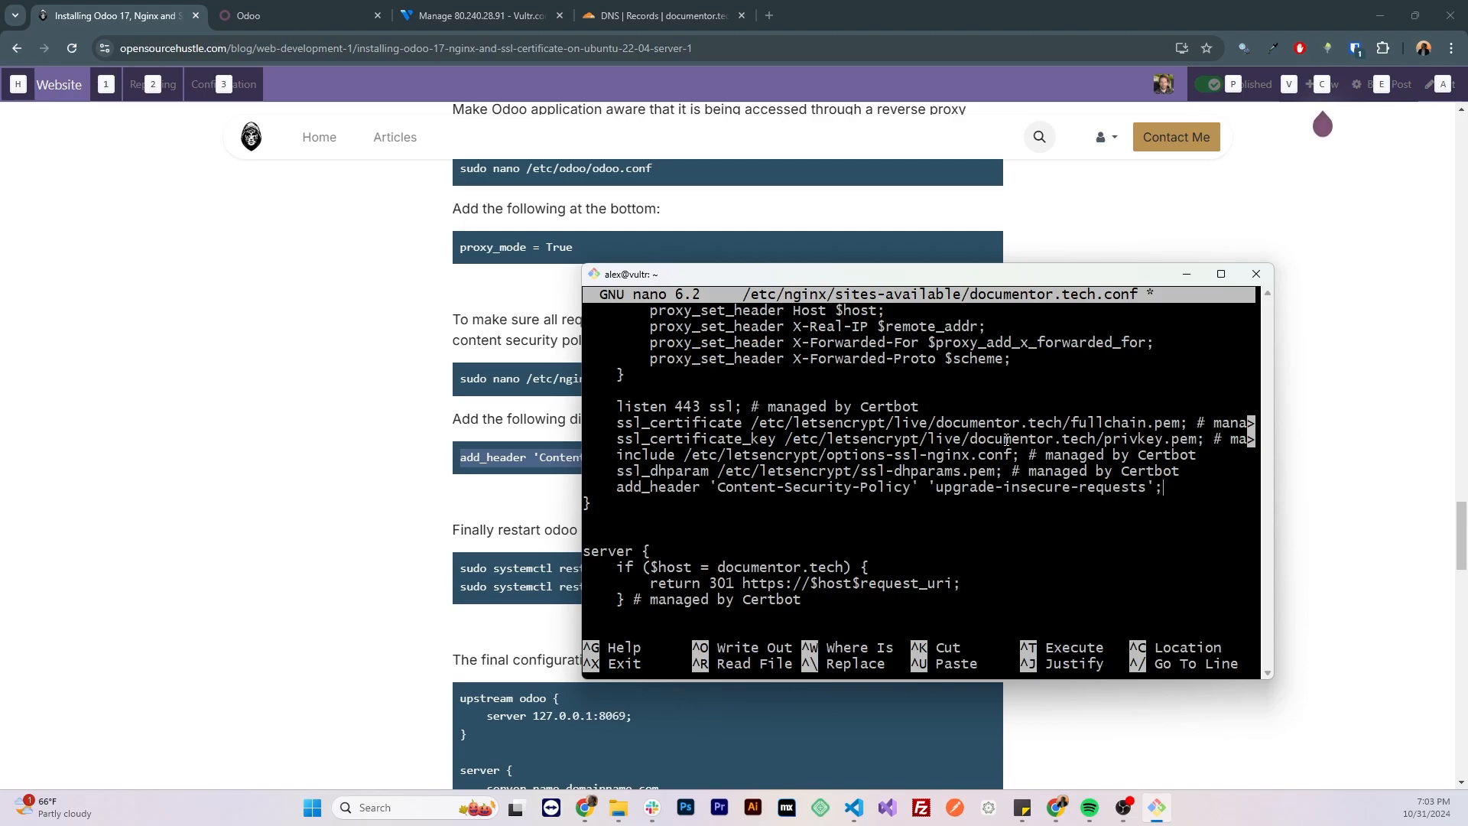
pyautogui.press('ctrl+x')
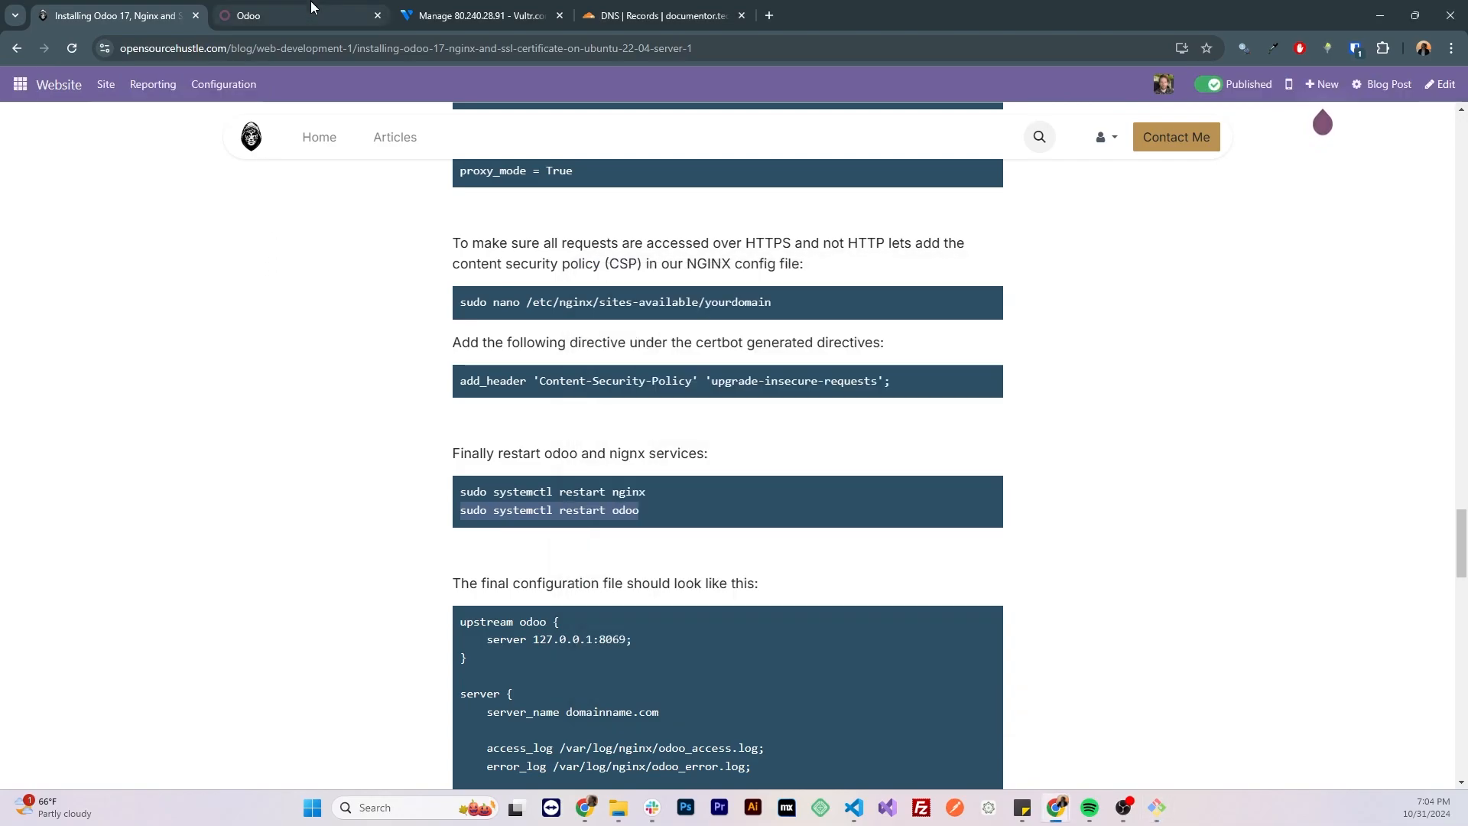
pyautogui.click(300, 16)
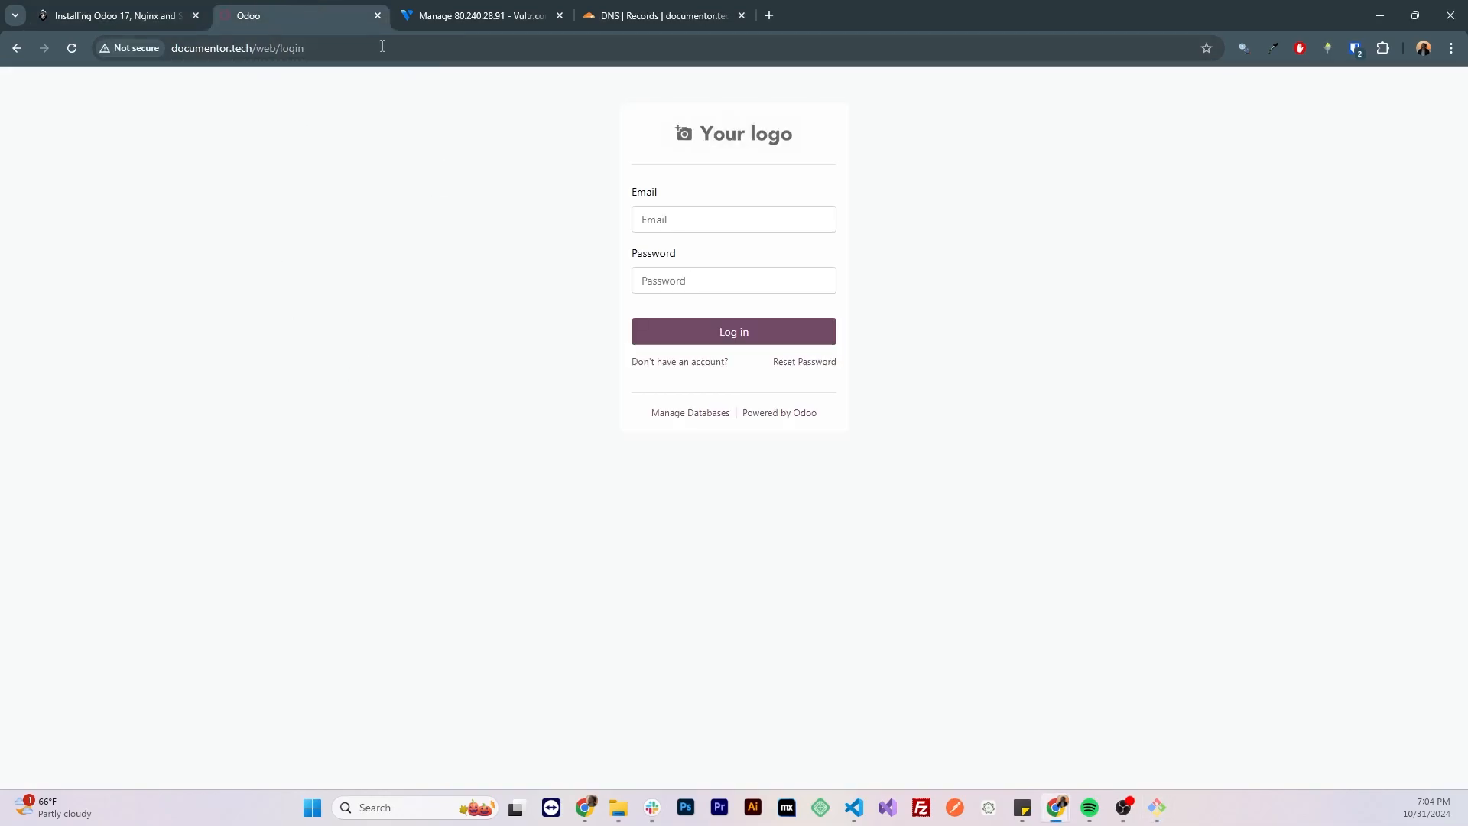